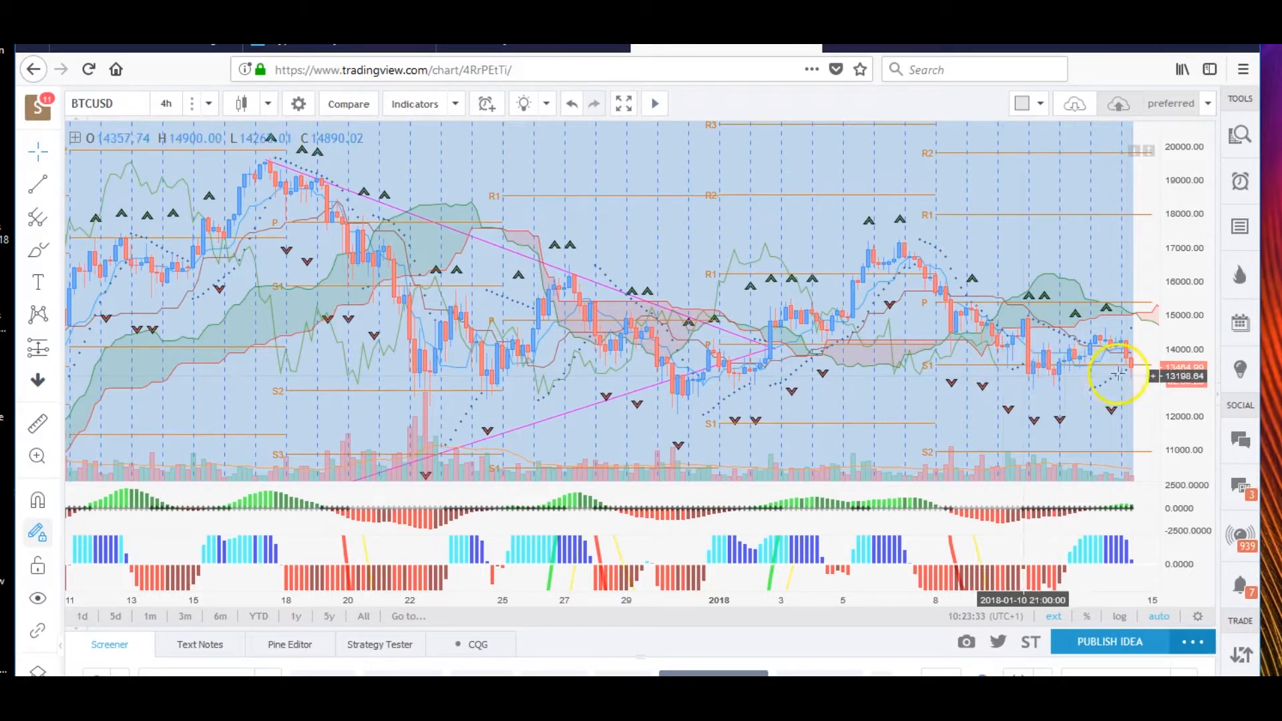
pyautogui.moveTo(937, 441)
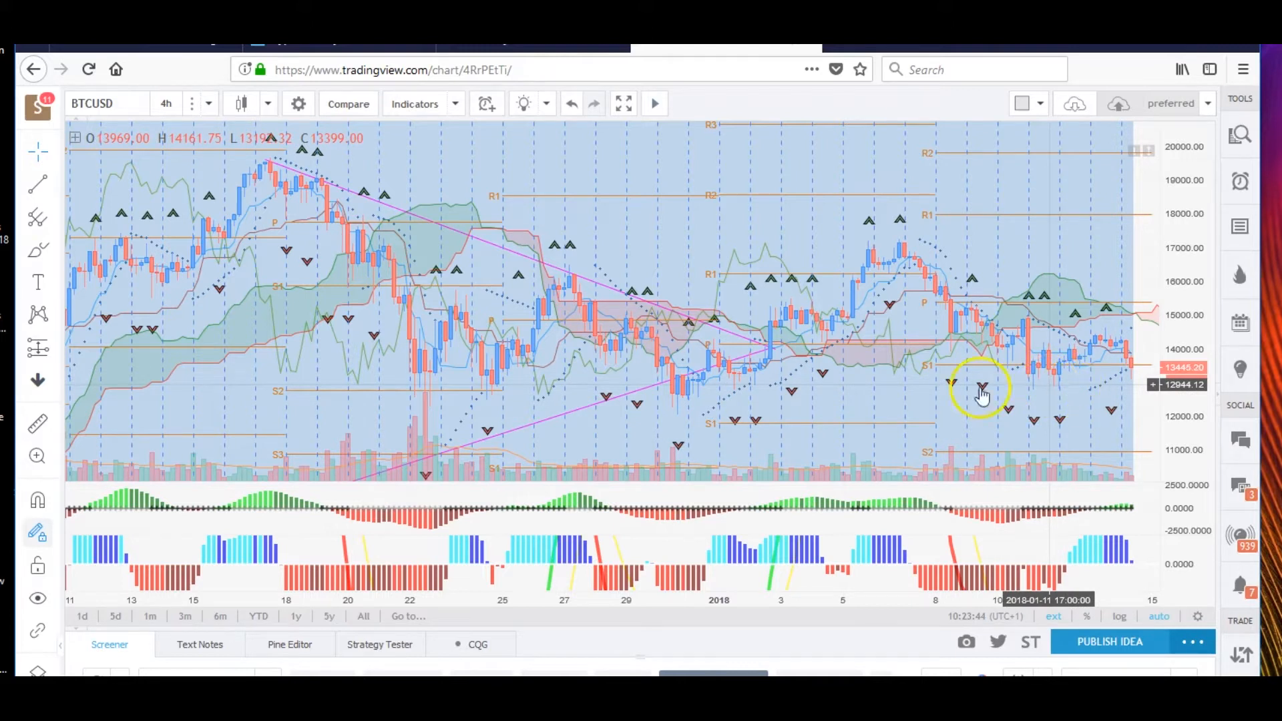
# Change the BTCUSD chart's interval from 4 hours to 1 day
pyautogui.click(165, 103)
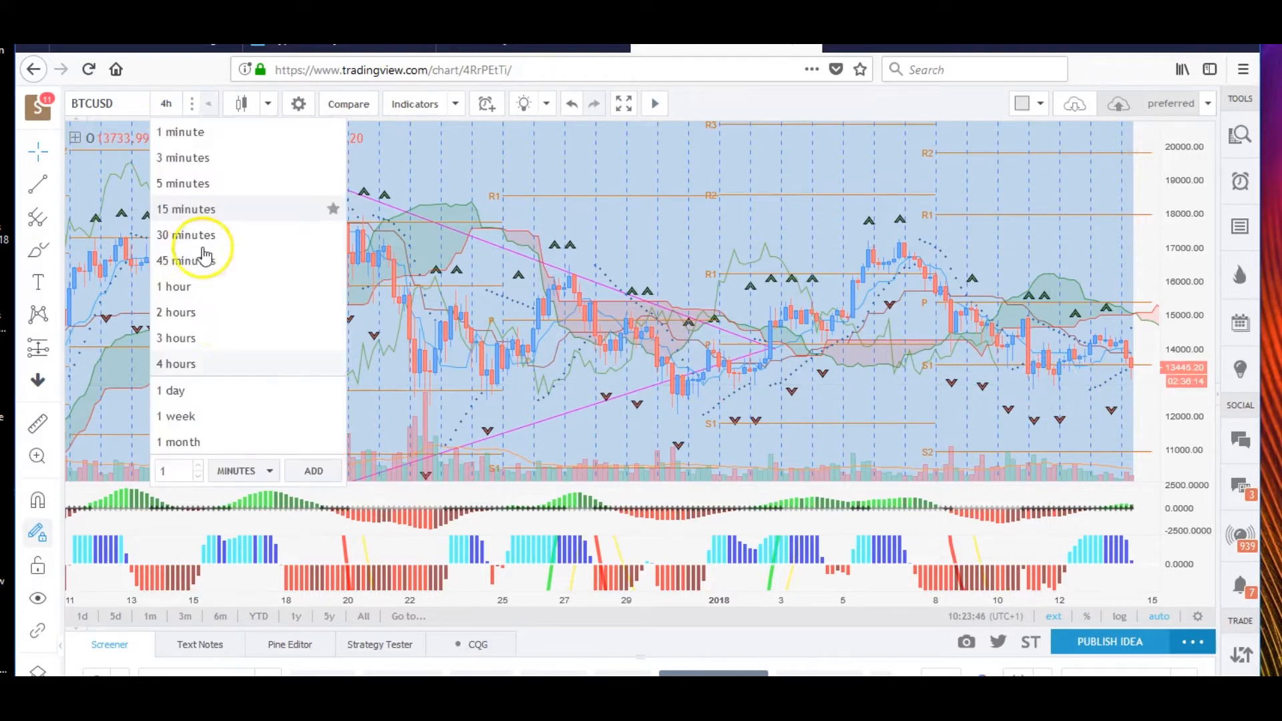
pyautogui.click(171, 390)
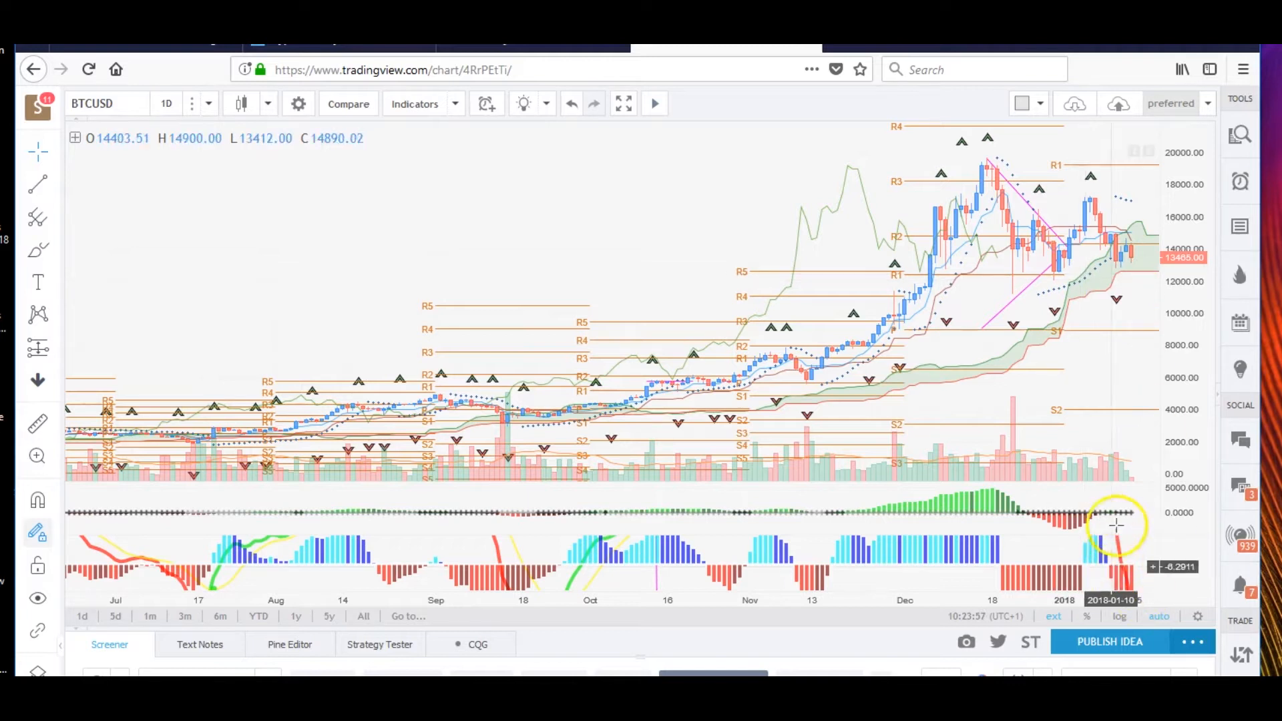
pyautogui.moveTo(1126, 558)
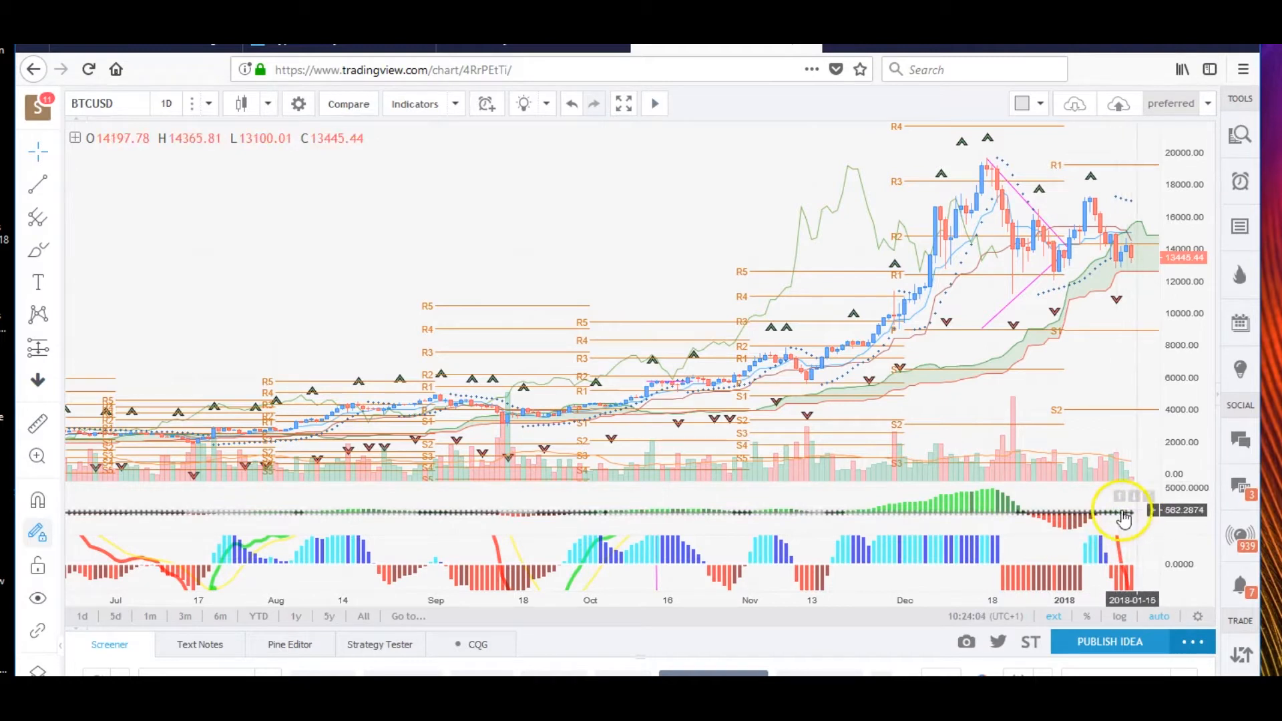
pyautogui.moveTo(1094, 276)
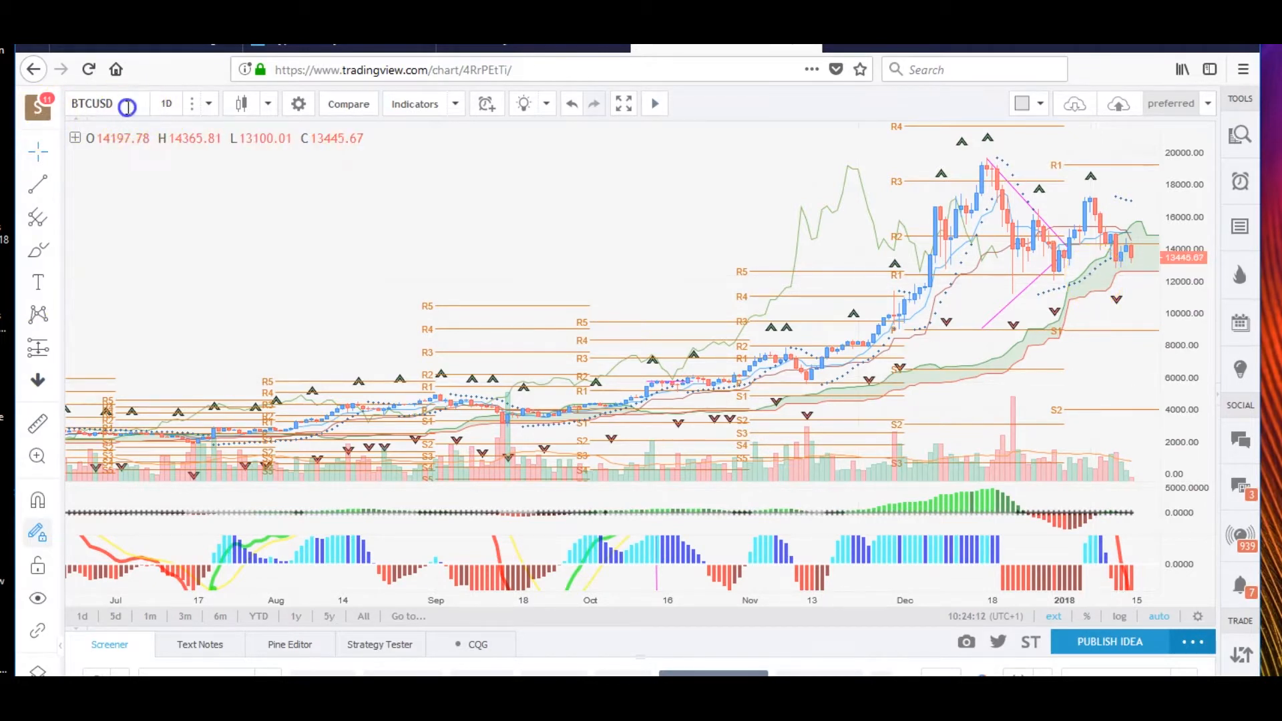
# Load ETHUSD, set it to the 4-hour interval, and start searching 'LT'
pyautogui.write('ETH')
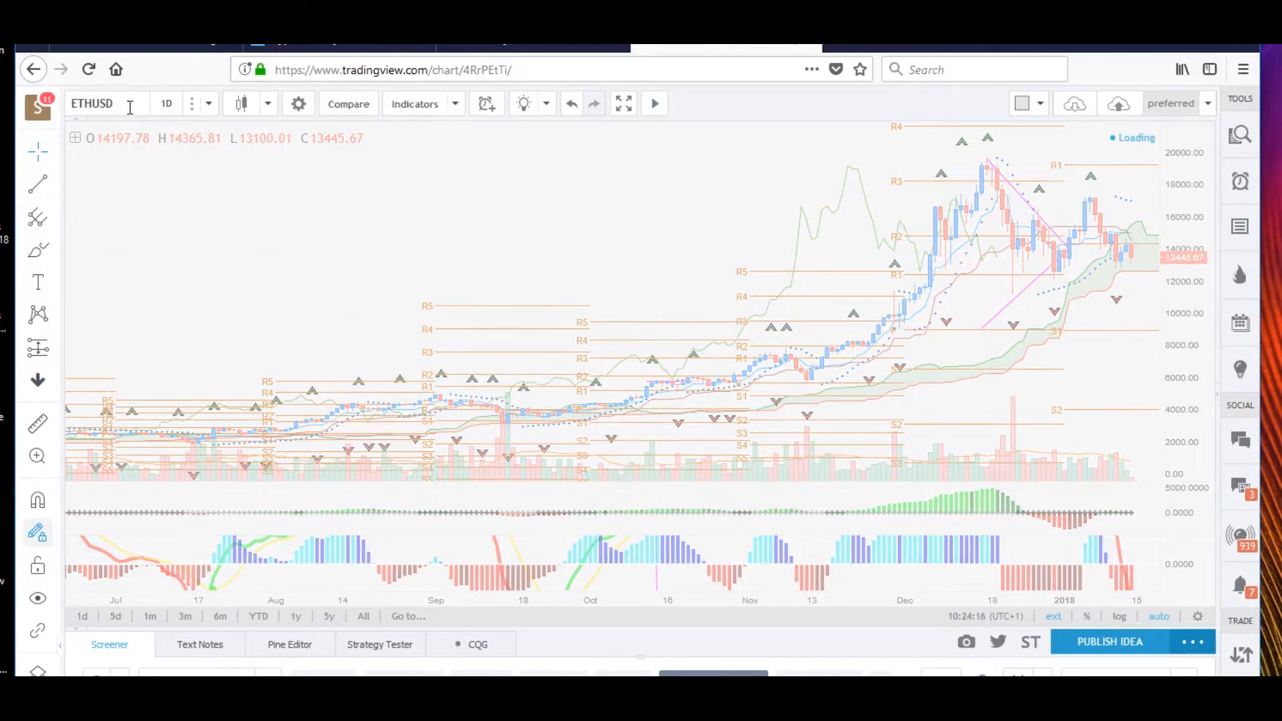
pyautogui.click(166, 103)
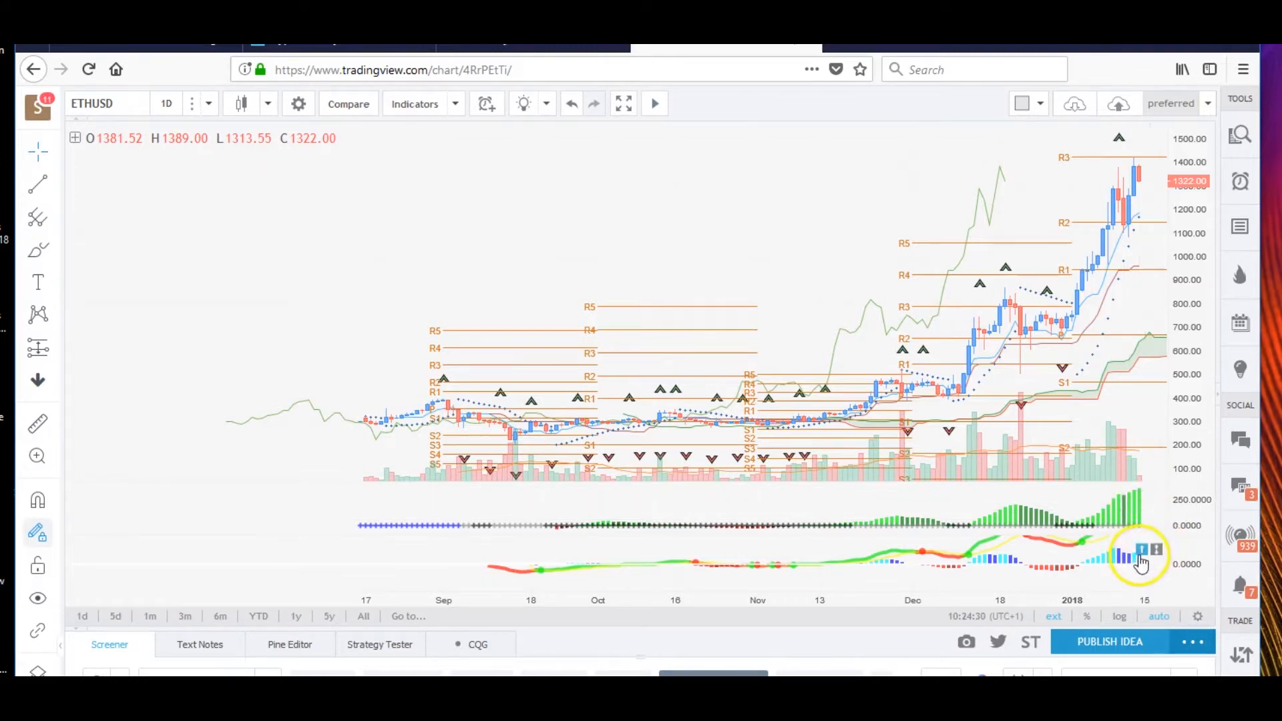
pyautogui.moveTo(1139, 565)
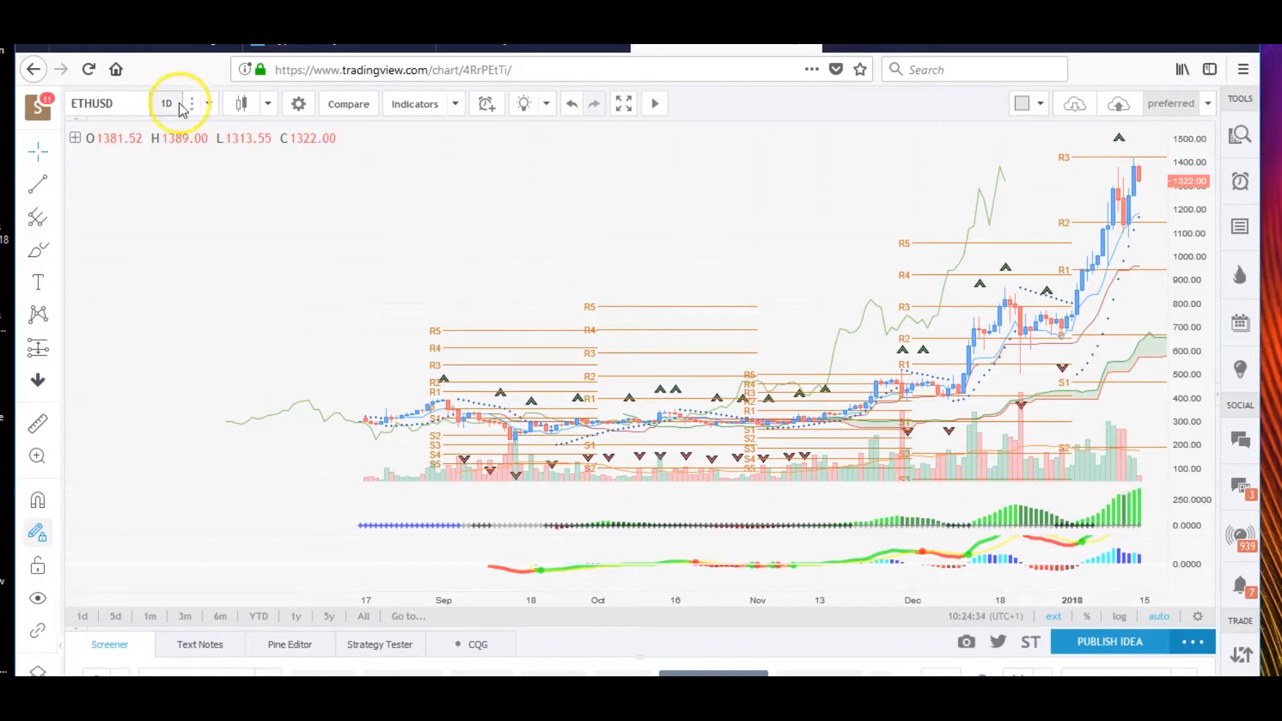
pyautogui.click(167, 102)
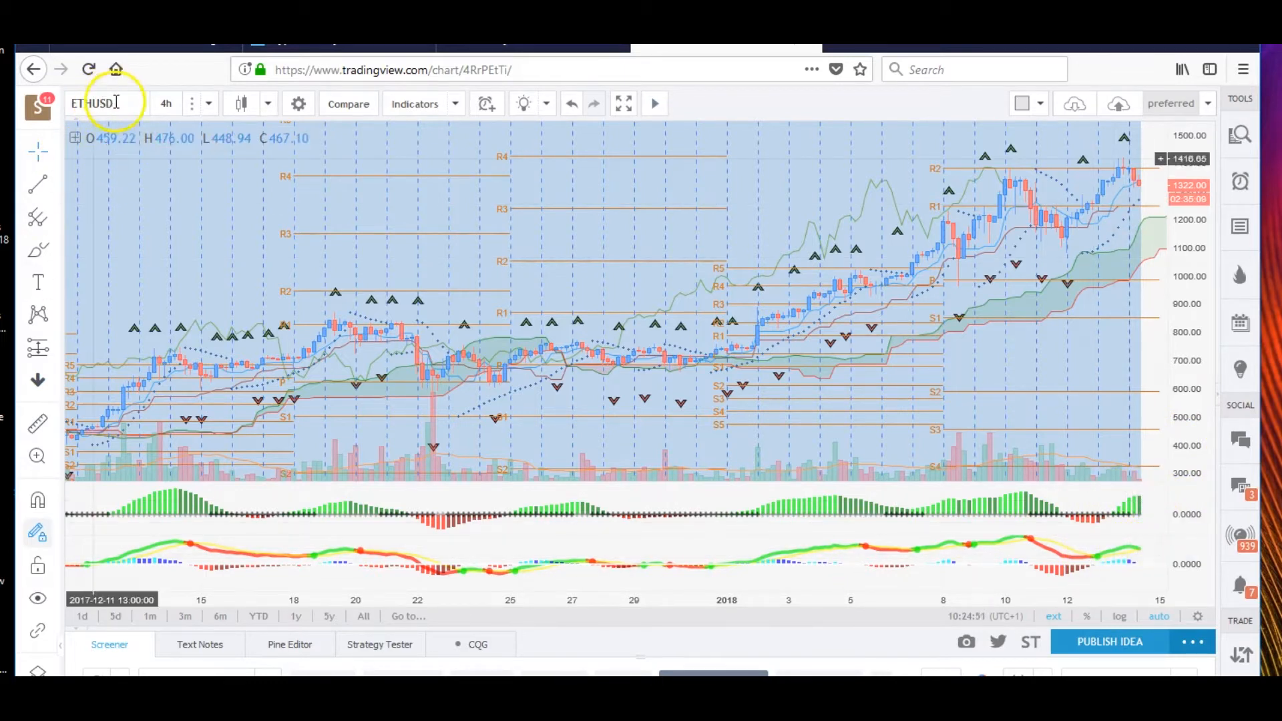
pyautogui.write('LT')
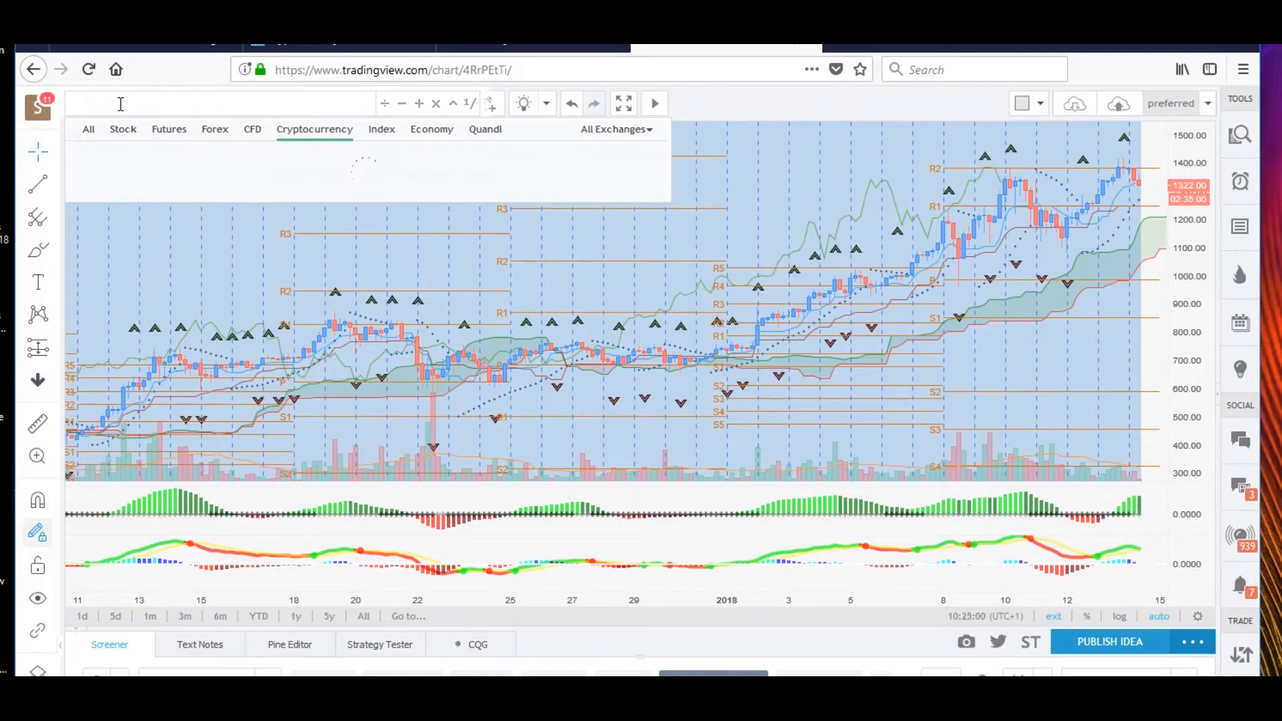
# Load LTCUSD from 'LTCU', switch it to 1-day candles, and reopen the symbol box
pyautogui.write('LTCUSD')
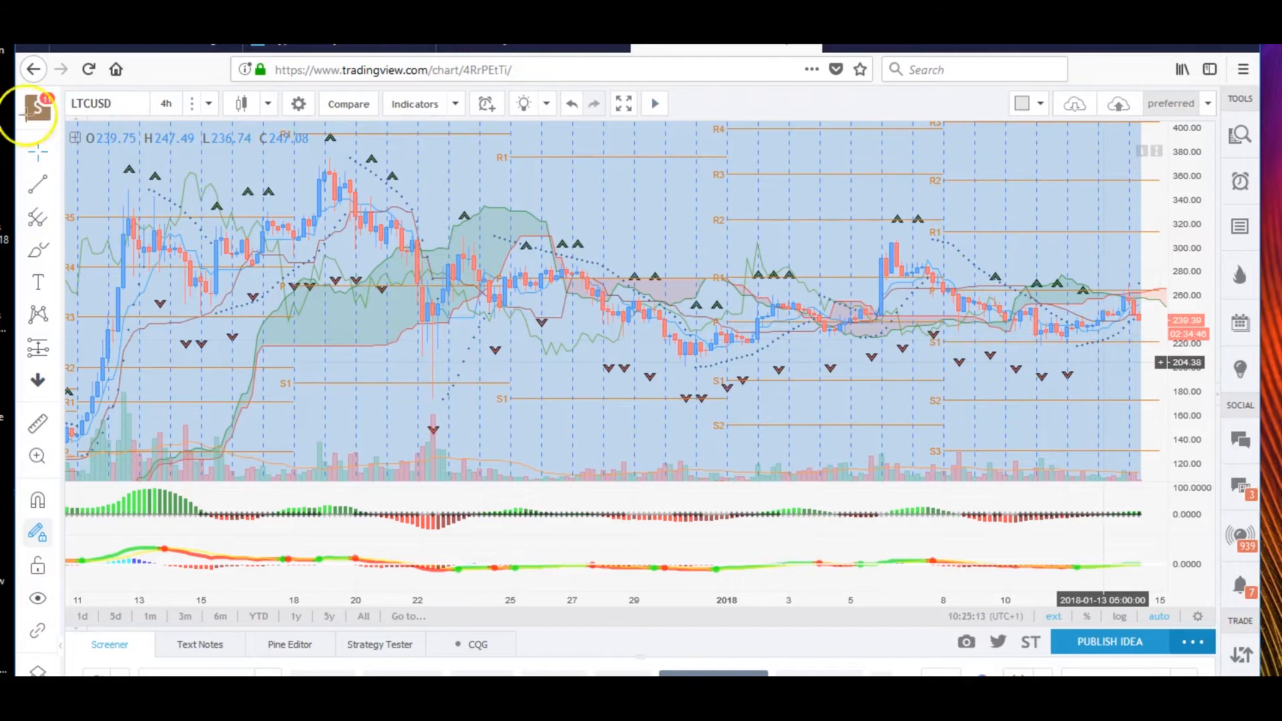
pyautogui.click(166, 103)
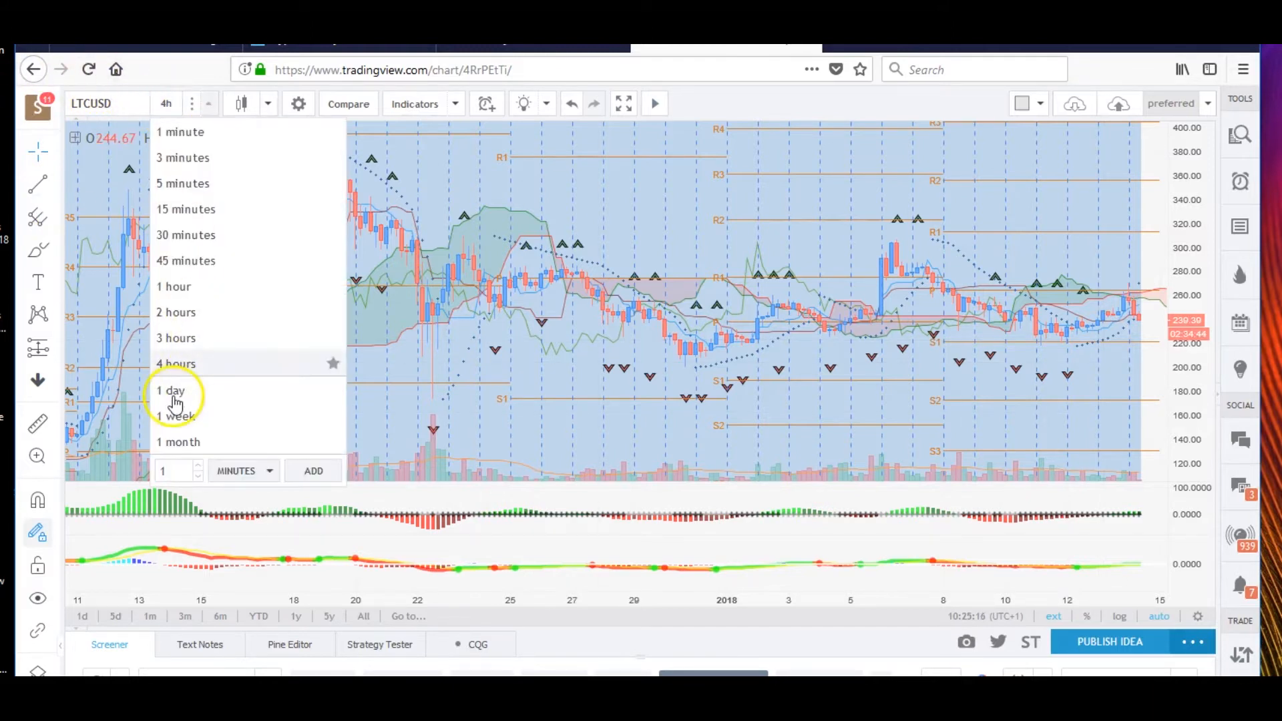
pyautogui.click(170, 391)
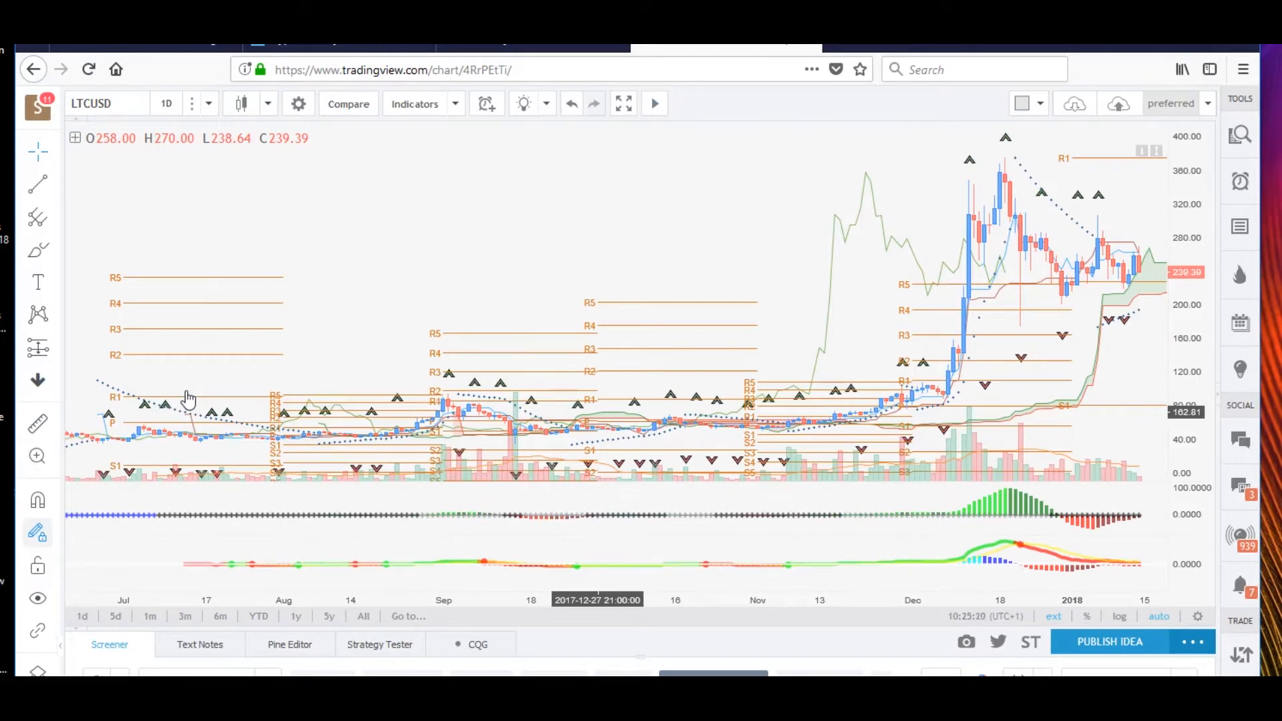
pyautogui.moveTo(1112, 290)
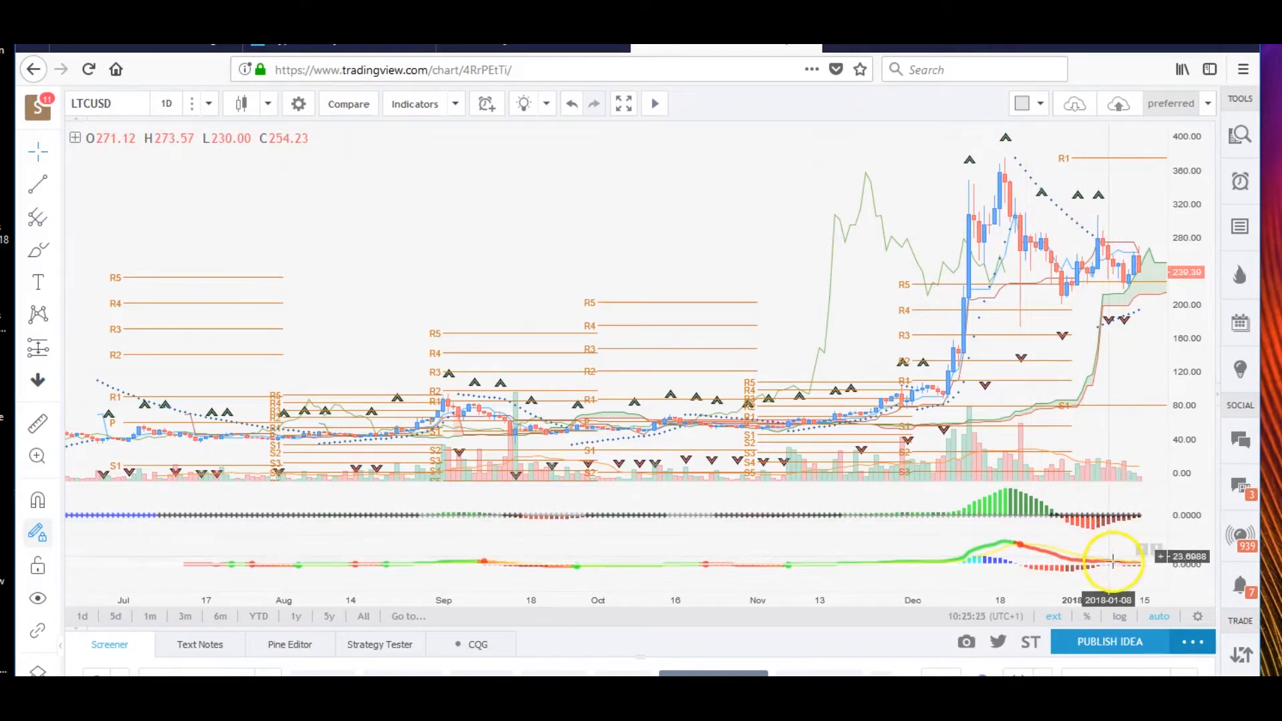
pyautogui.moveTo(824, 300)
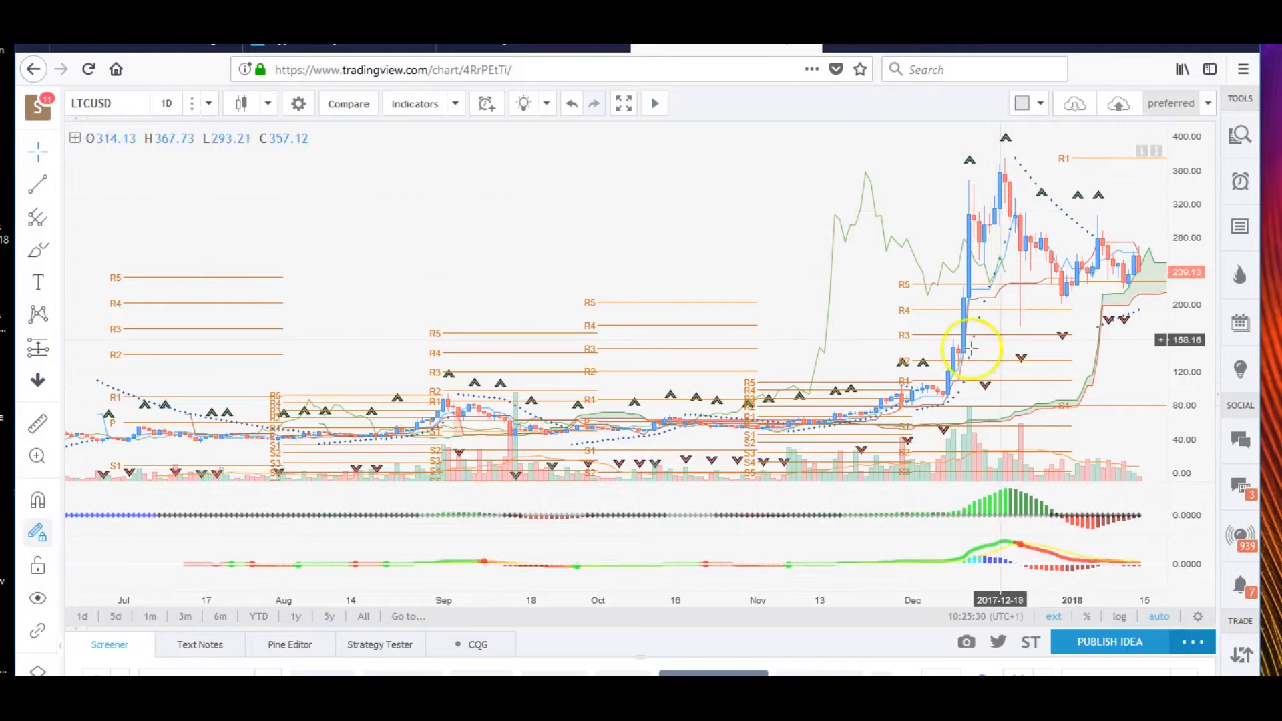
pyautogui.click(91, 103)
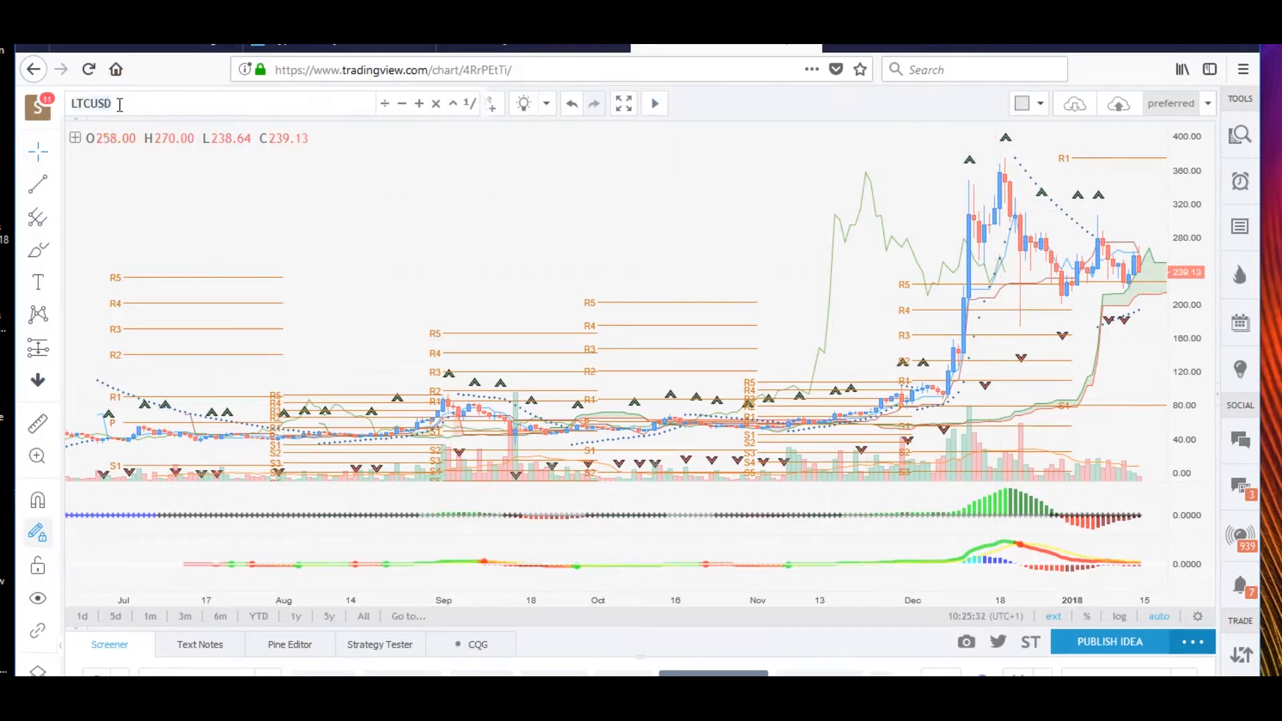
# Fix the invalid ECUSDT entry to load ETCUSD on the 4-hour interval
pyautogui.write('ECU')
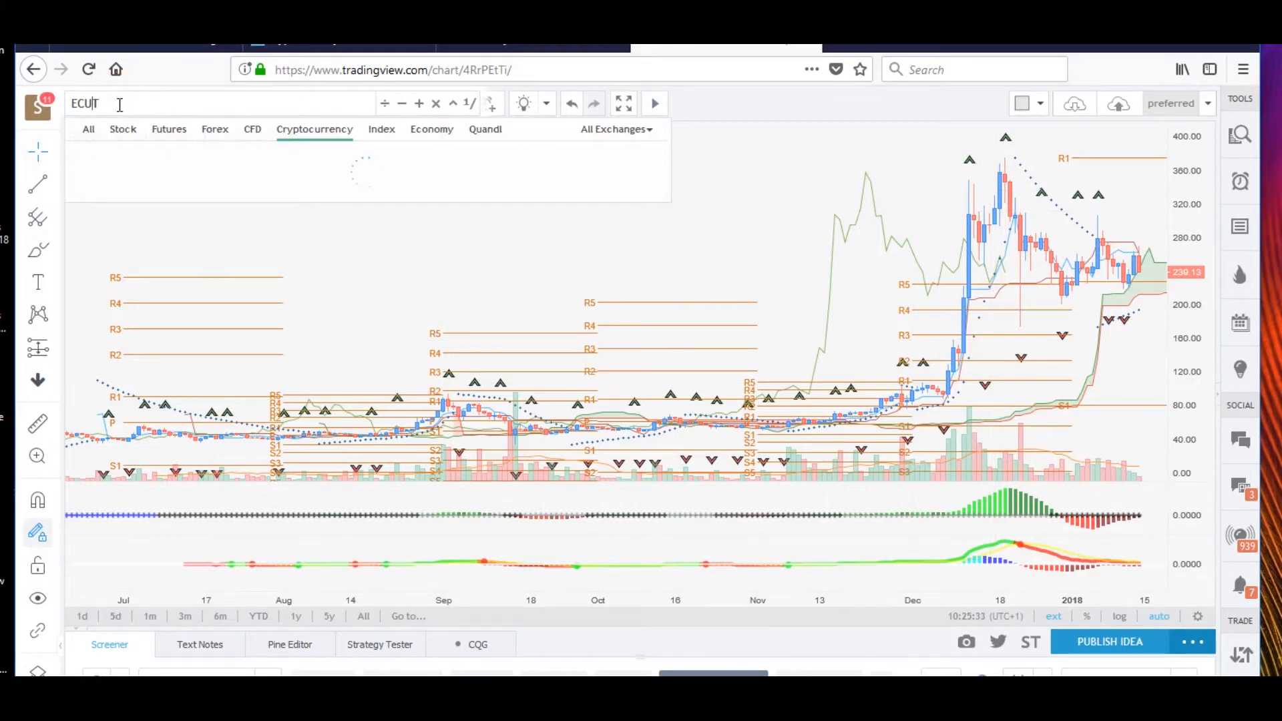
pyautogui.write('USDT')
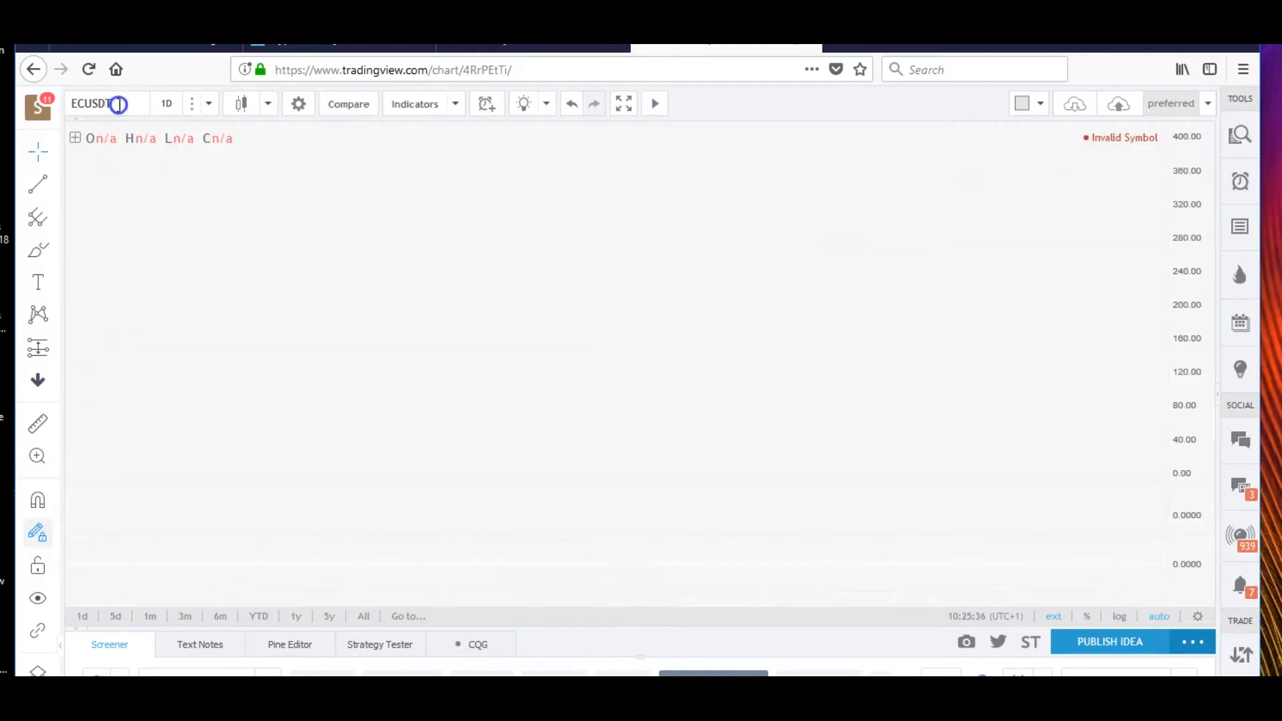
pyautogui.click(98, 104)
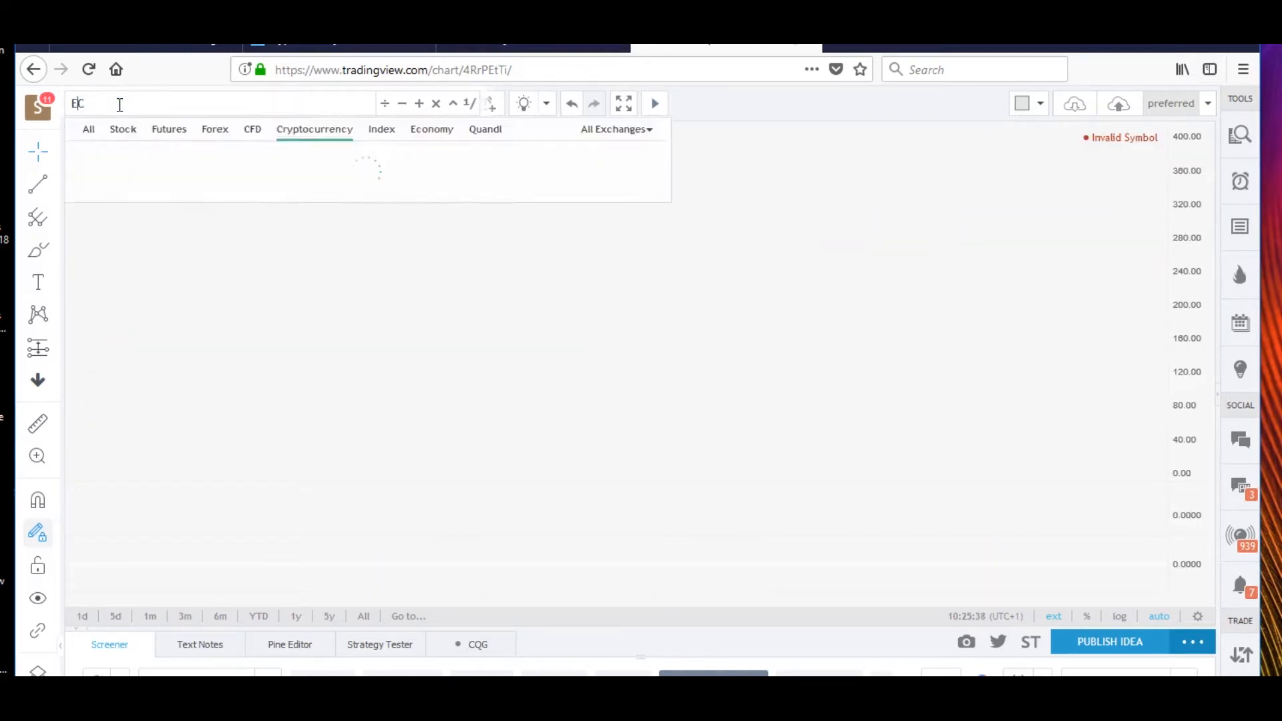
pyautogui.write('TCUSD')
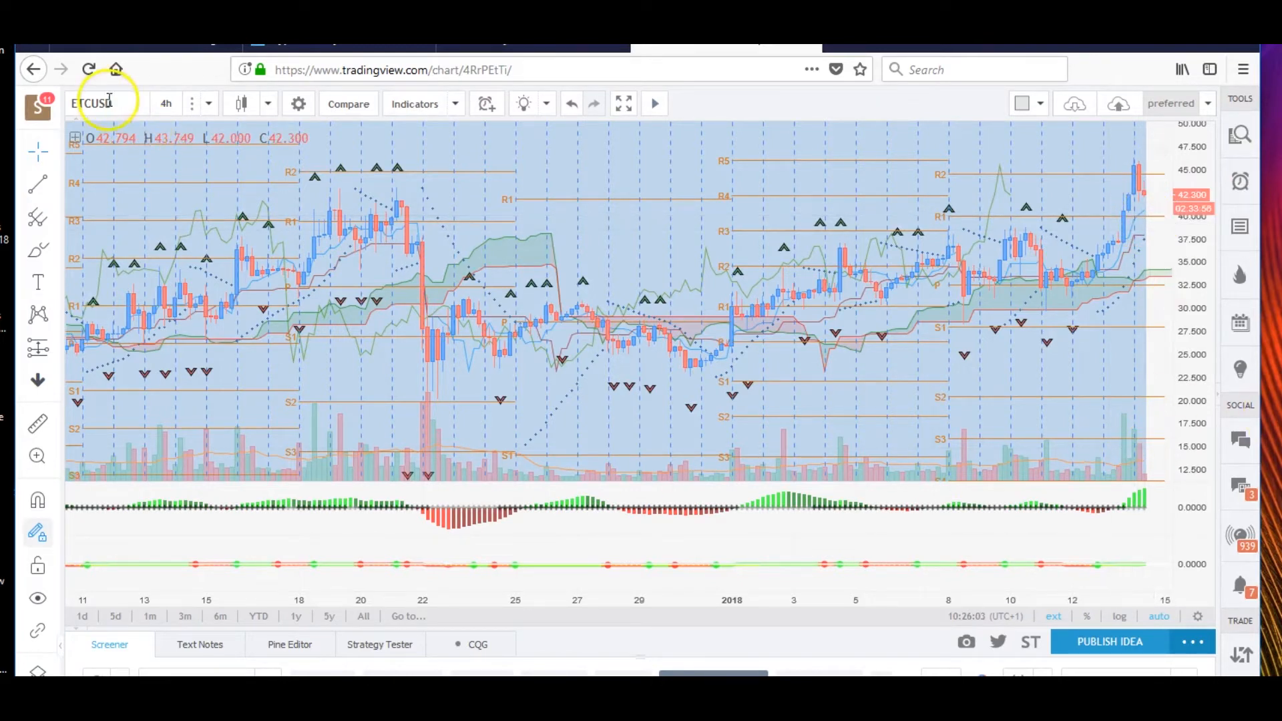
pyautogui.click(94, 103)
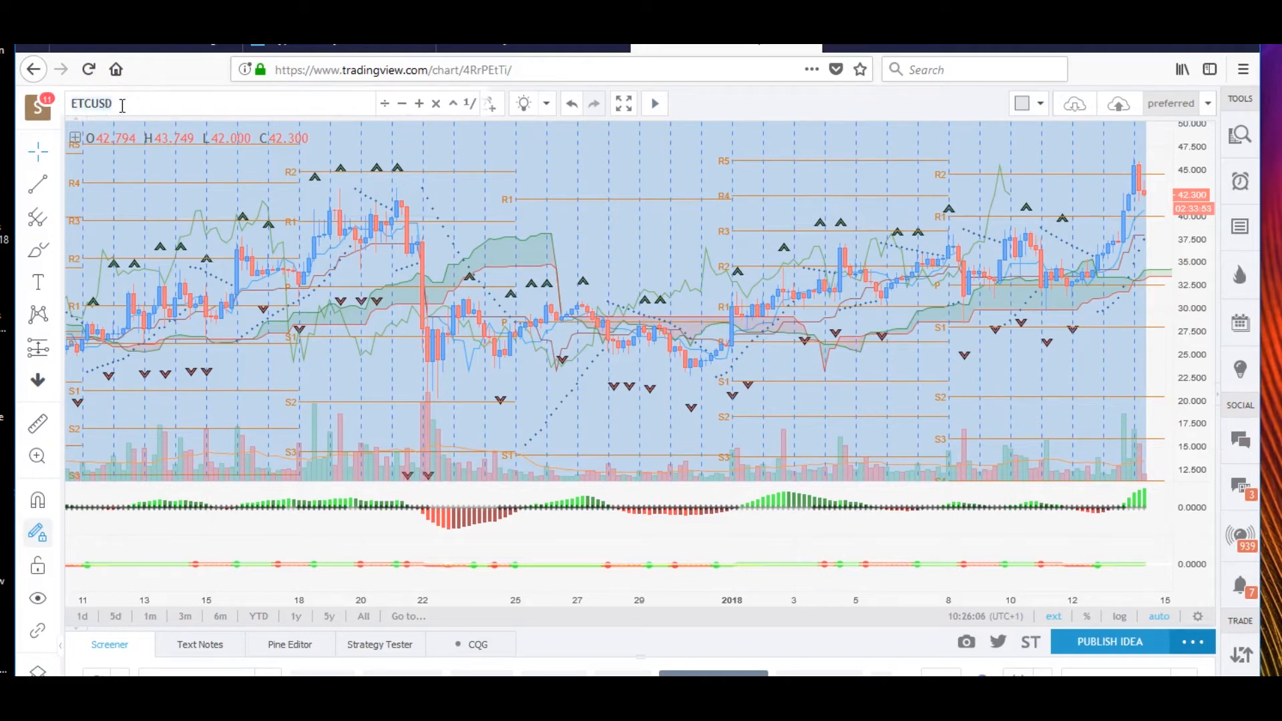
# Correct the misspelled NEOSUD to NEOUSD and switch it to 1-day candles
pyautogui.write('NOE')
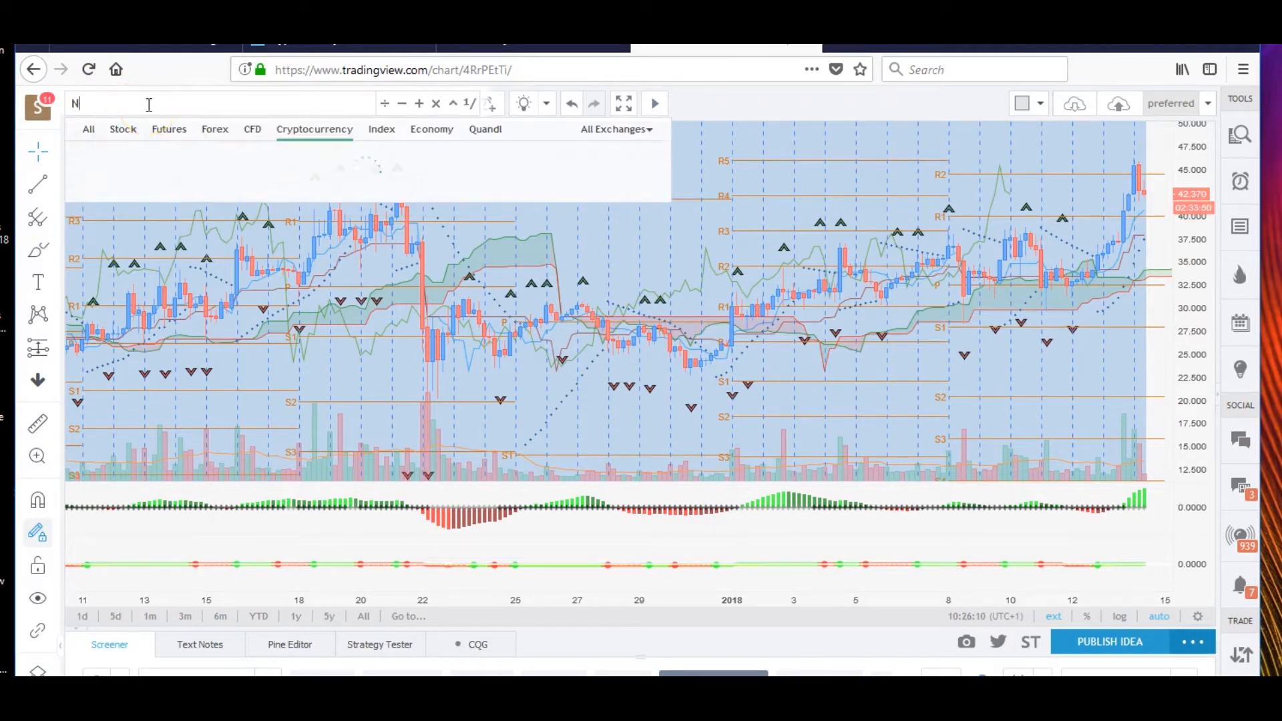
pyautogui.write('EOSUD')
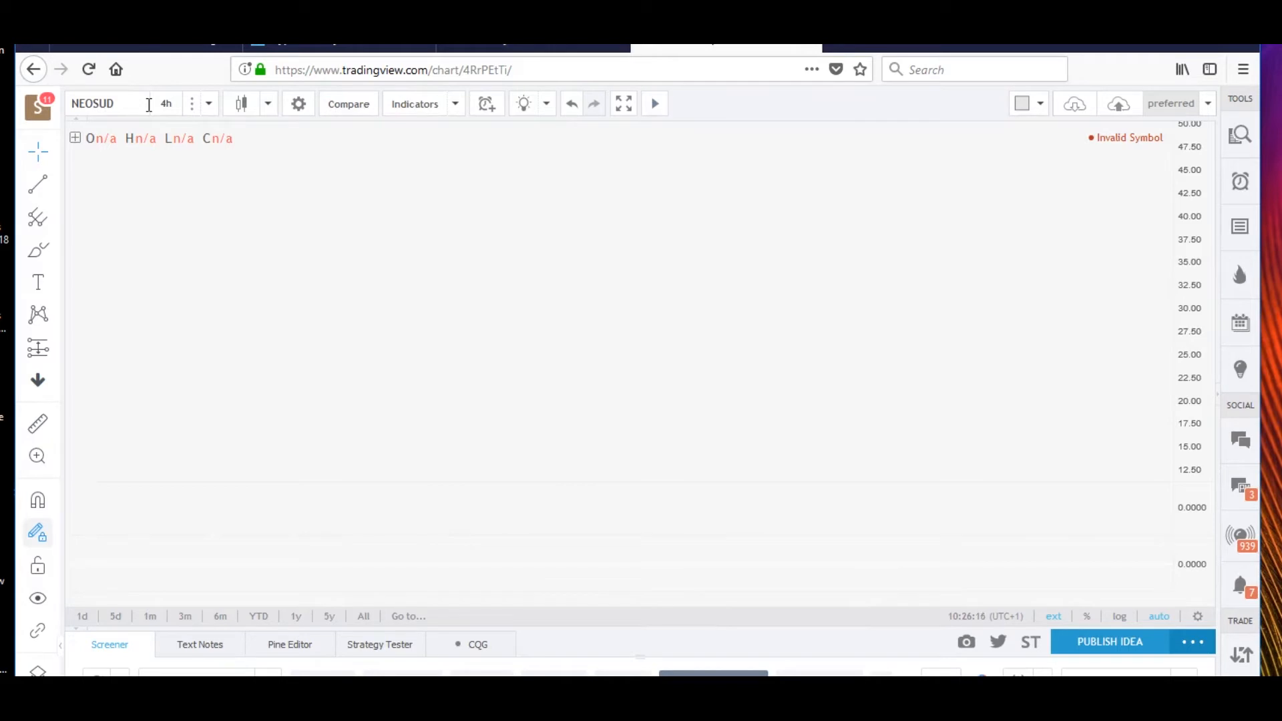
pyautogui.click(123, 103)
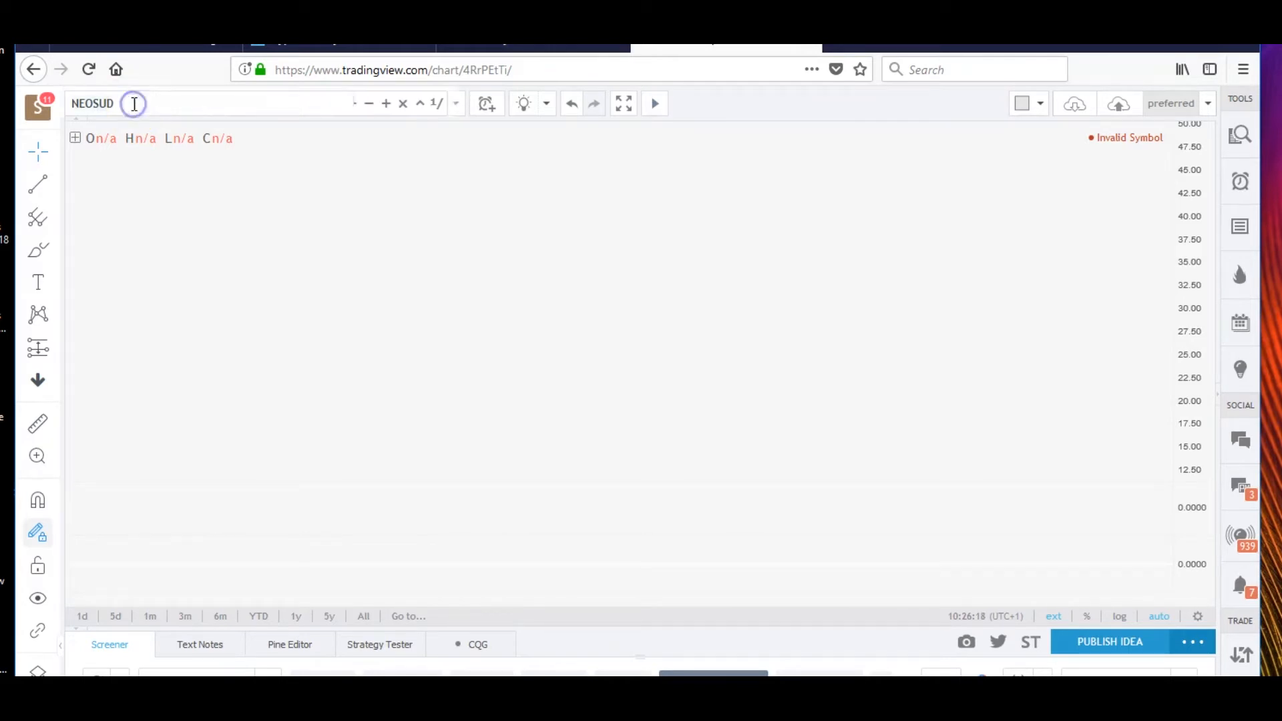
pyautogui.click(106, 102)
pyautogui.write('U')
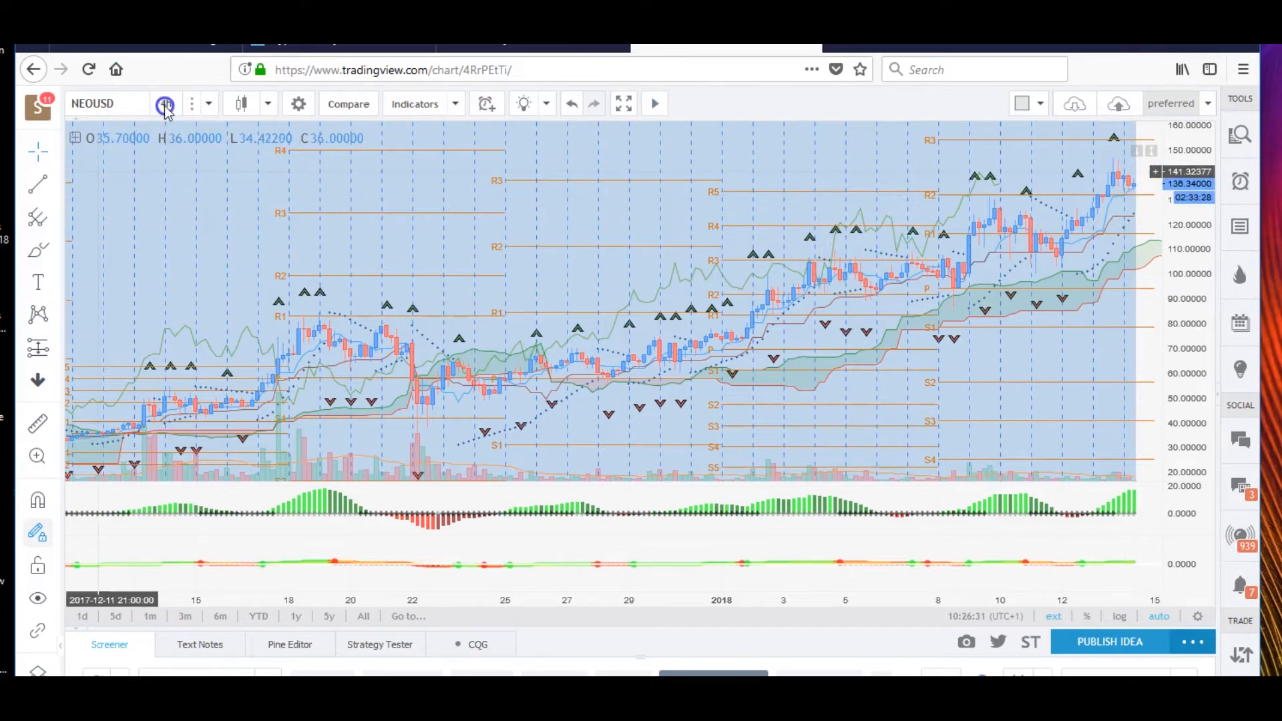
pyautogui.click(165, 103)
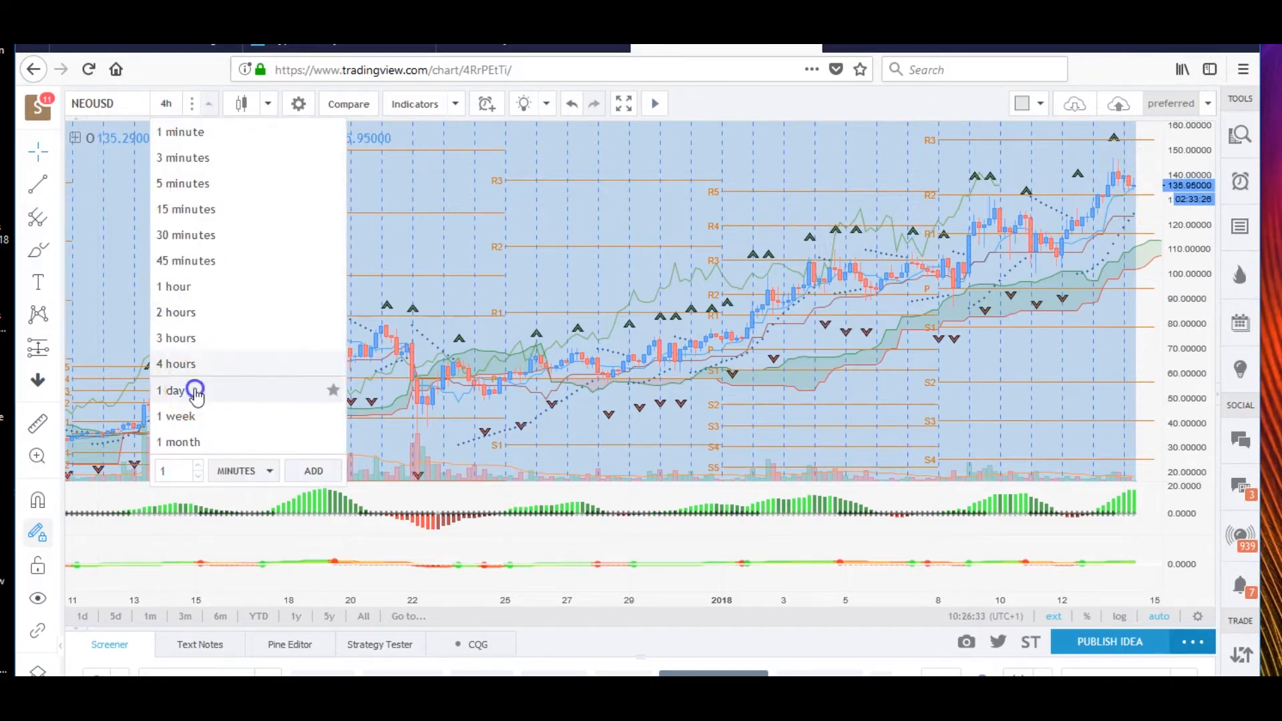
pyautogui.click(172, 390)
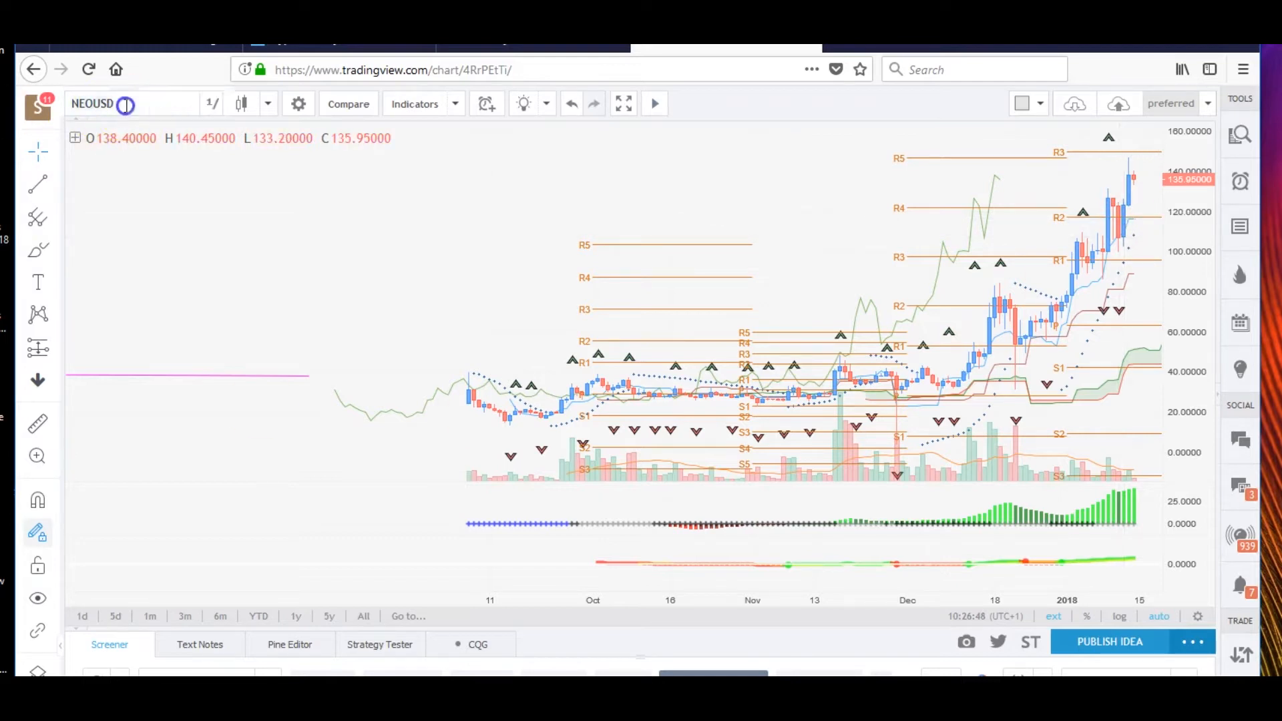
# Load DASHUSD after a mistyped entry and set it to 4-hour candles
pyautogui.write('DAS')
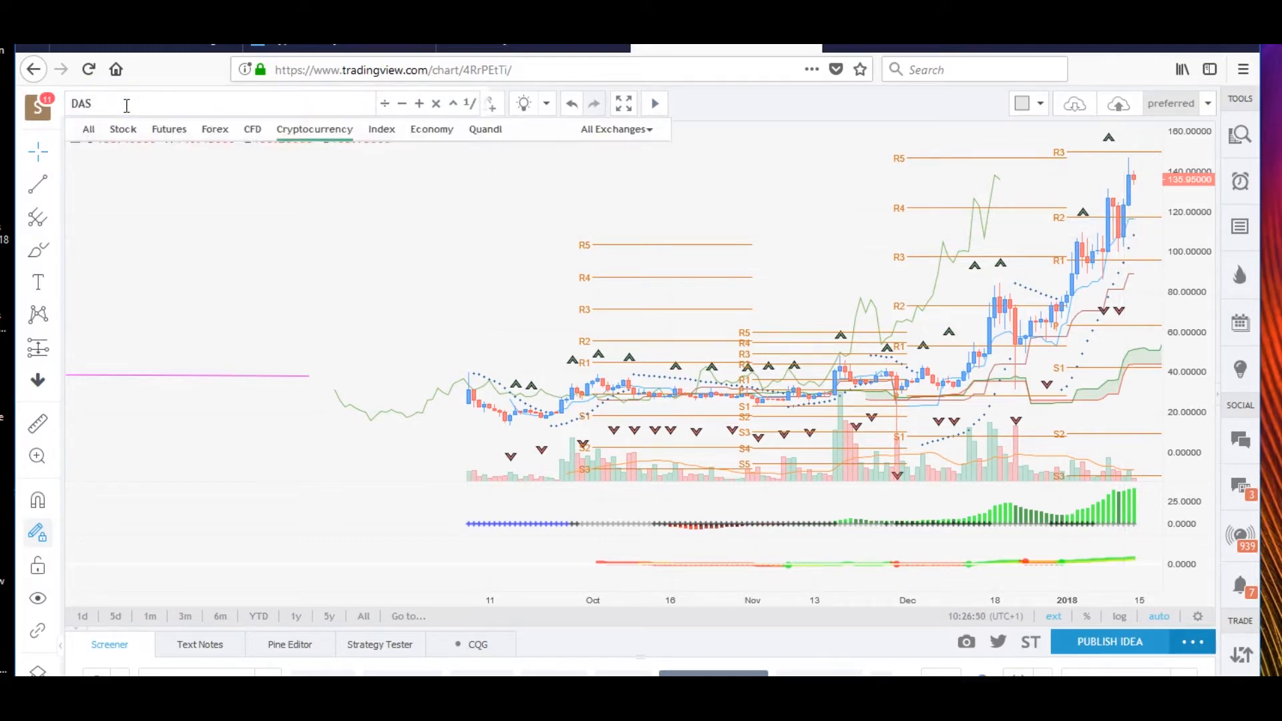
pyautogui.write('HUSDS')
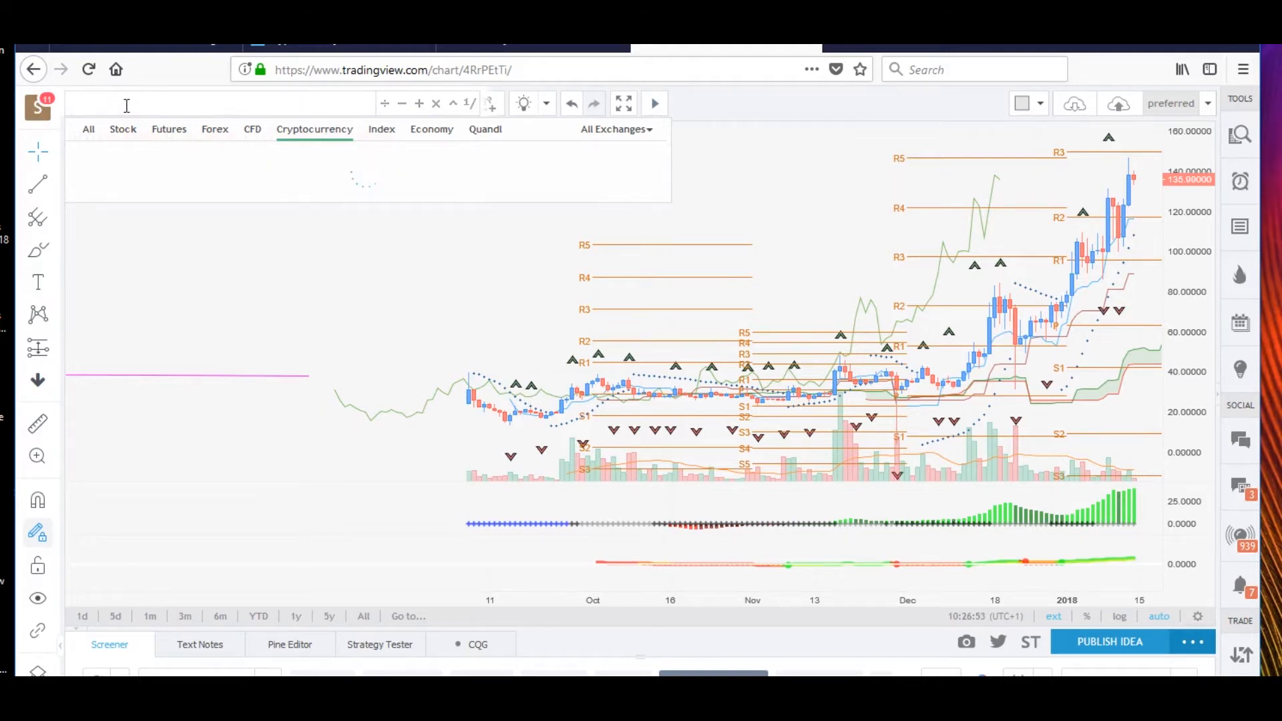
pyautogui.write('DASHUSD')
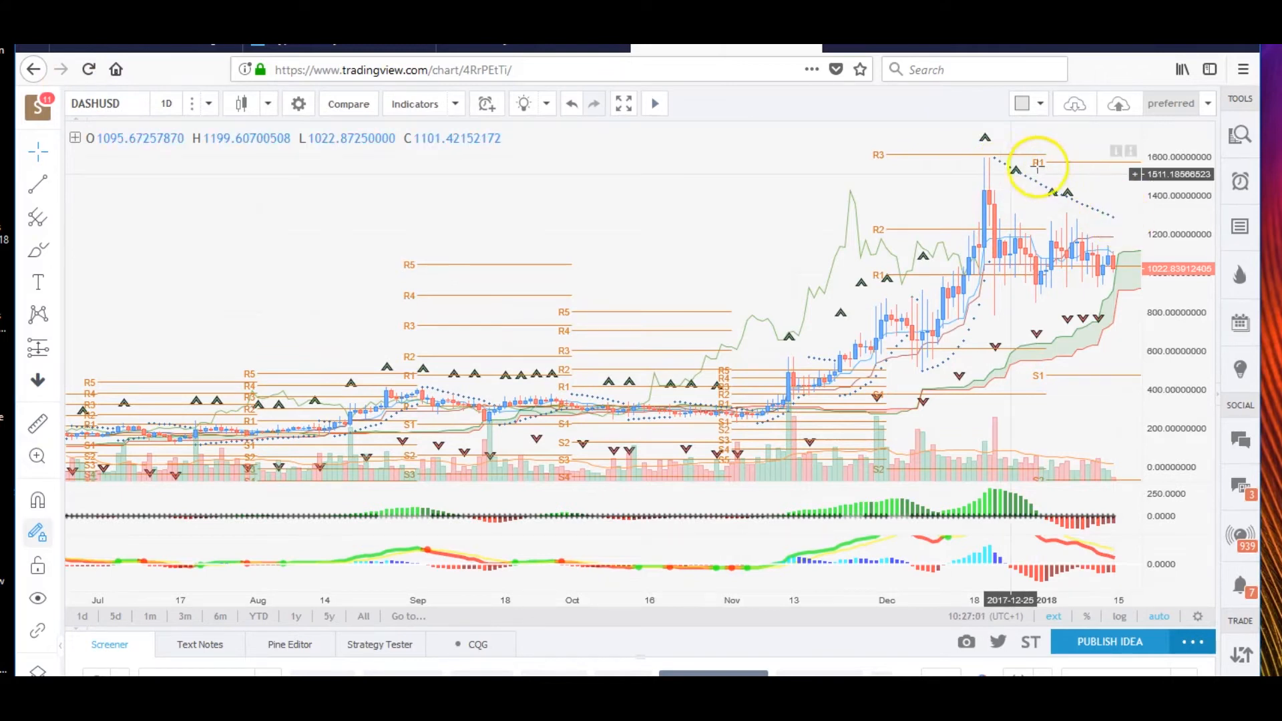
pyautogui.moveTo(1059, 208)
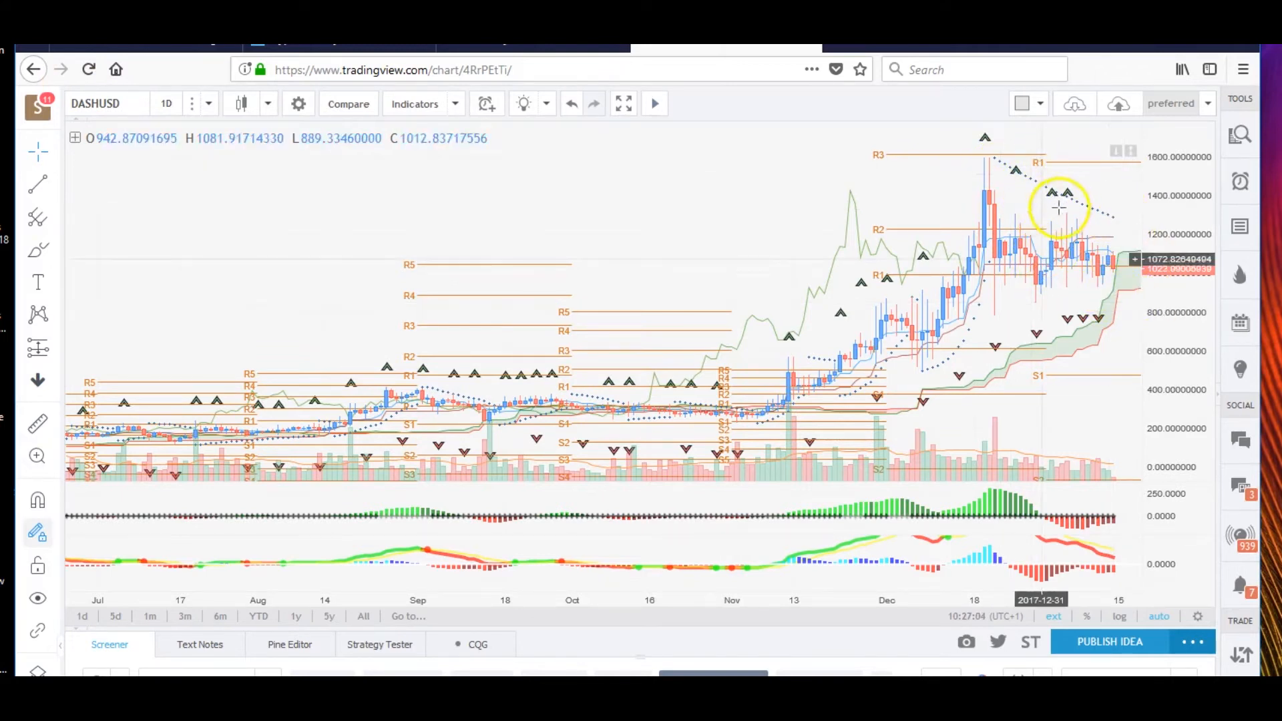
pyautogui.moveTo(1128, 517)
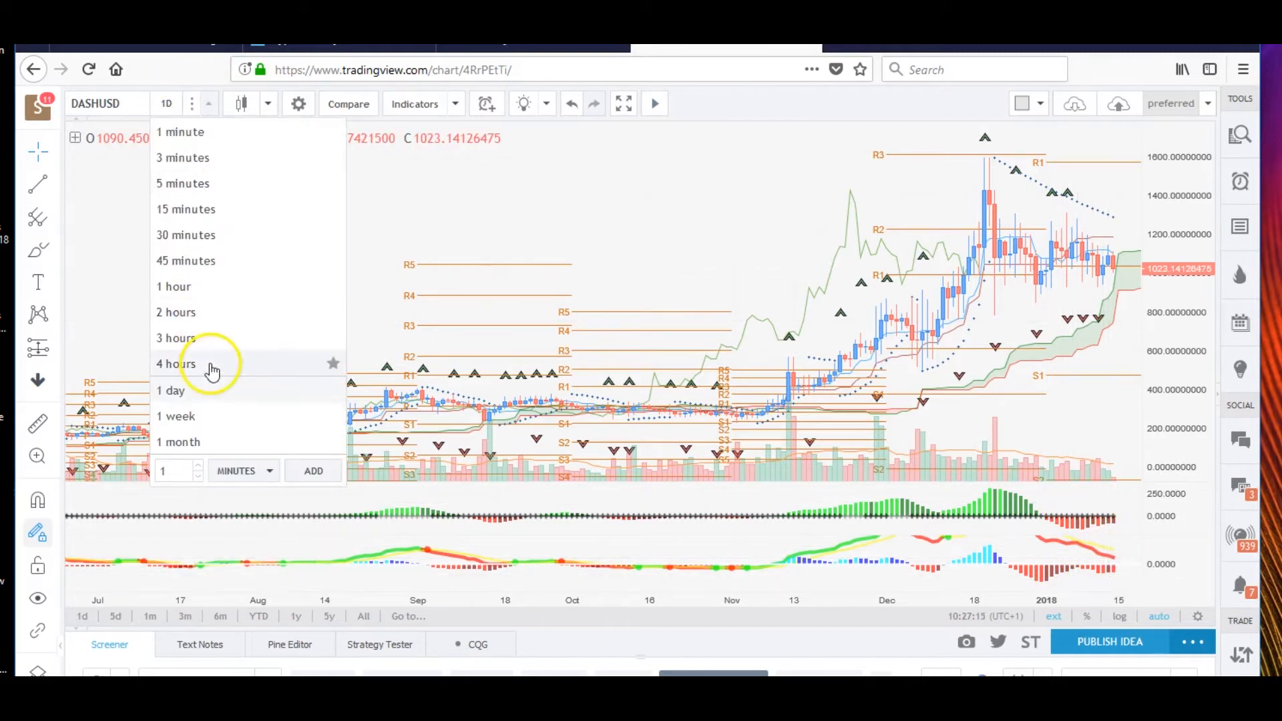
pyautogui.click(175, 364)
pyautogui.write('X')
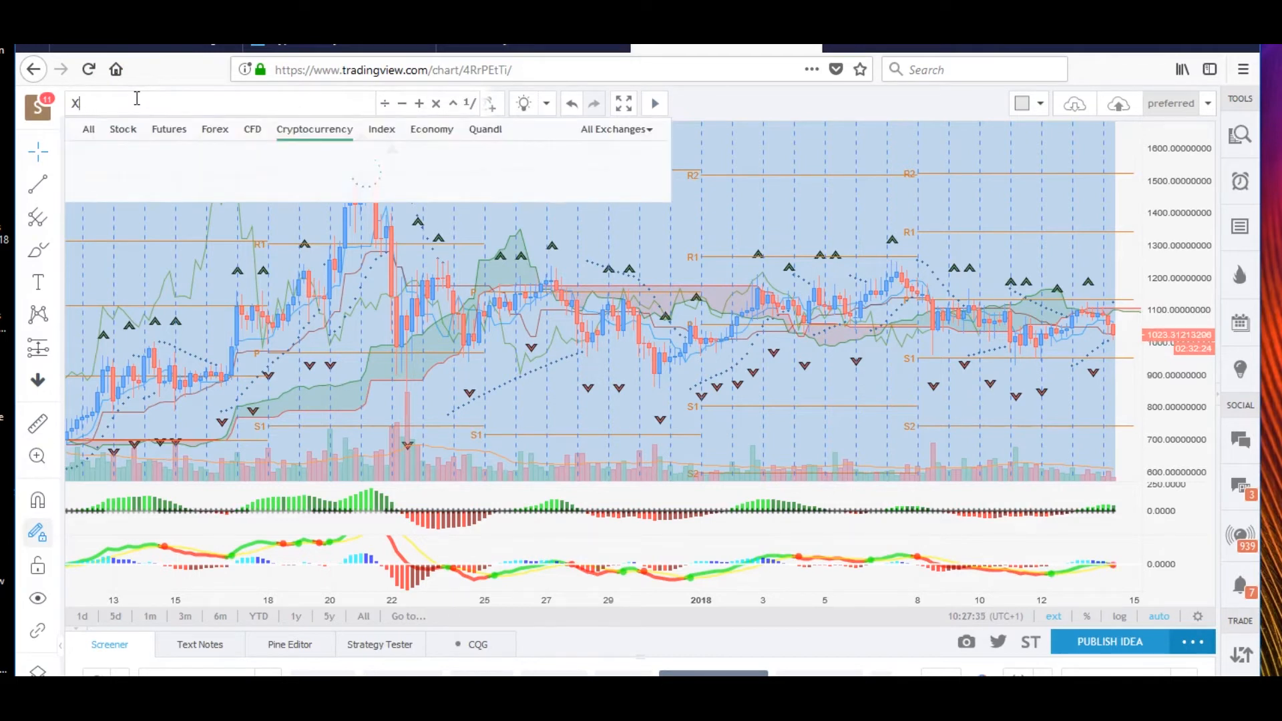
# Fix the XMURSD typo, load XMRUSD Monero / Dollar, and set 1-day candles
pyautogui.write('MURSD')
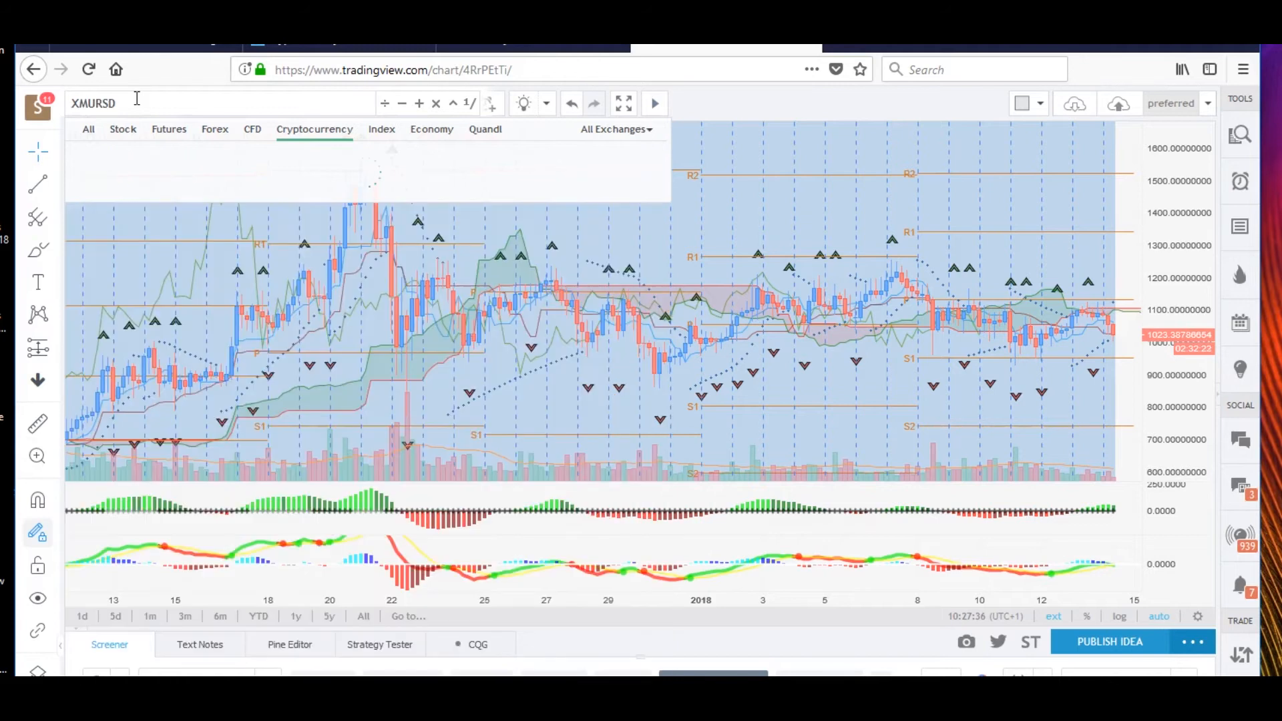
pyautogui.write('XMURSD')
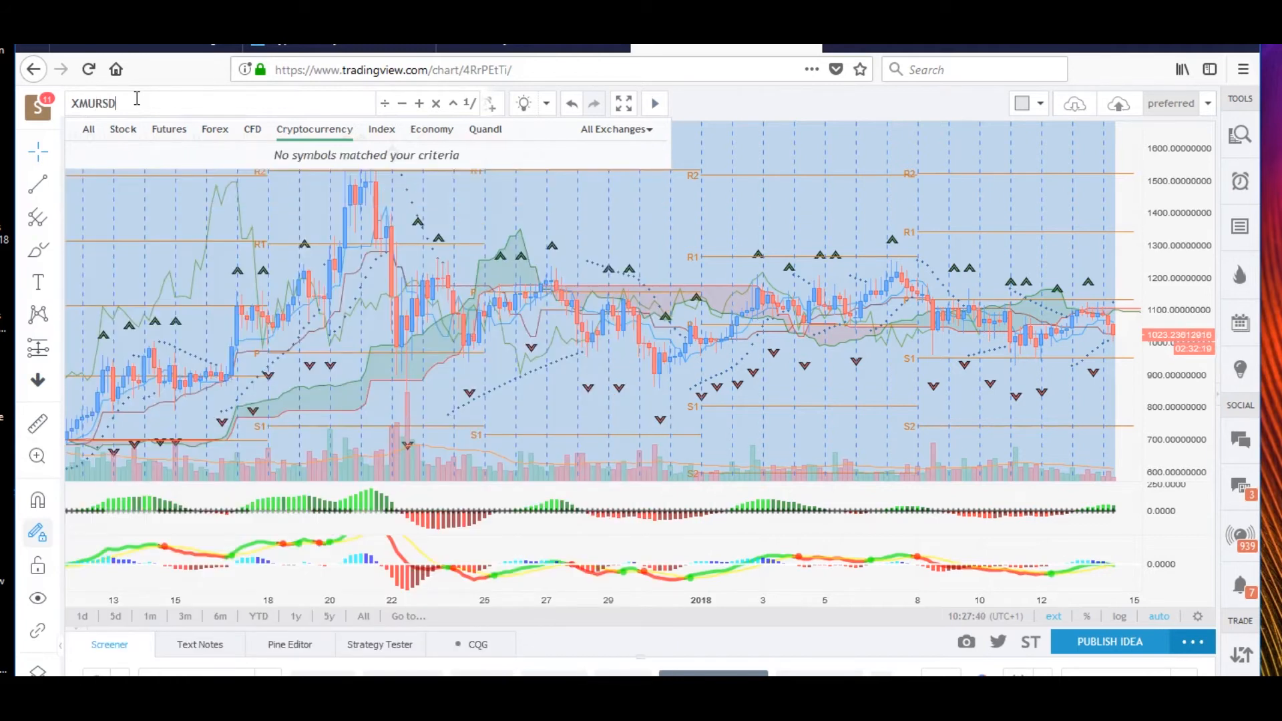
pyautogui.press('Backspace')
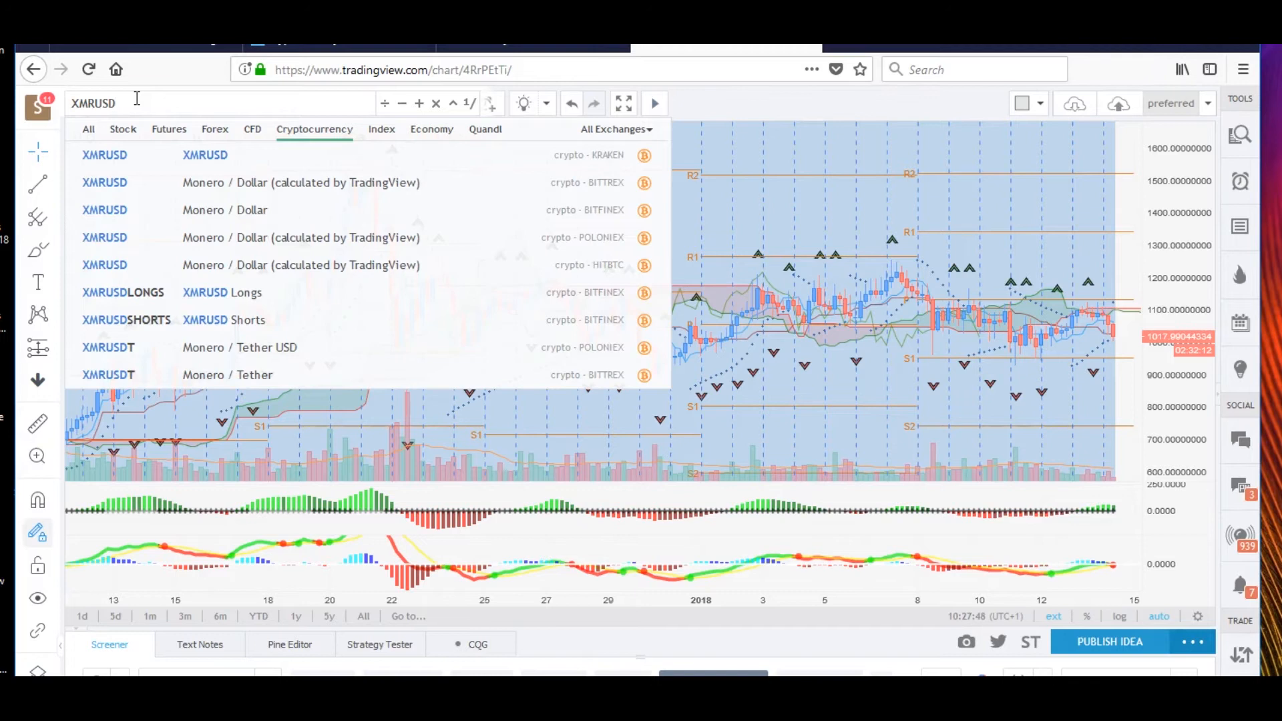
pyautogui.click(105, 155)
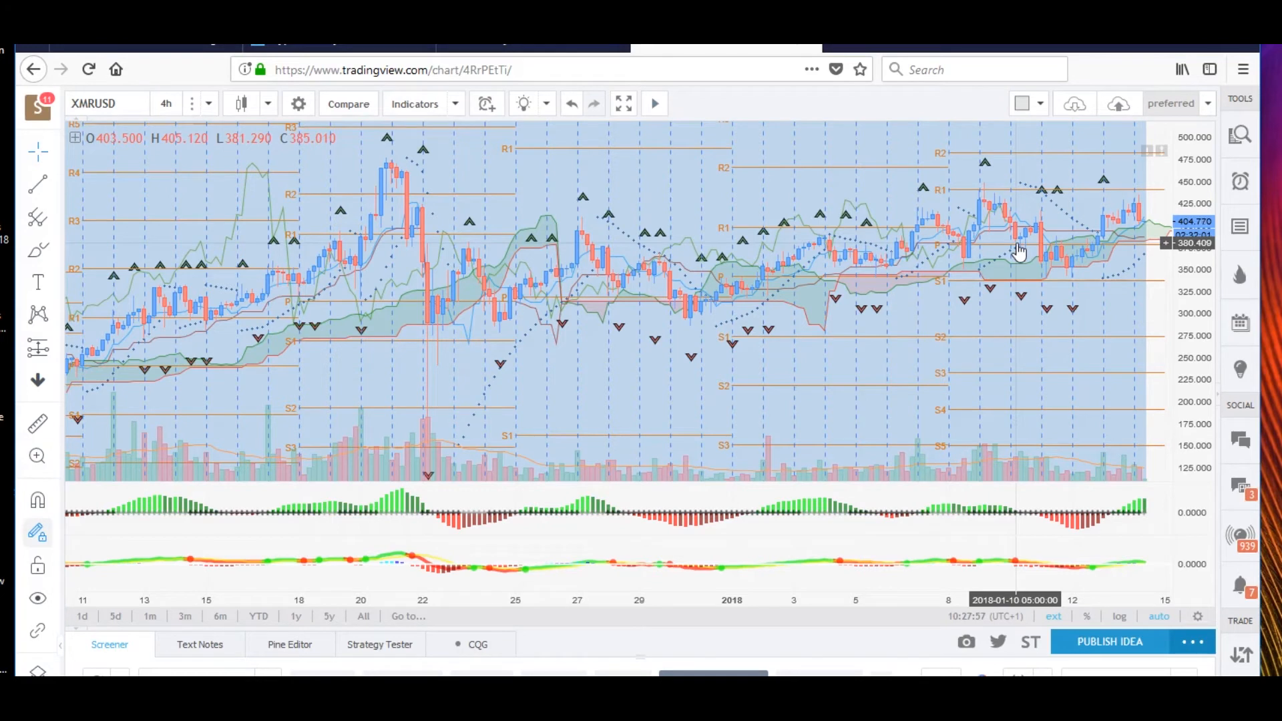
pyautogui.moveTo(1150, 533)
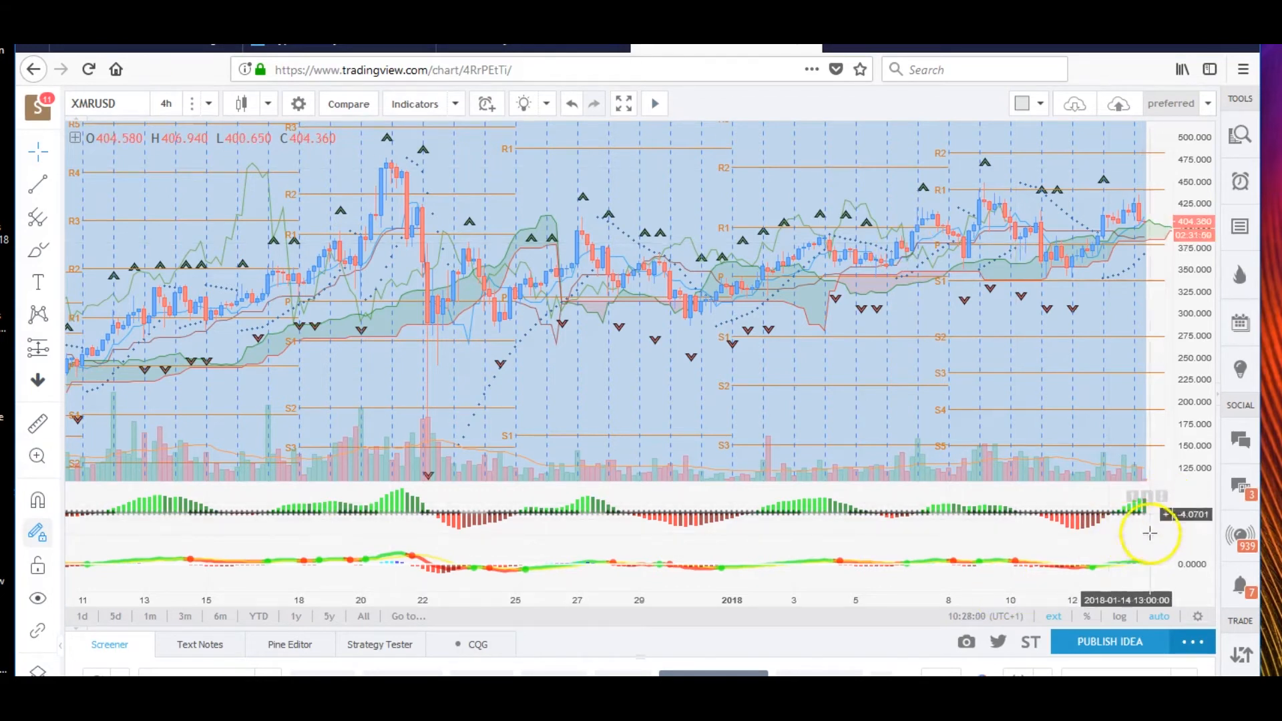
pyautogui.click(166, 103)
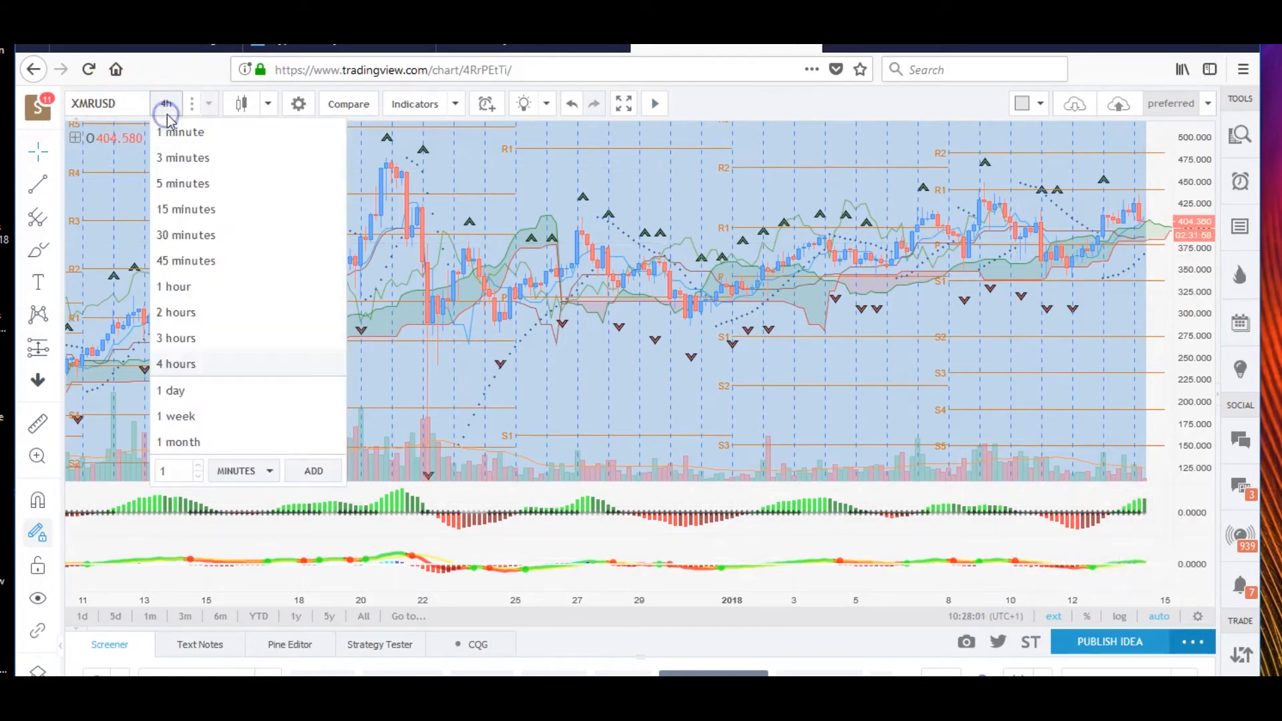
pyautogui.click(171, 390)
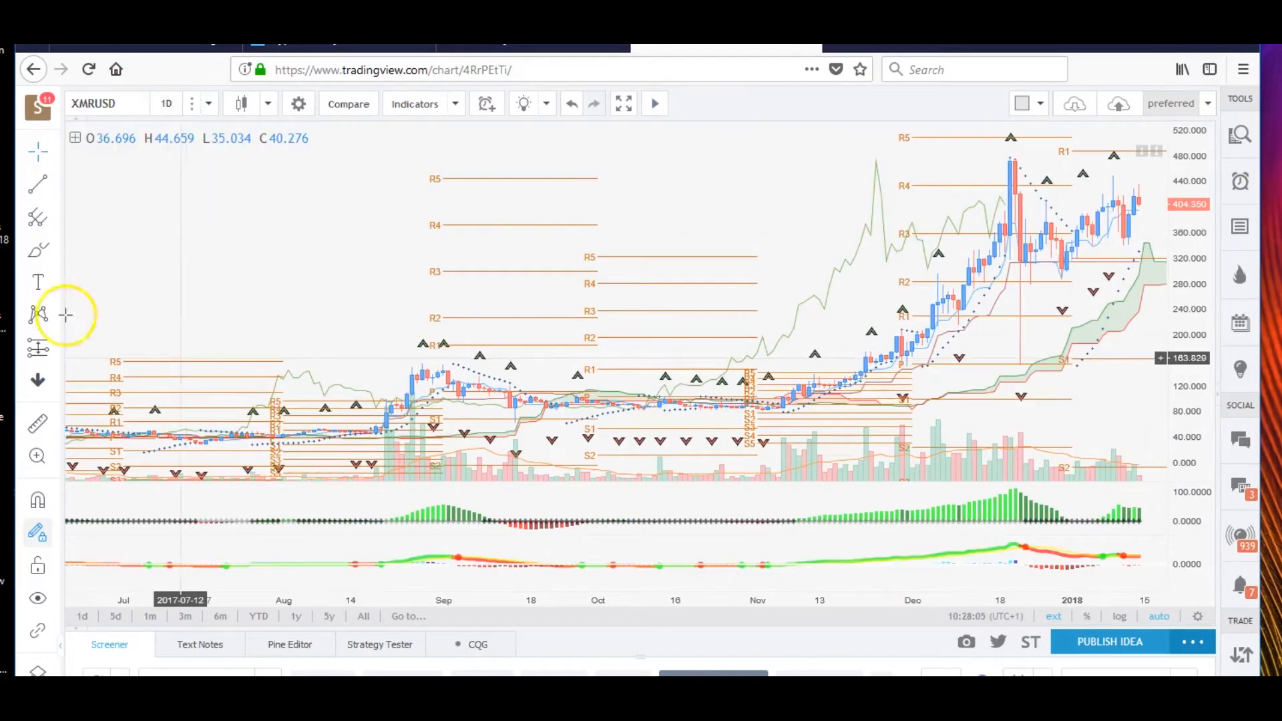
pyautogui.moveTo(1112, 266)
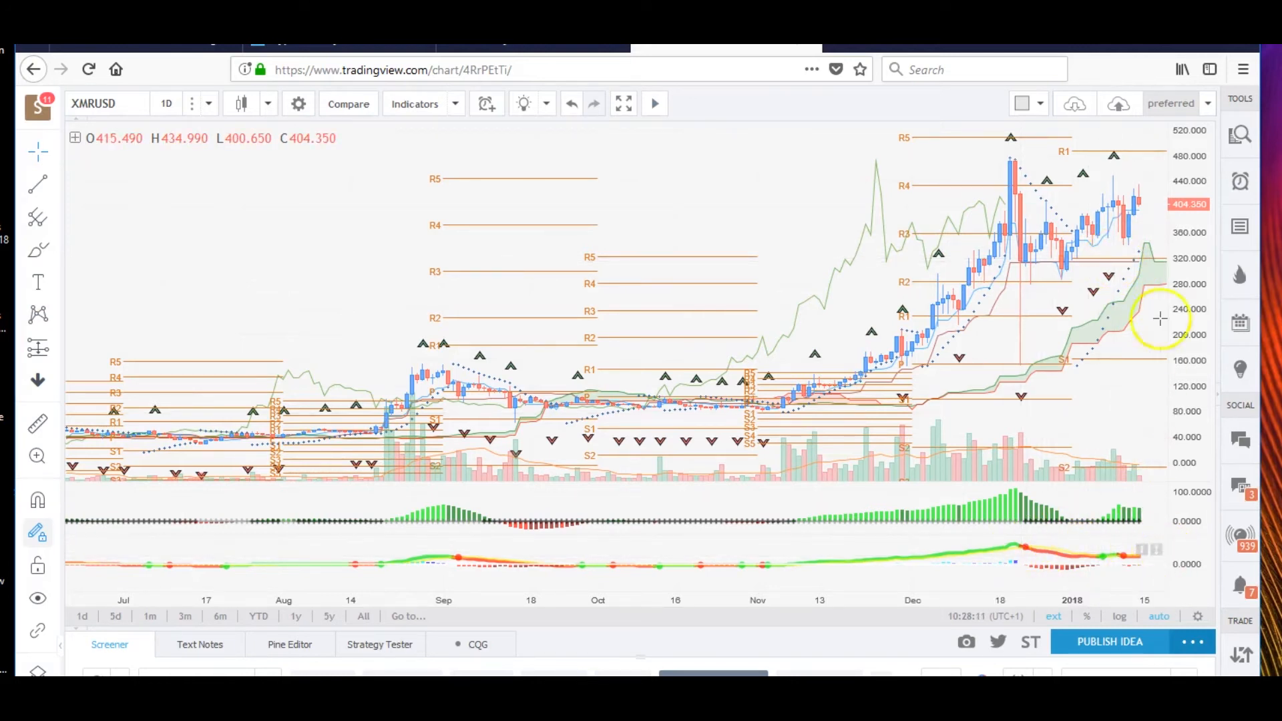
pyautogui.moveTo(947, 440)
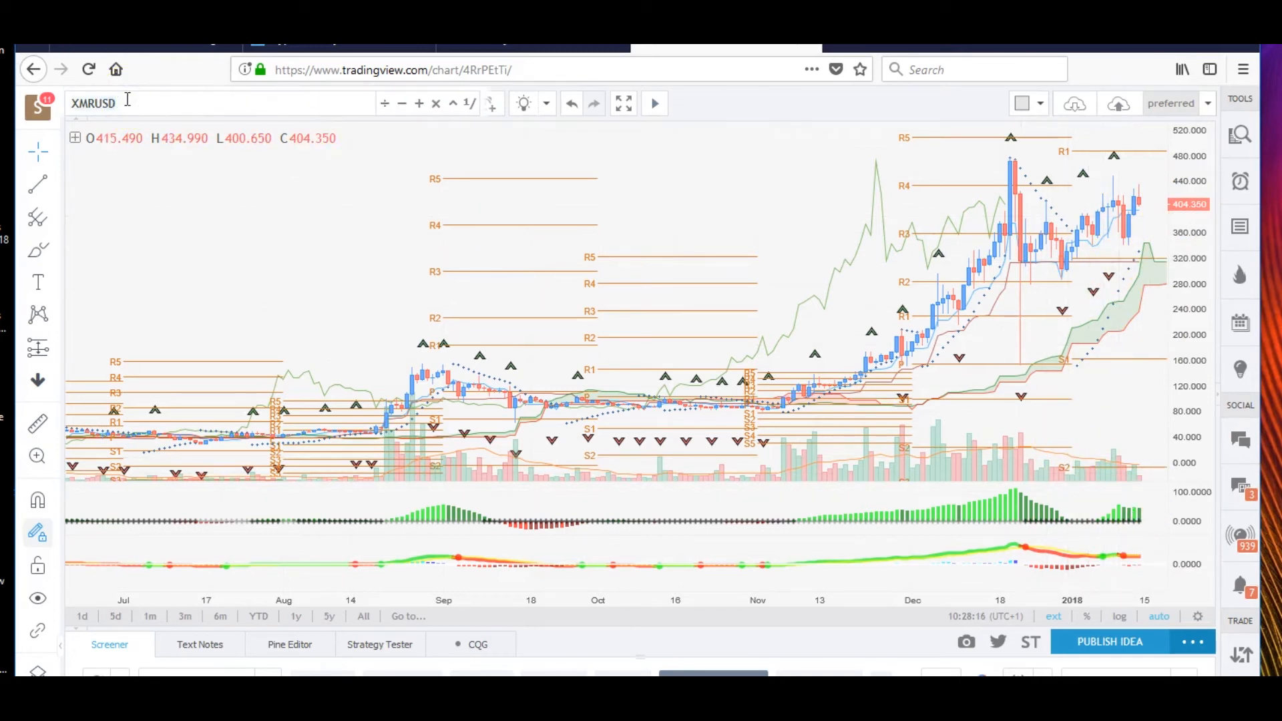
# Correct the ESO typo, load EOSUSD EOS / Dollar, and switch to 4-hour candles
pyautogui.write('ESO')
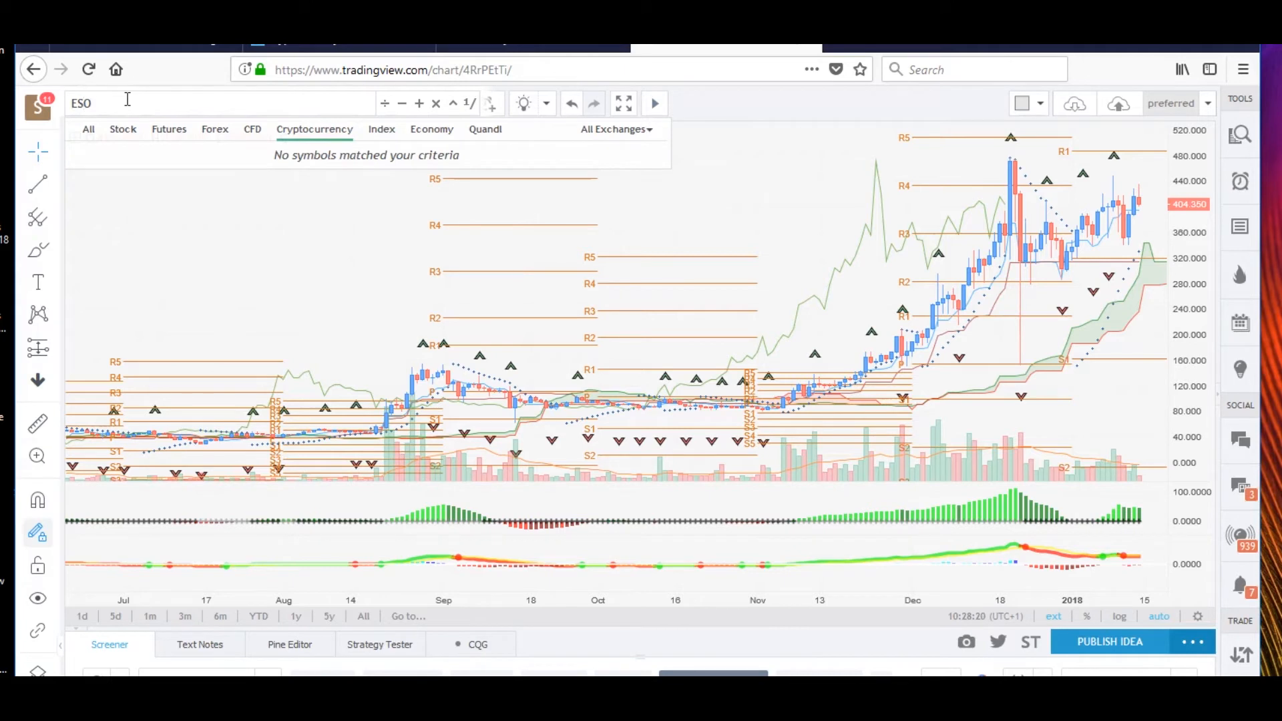
pyautogui.press('Backspace')
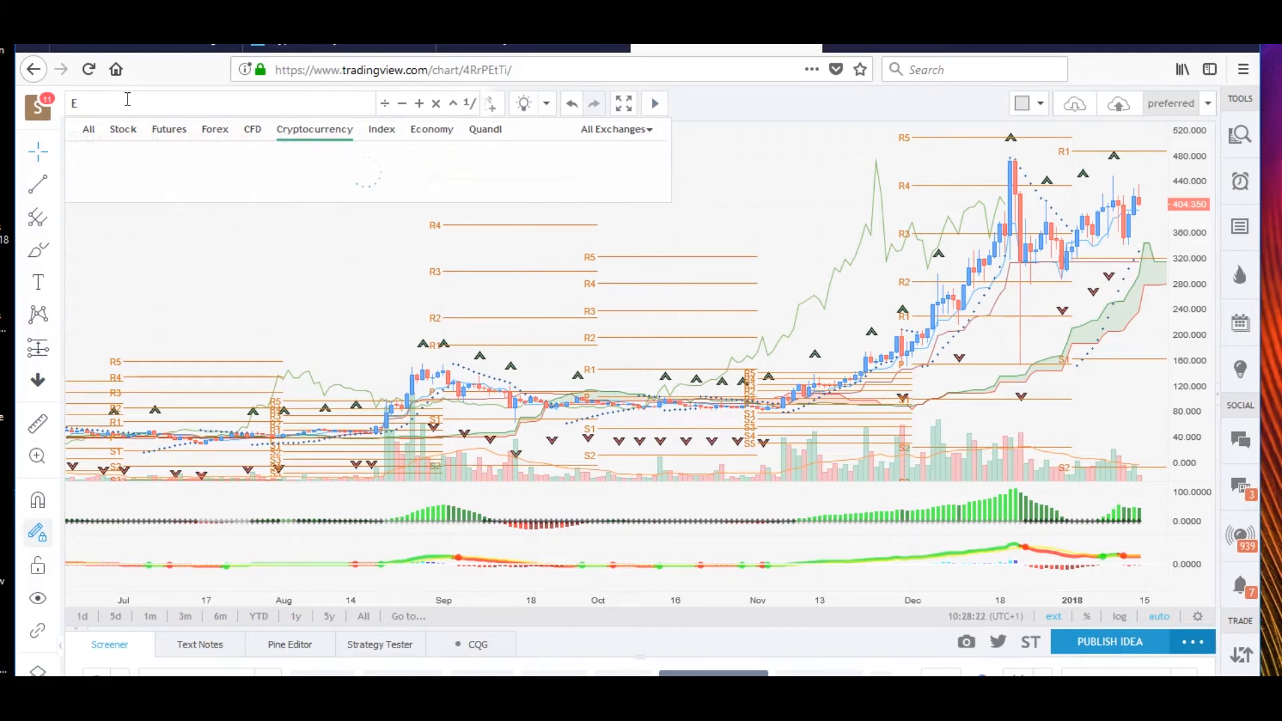
pyautogui.write('OSUSD')
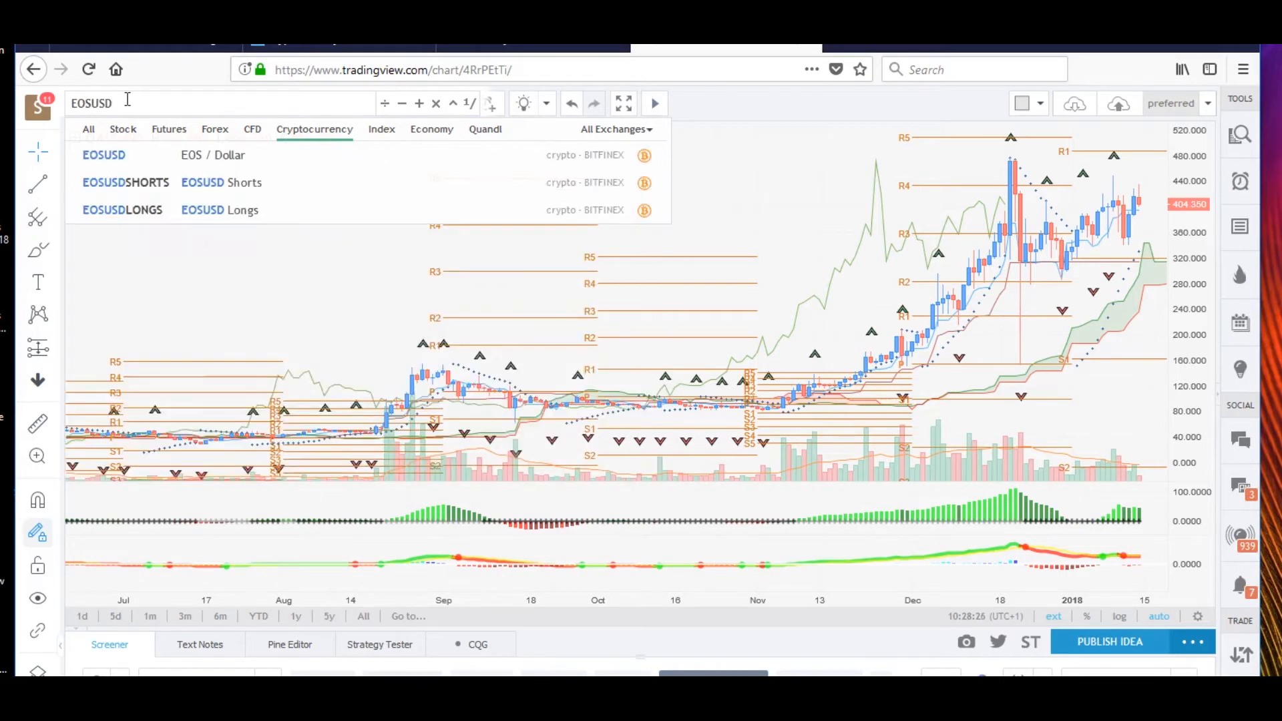
pyautogui.click(104, 154)
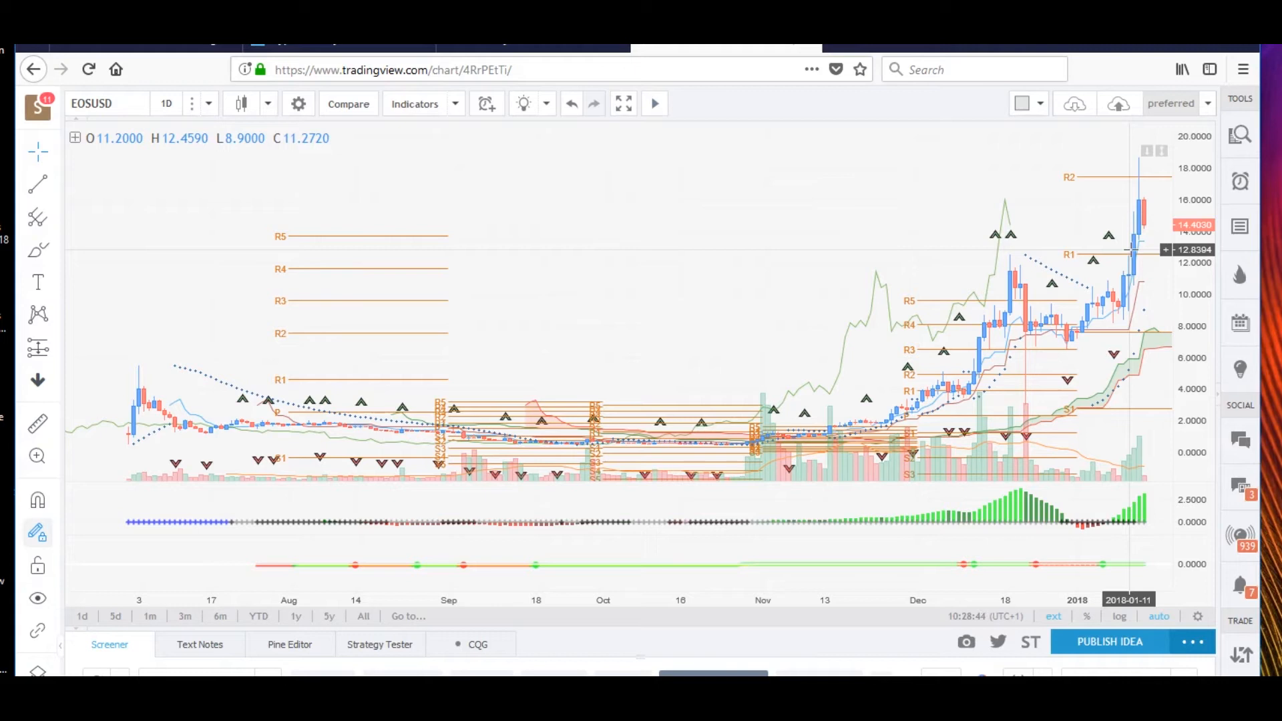
pyautogui.moveTo(1140, 258)
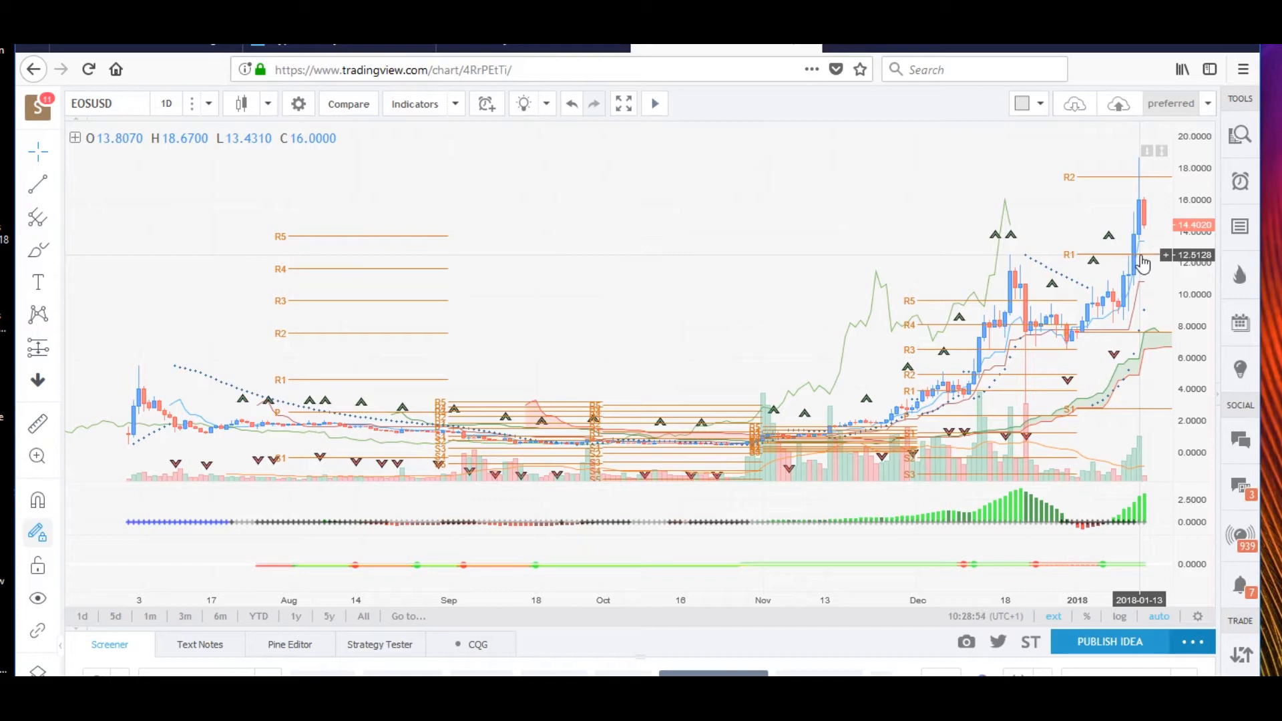
pyautogui.click(167, 102)
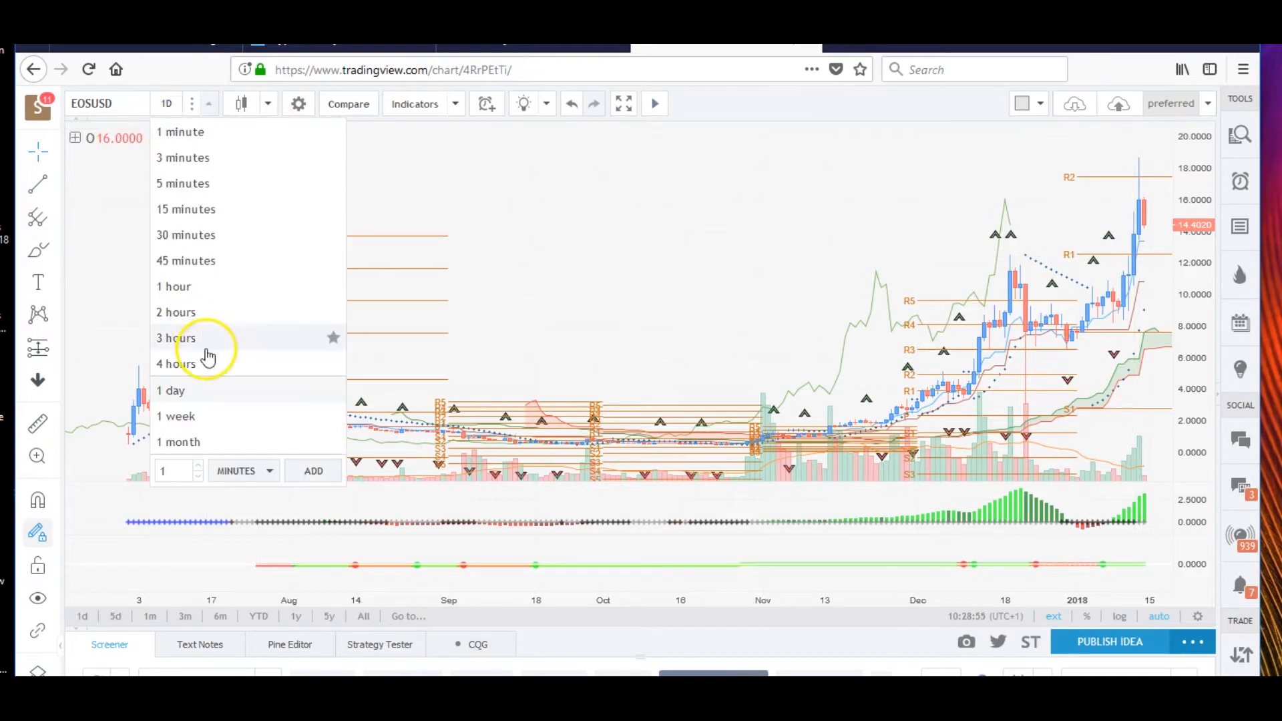
pyautogui.click(175, 364)
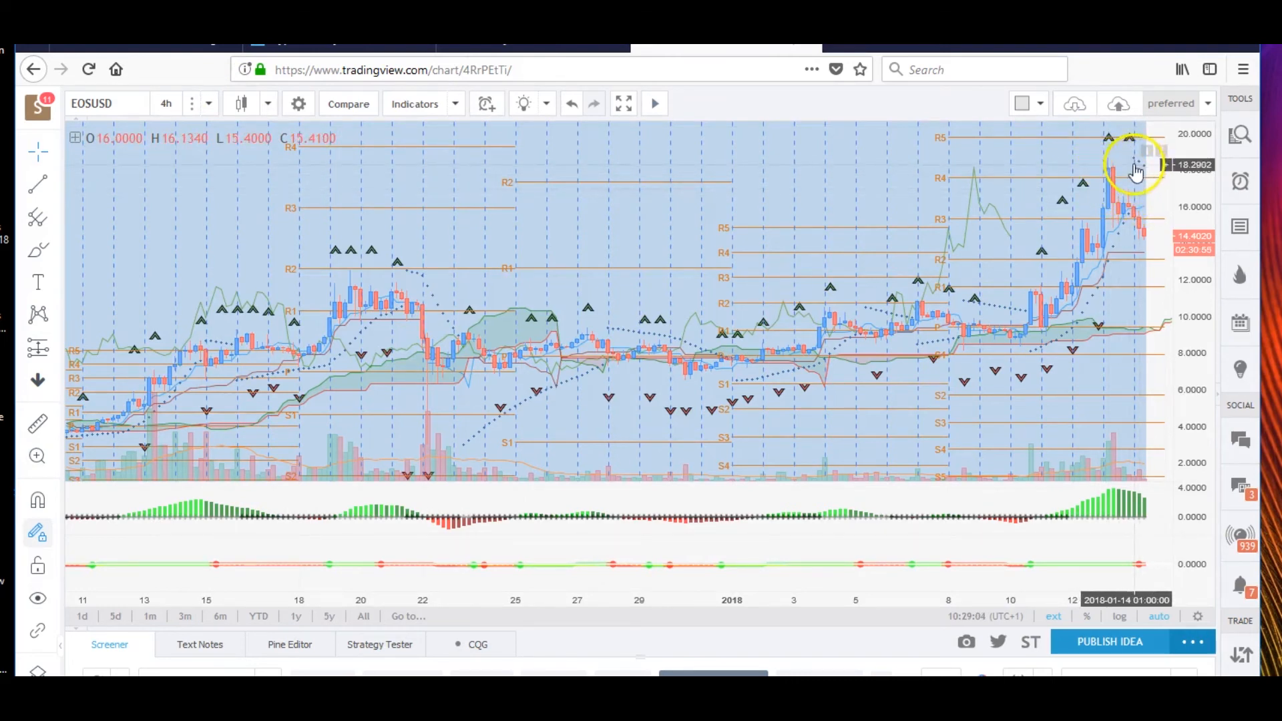
pyautogui.moveTo(1124, 225)
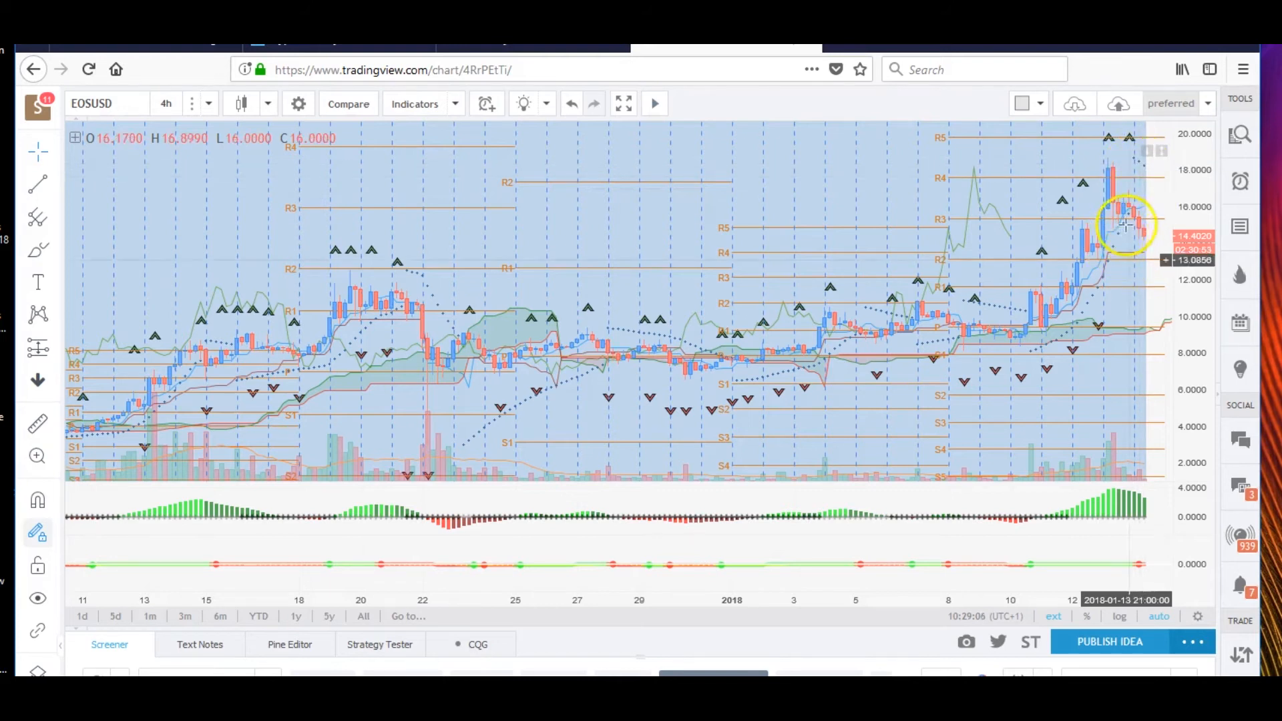
pyautogui.moveTo(1144, 244)
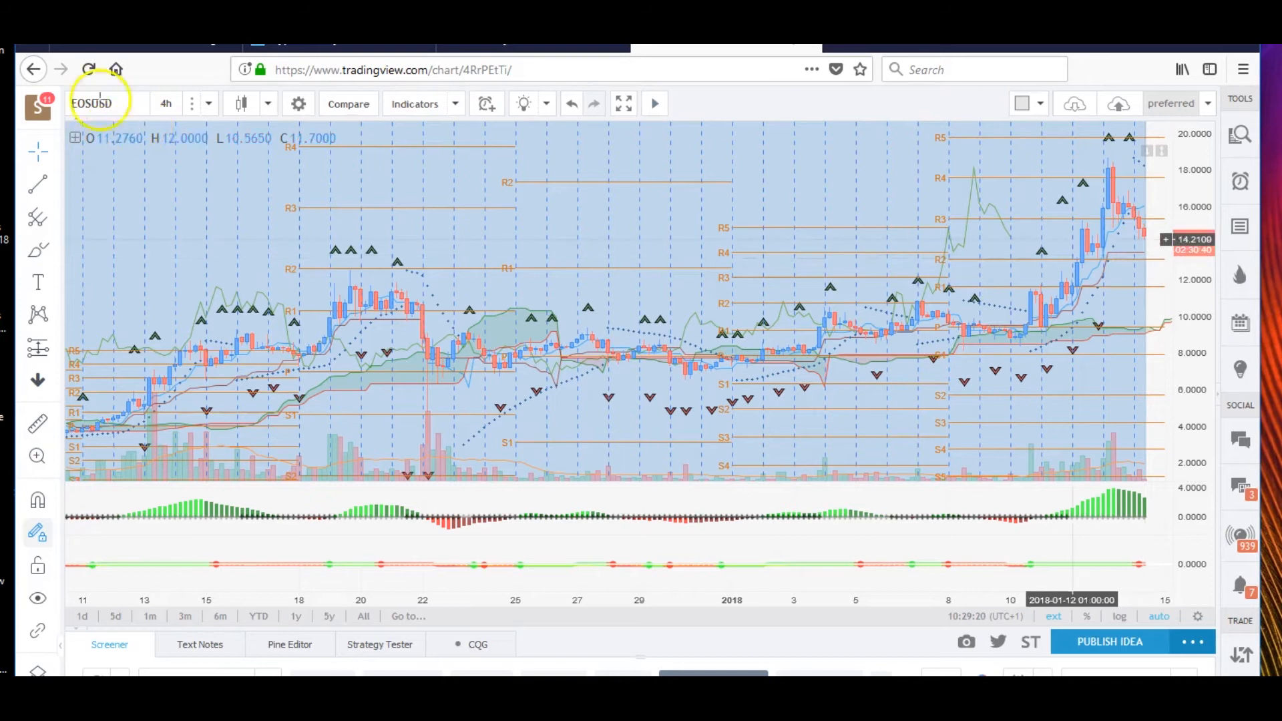
# Replace EOSUSD with SANUSD after a typo and set it to 1-day candles
pyautogui.click(91, 103)
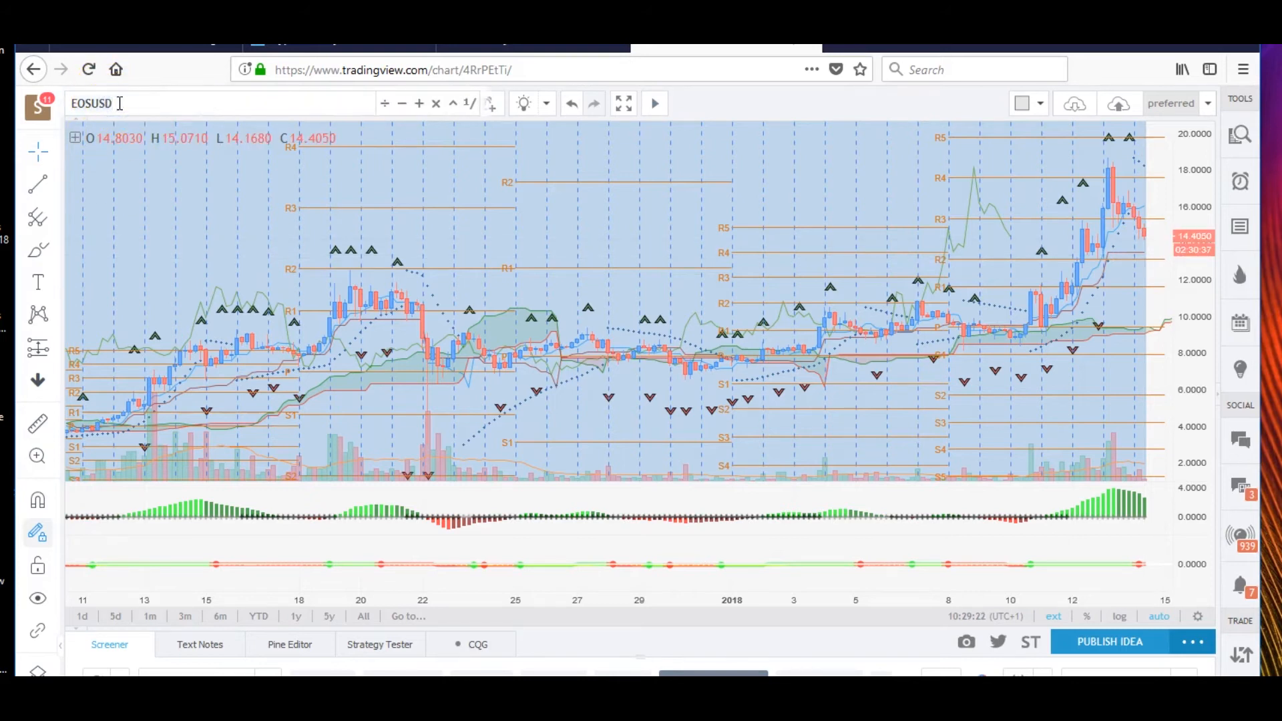
pyautogui.write('SNA')
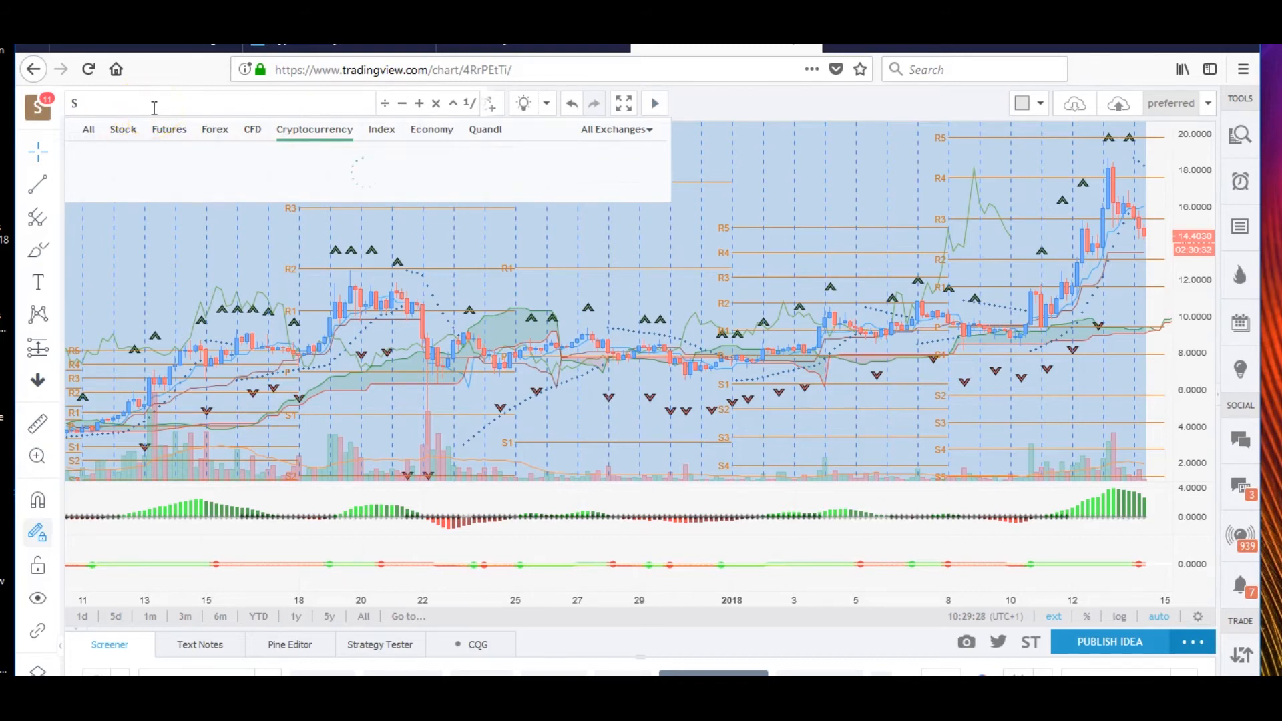
pyautogui.write('ANUSD')
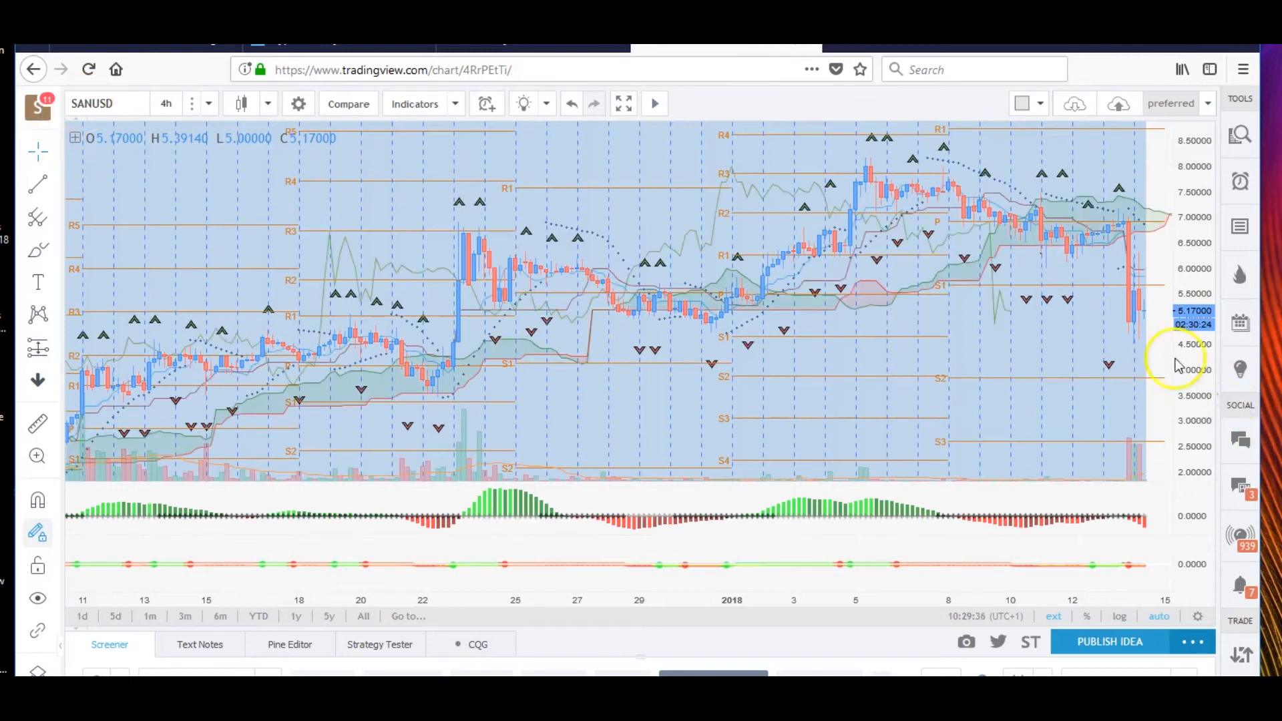
pyautogui.moveTo(889, 178)
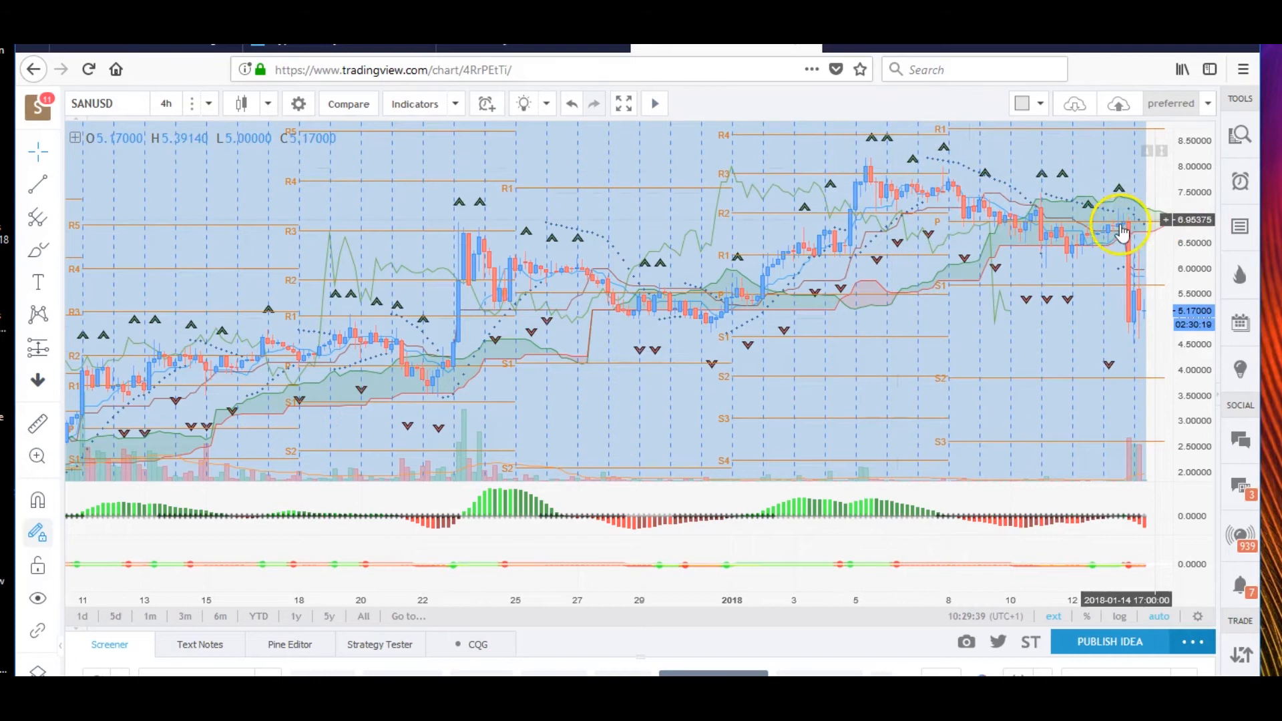
pyautogui.moveTo(1125, 237)
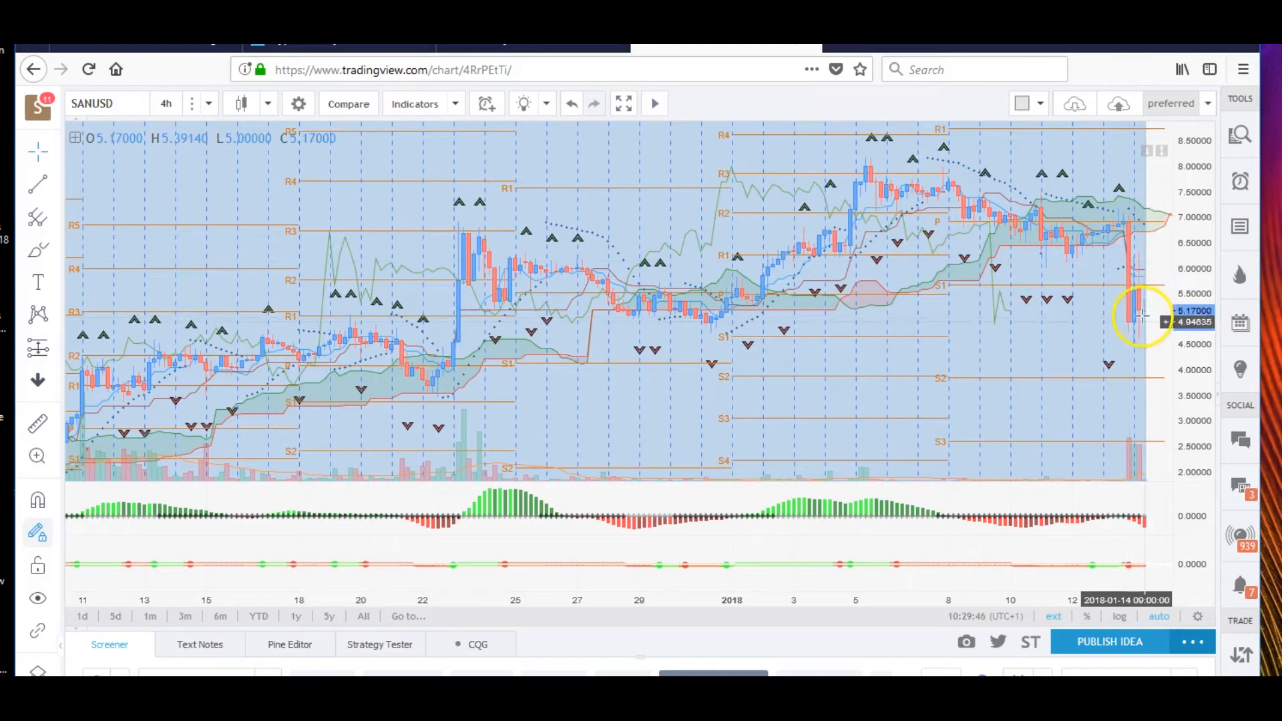
pyautogui.moveTo(1121, 383)
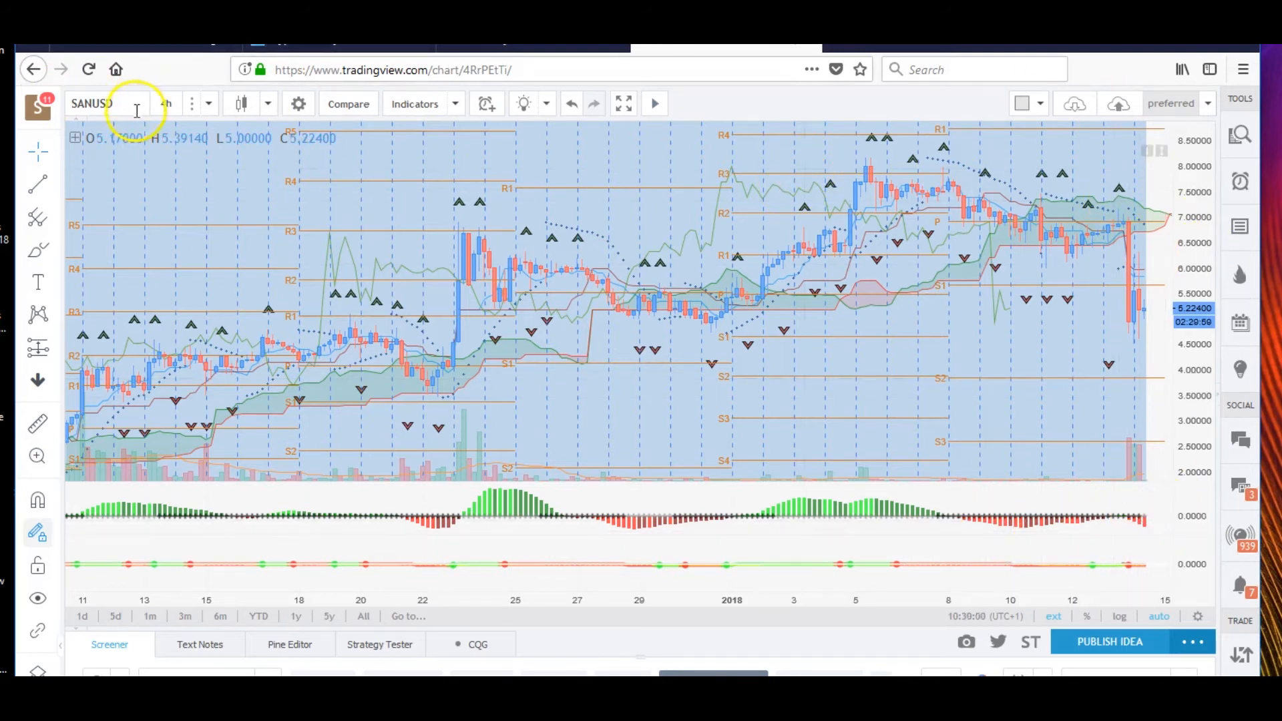
pyautogui.click(166, 103)
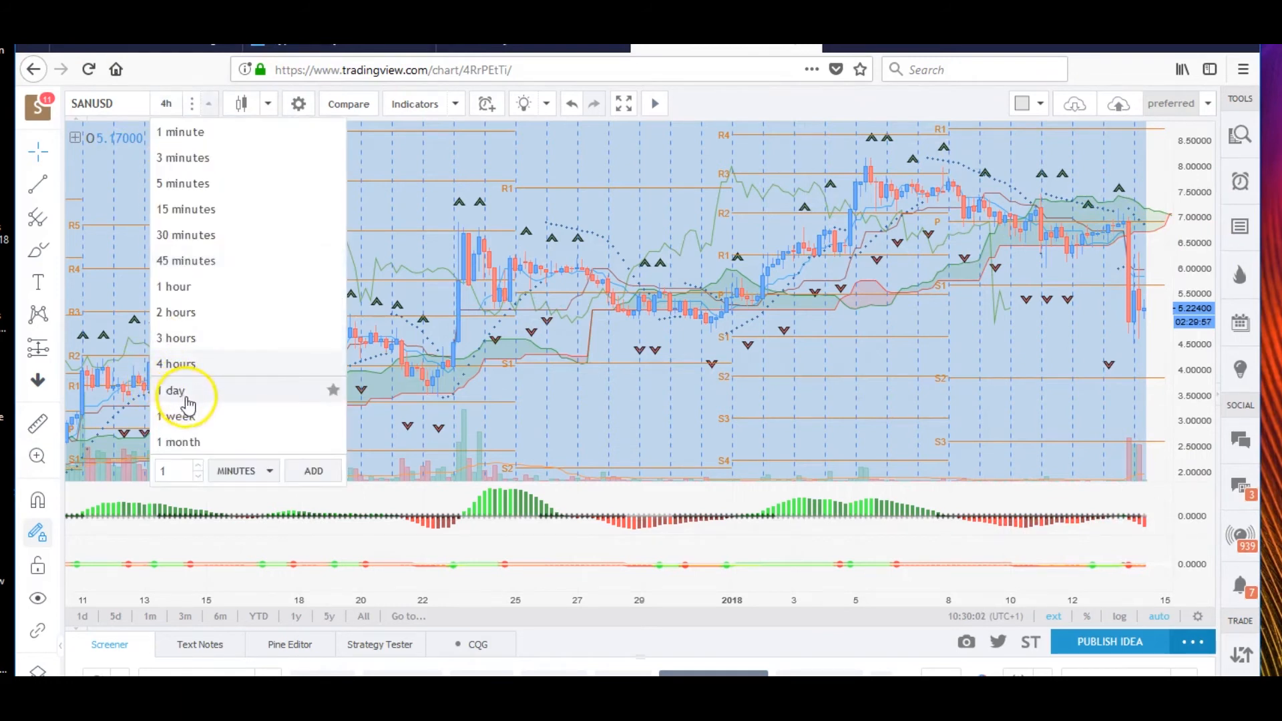
pyautogui.click(172, 390)
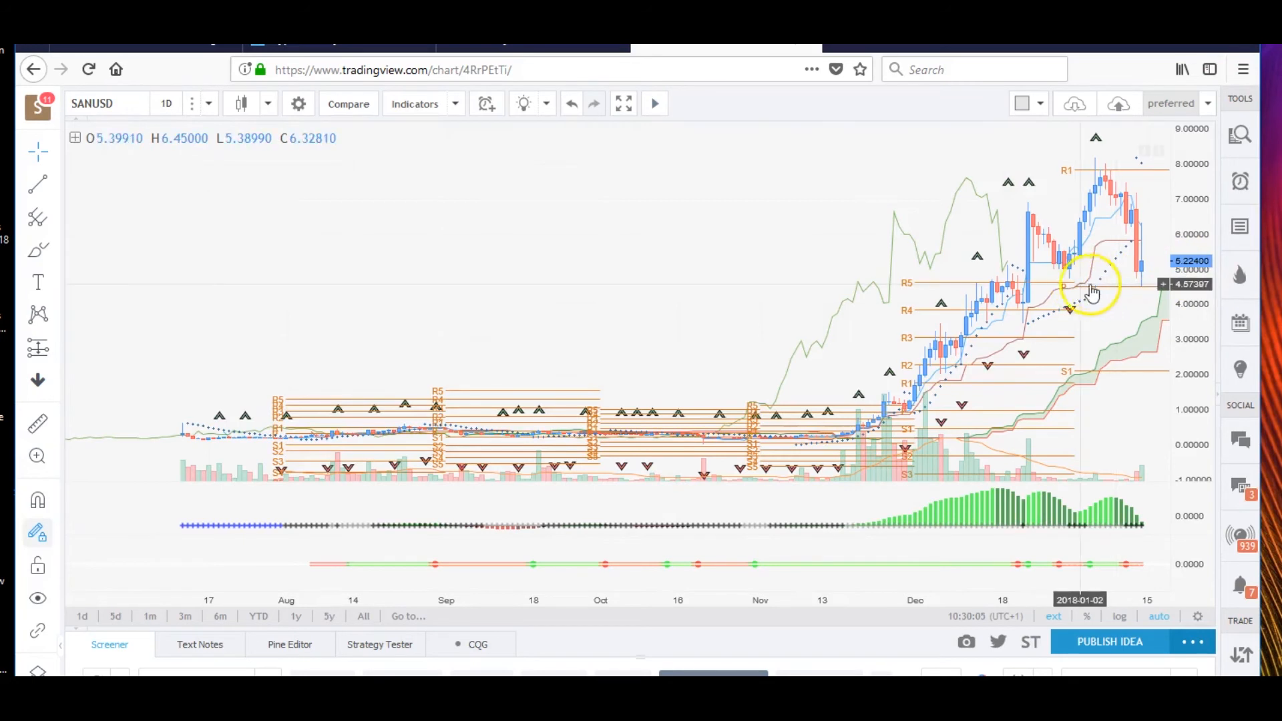
pyautogui.moveTo(1103, 292)
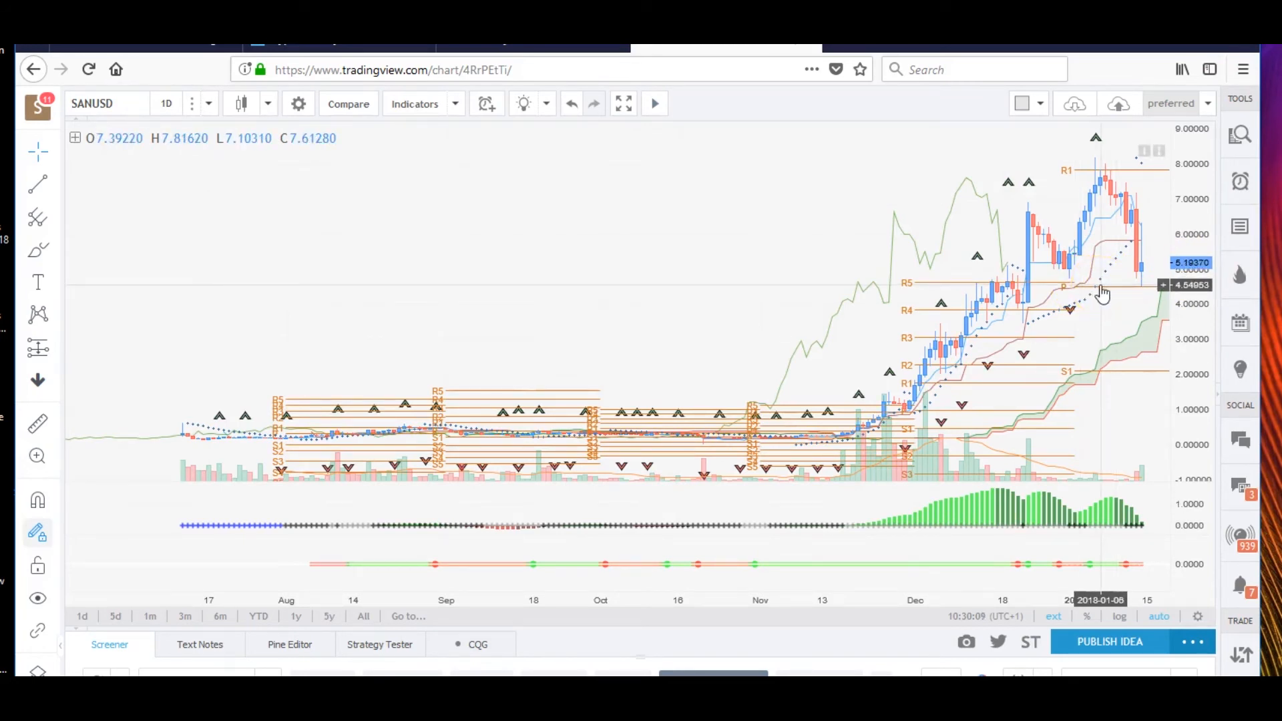
pyautogui.moveTo(1110, 292)
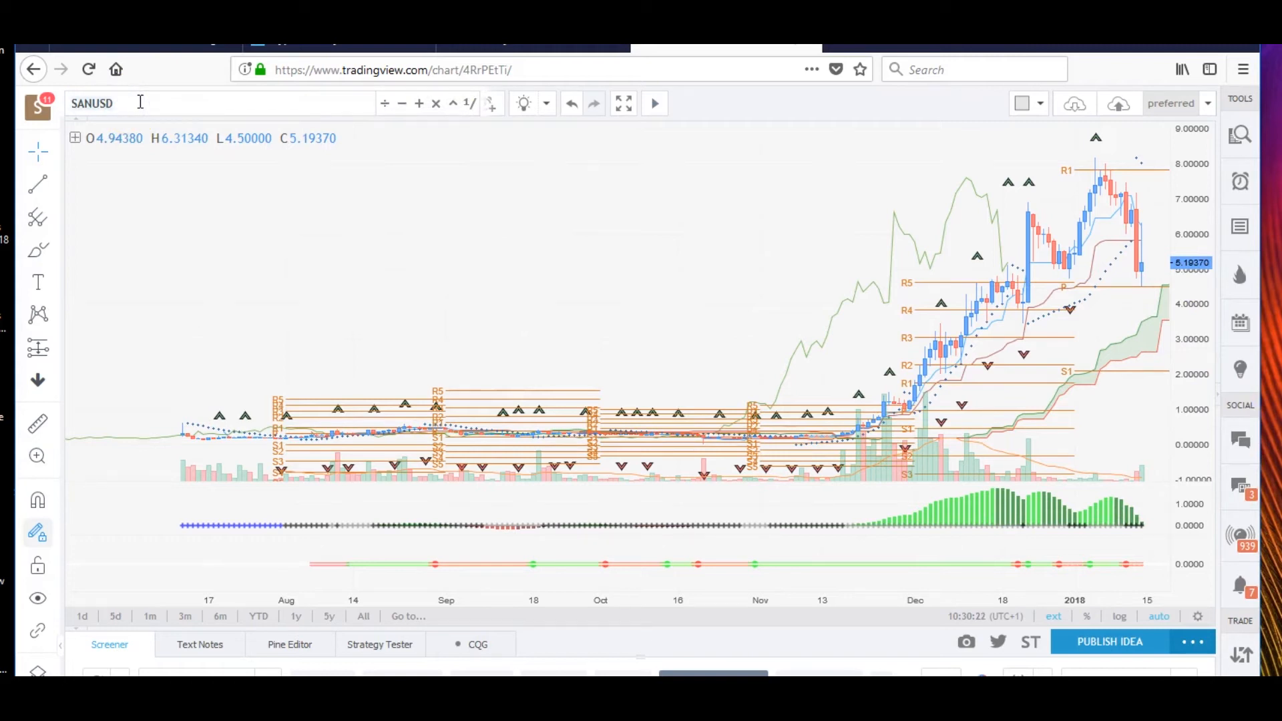
# Type BCH to load BCHUSD, then switch it to 4-hour candles
pyautogui.write('BCH')
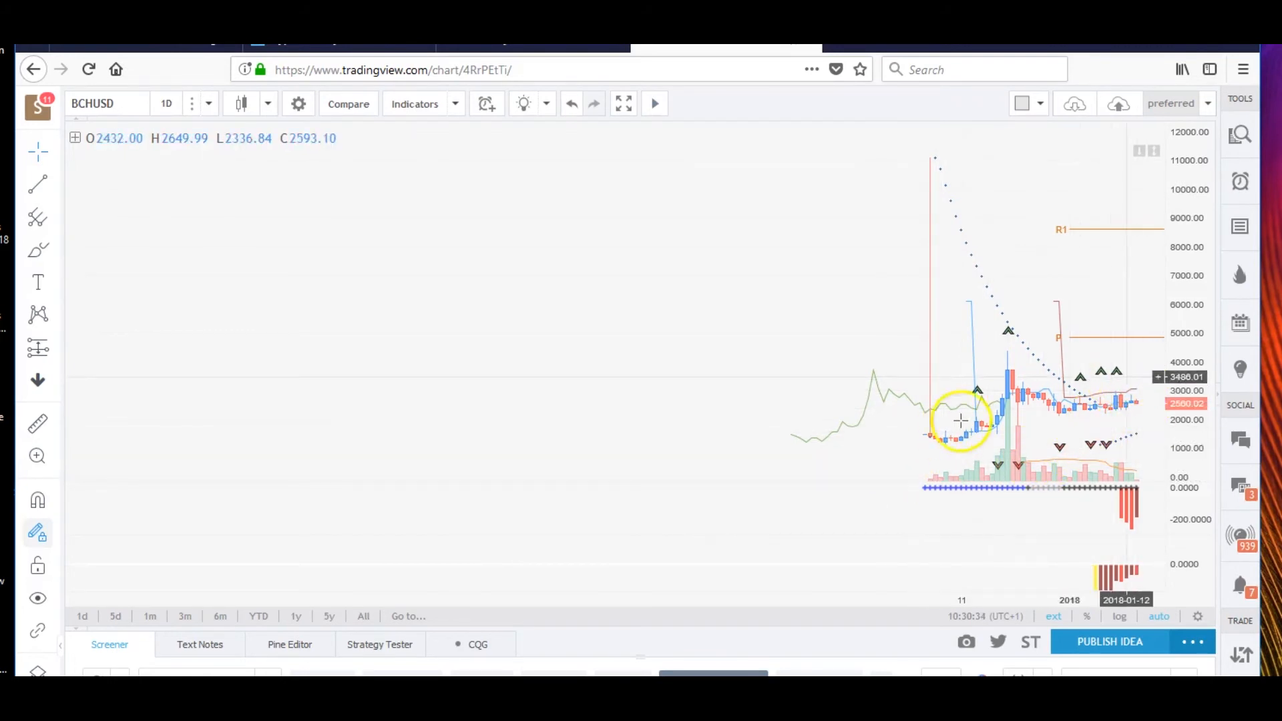
pyautogui.moveTo(1140, 507)
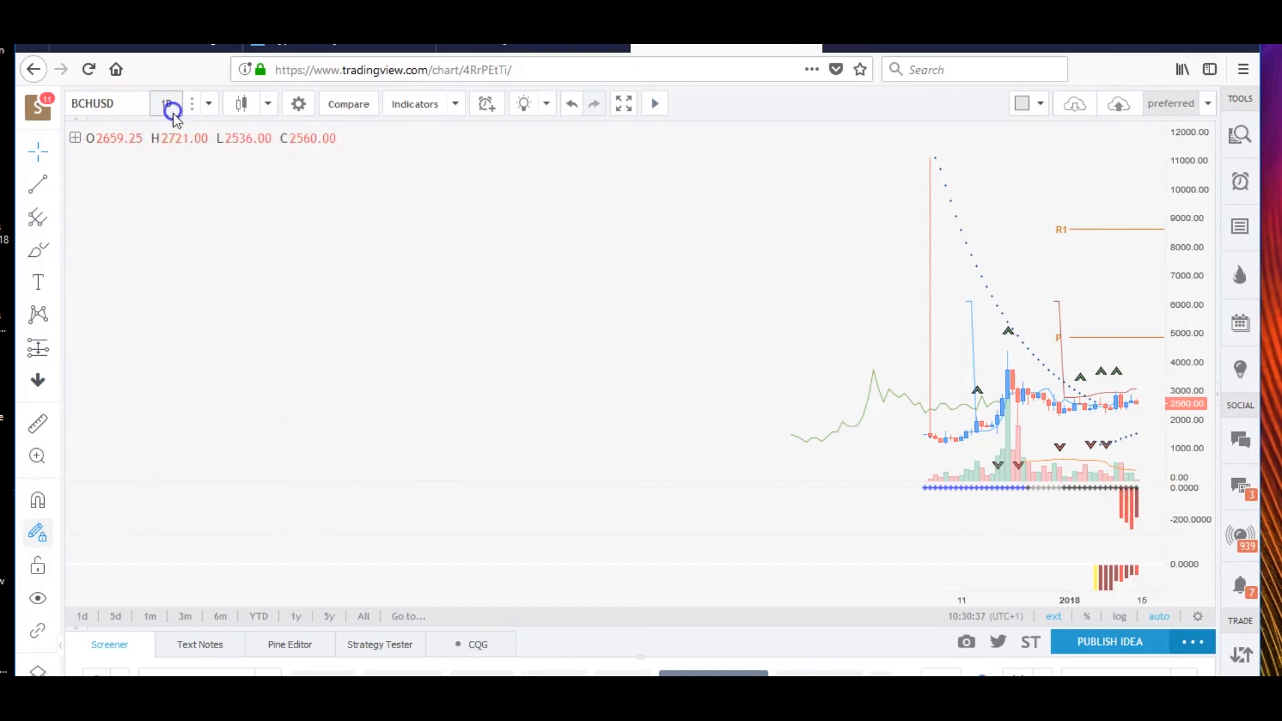
pyautogui.click(167, 103)
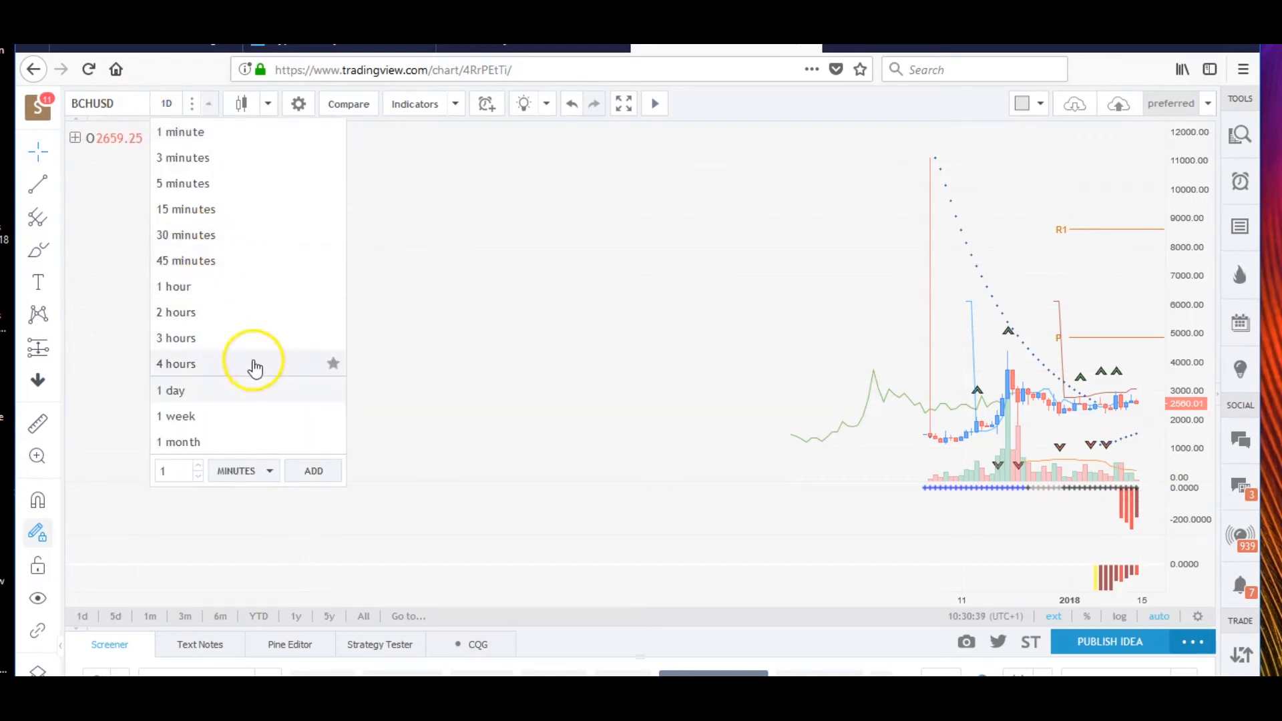
pyautogui.click(176, 363)
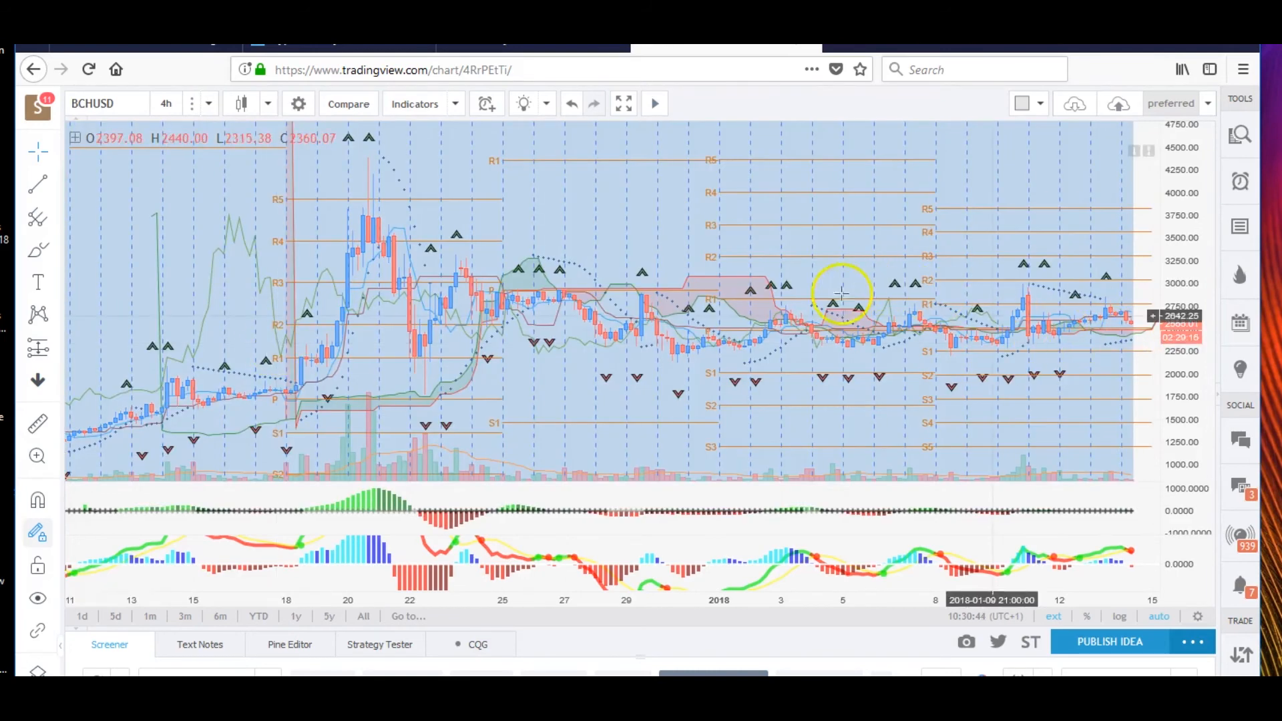
pyautogui.moveTo(702, 299)
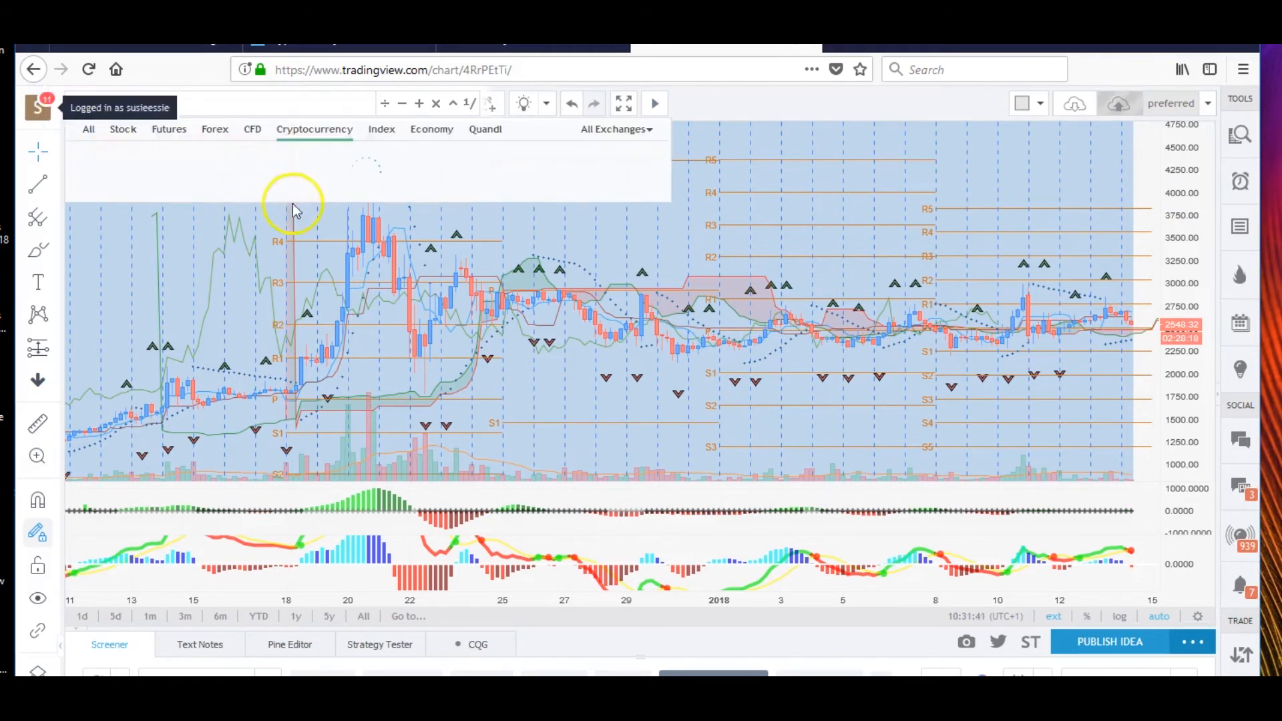
# Replace the mistyped SBCHUSD search and load STRUSDT (Stellar / Tether USD) on 4-hour candles
pyautogui.write('SBCHUSD')
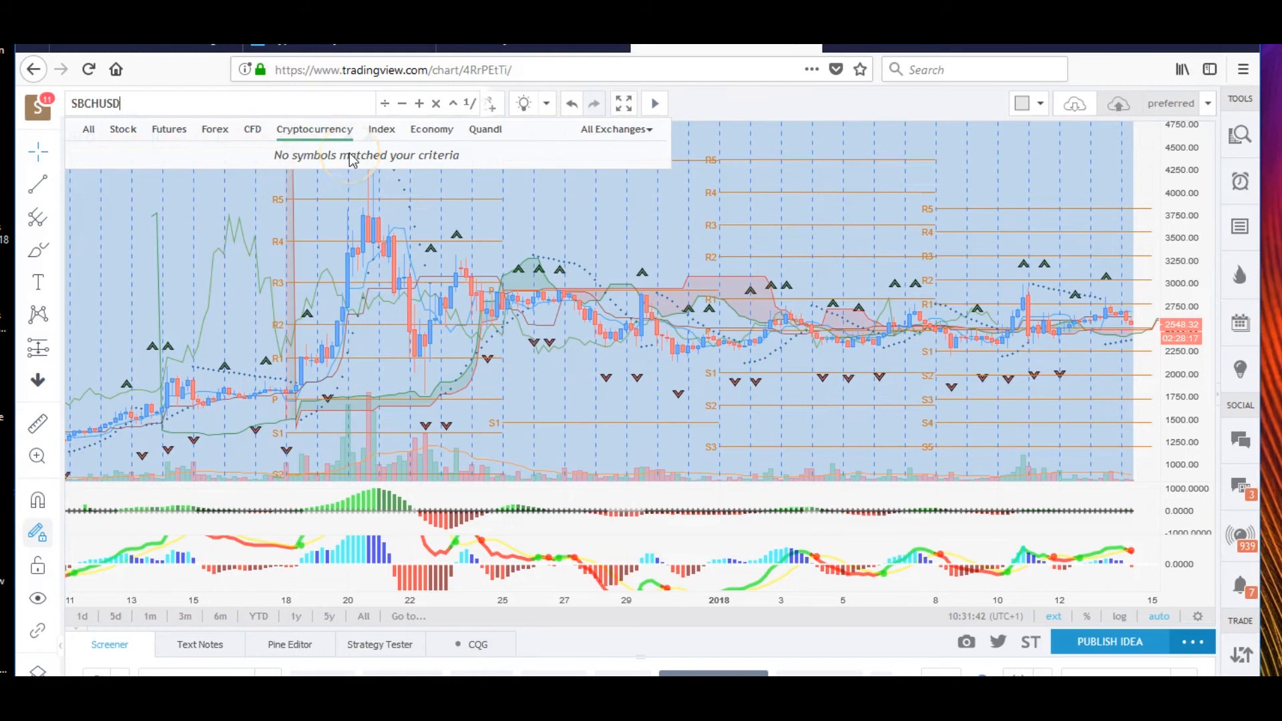
pyautogui.press('BackSpace')
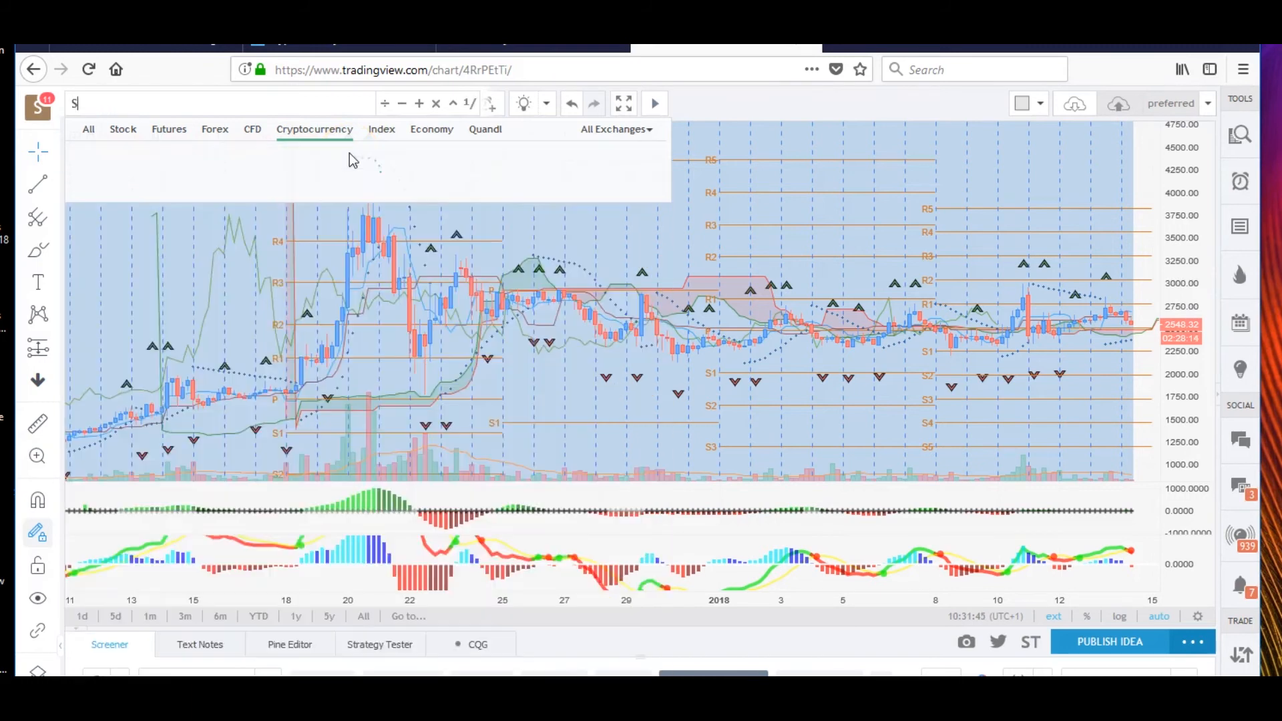
pyautogui.write('T')
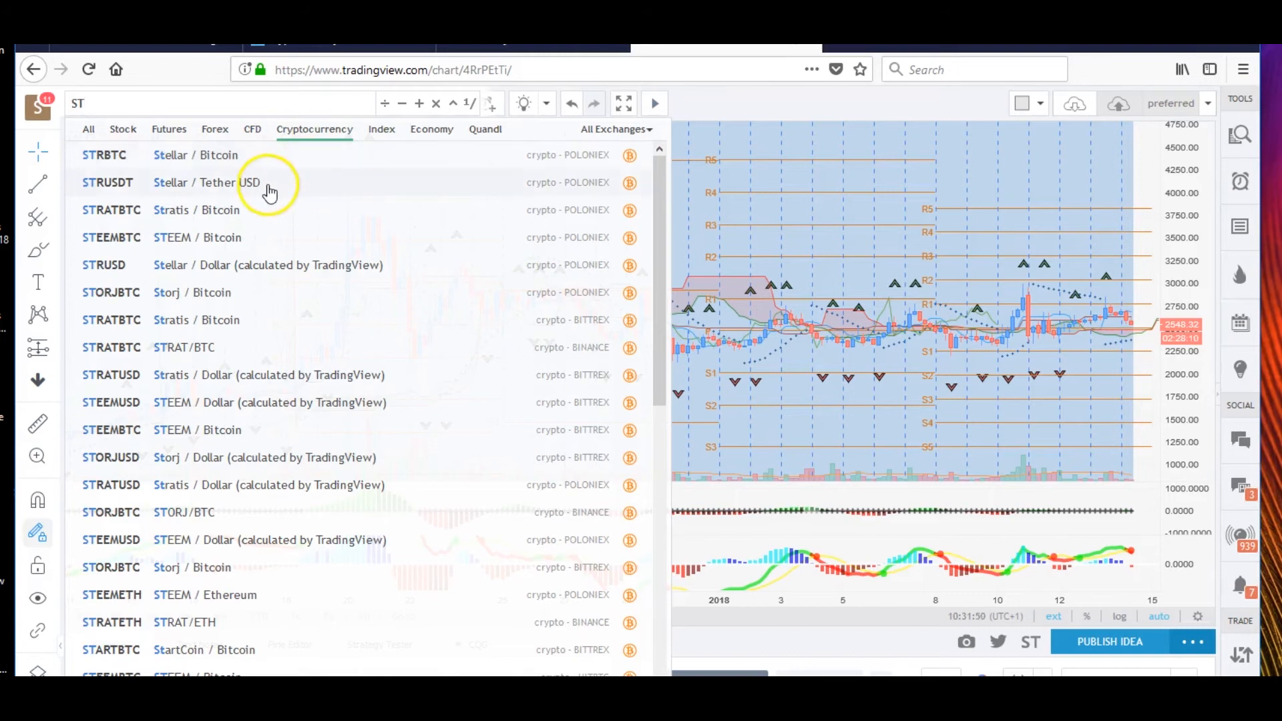
pyautogui.click(204, 181)
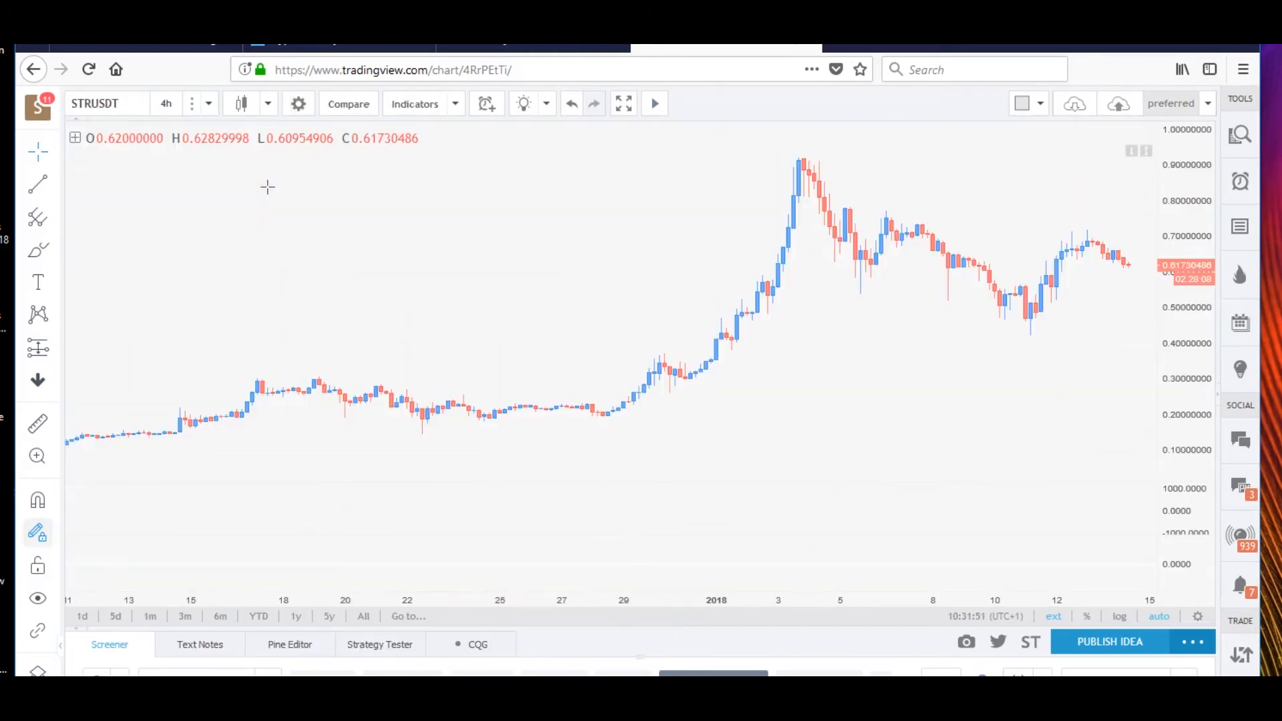
pyautogui.click(415, 104)
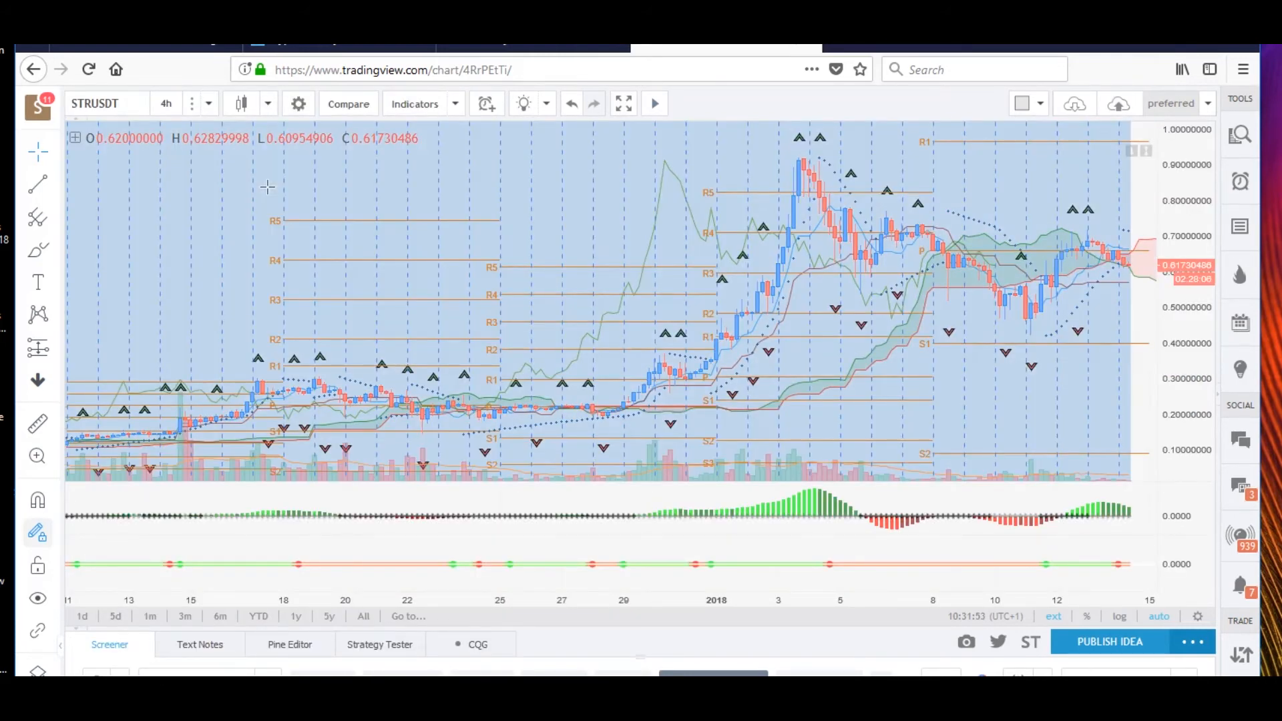
pyautogui.moveTo(1070, 321)
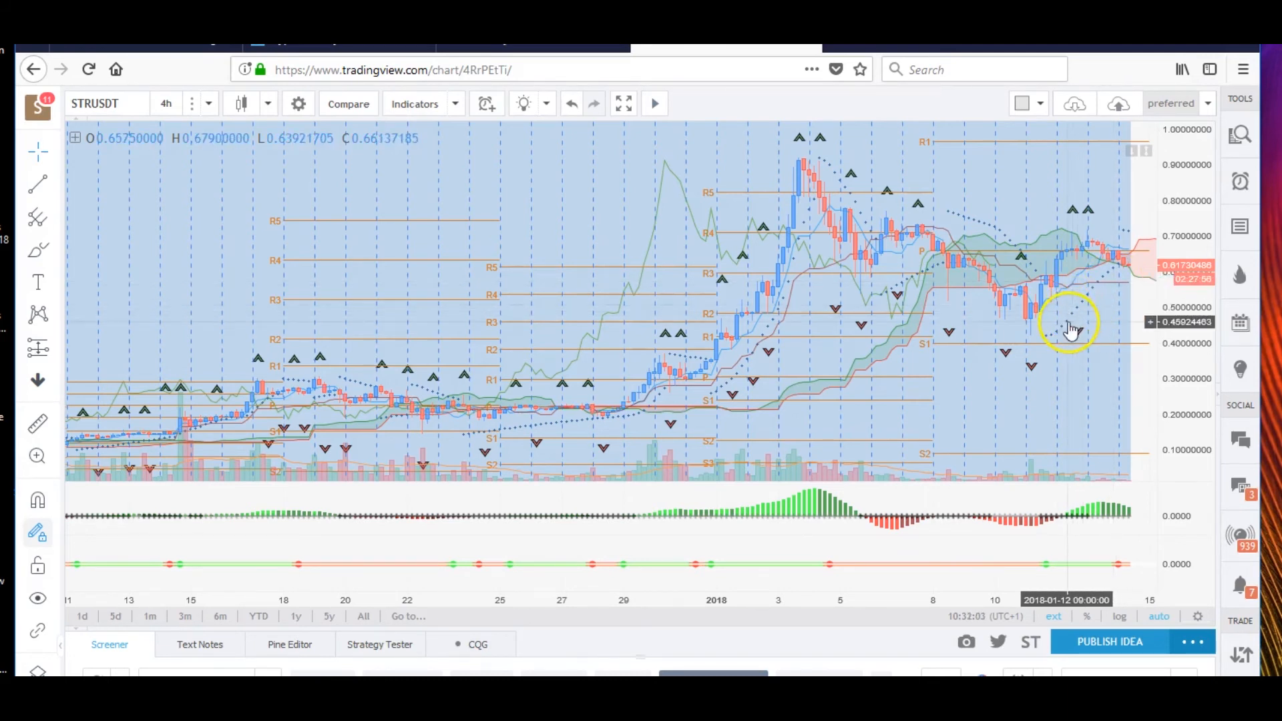
pyautogui.moveTo(1059, 523)
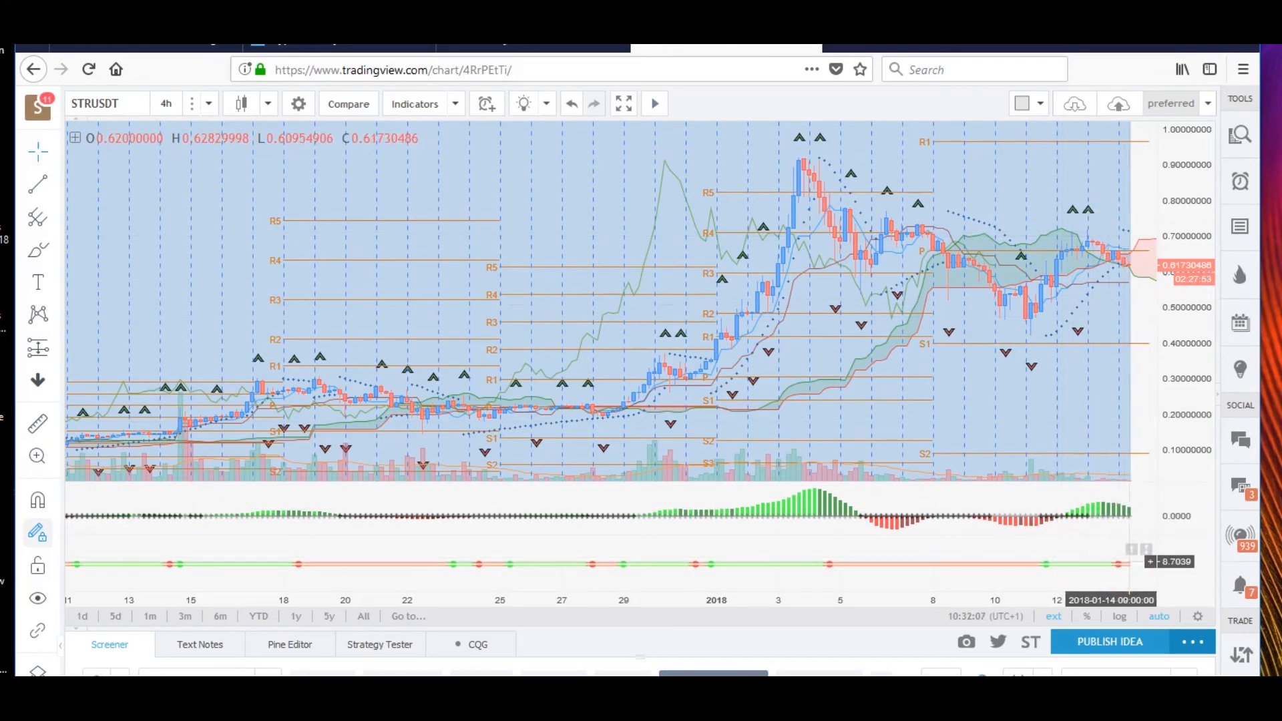
pyautogui.click(167, 103)
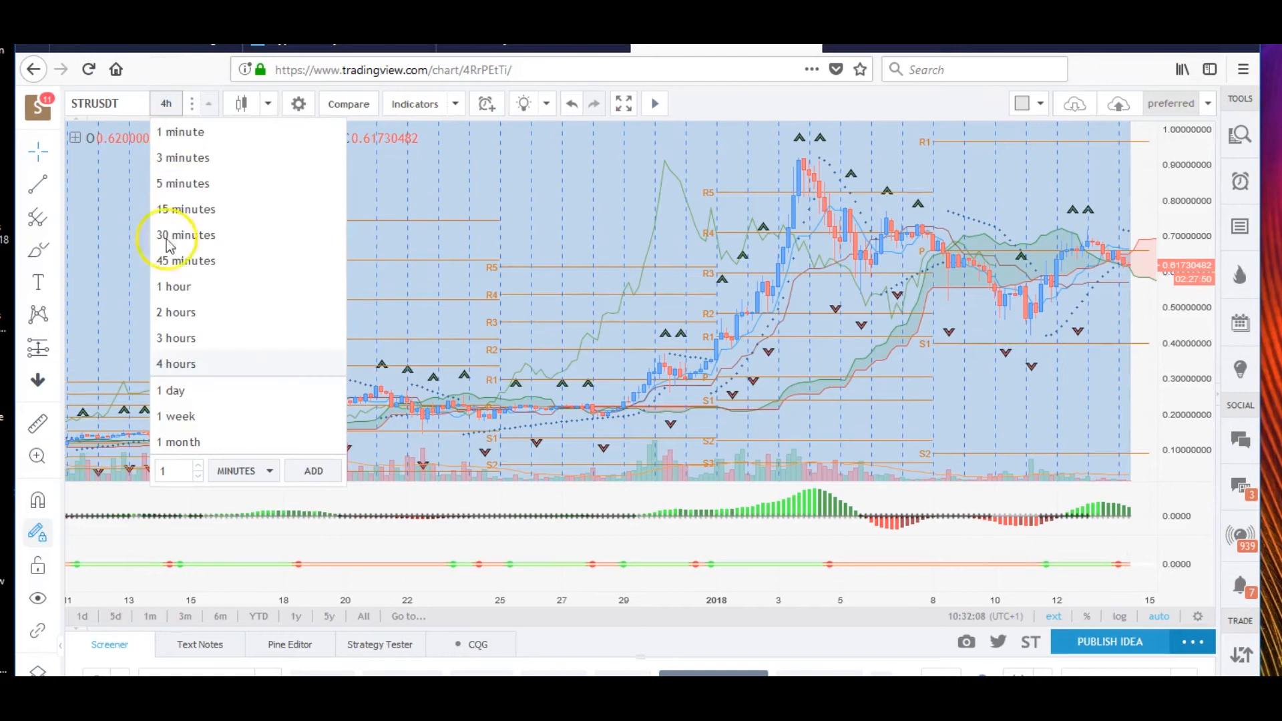
# Set the STRUSDT chart to 1-day candles
pyautogui.click(171, 390)
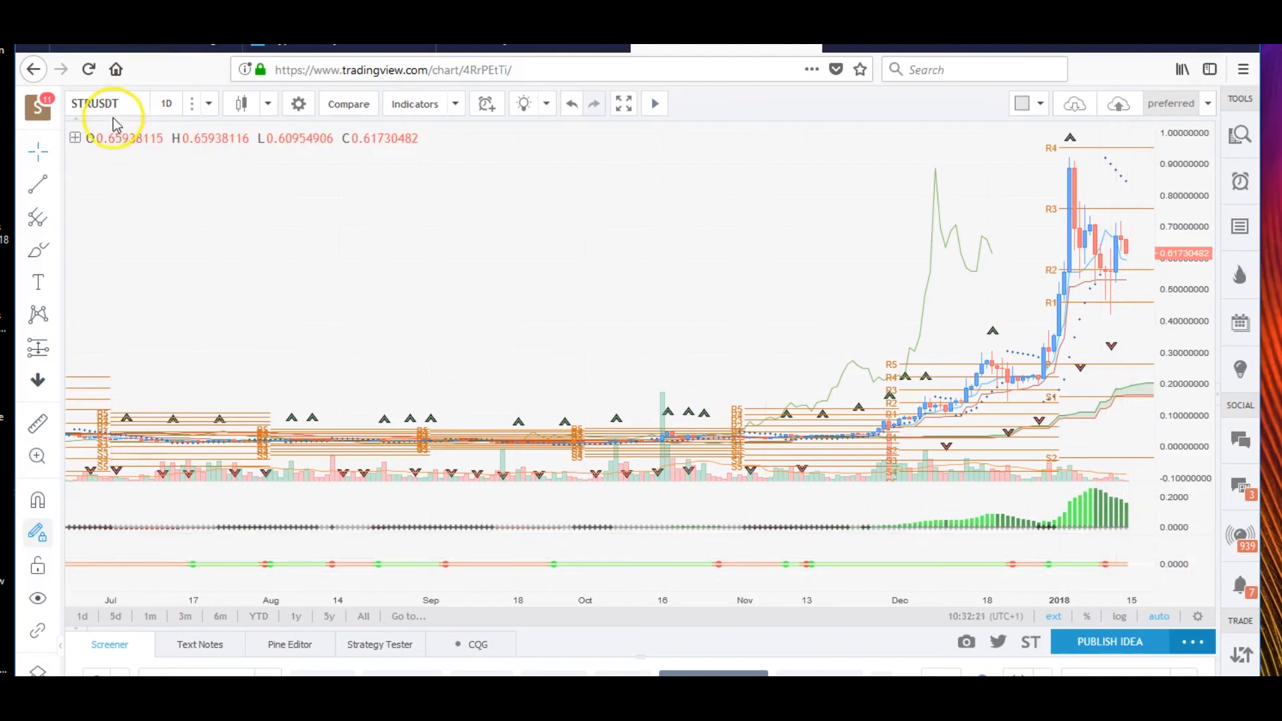
pyautogui.click(95, 104)
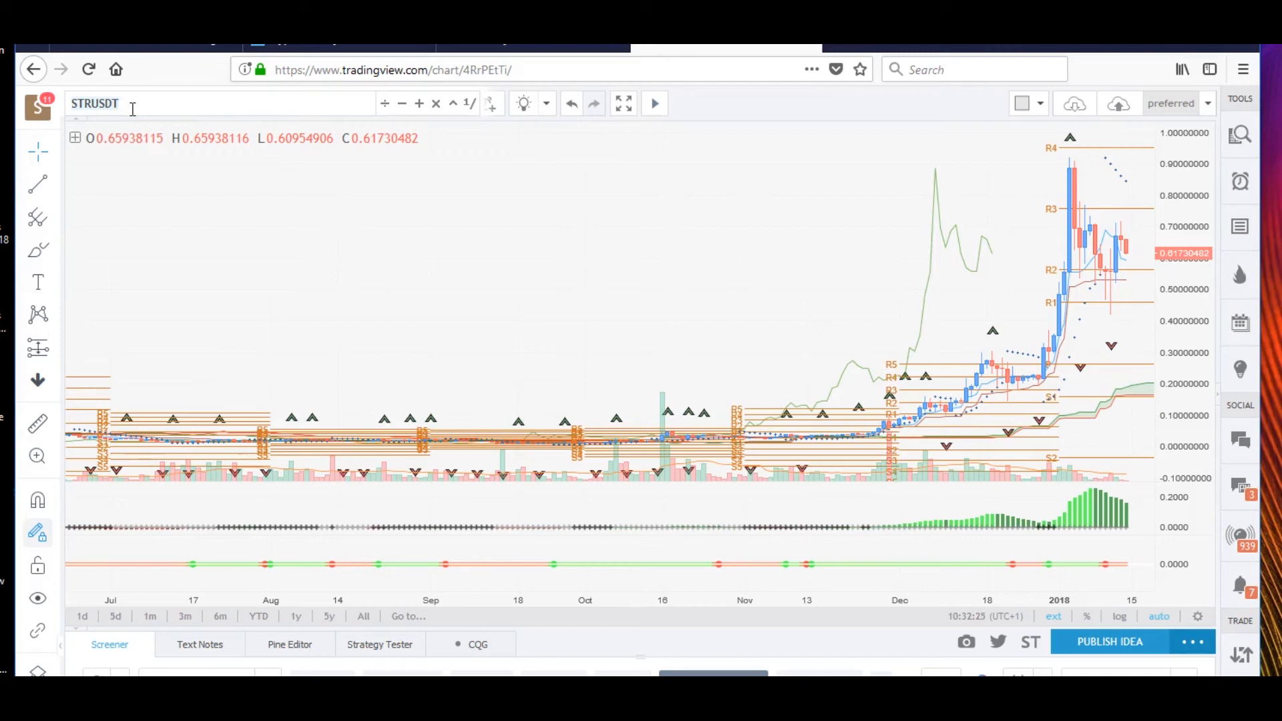
# Search 'ADA', load ADAUSDT, and switch it from daily to 4-hour candles
pyautogui.write('ADA')
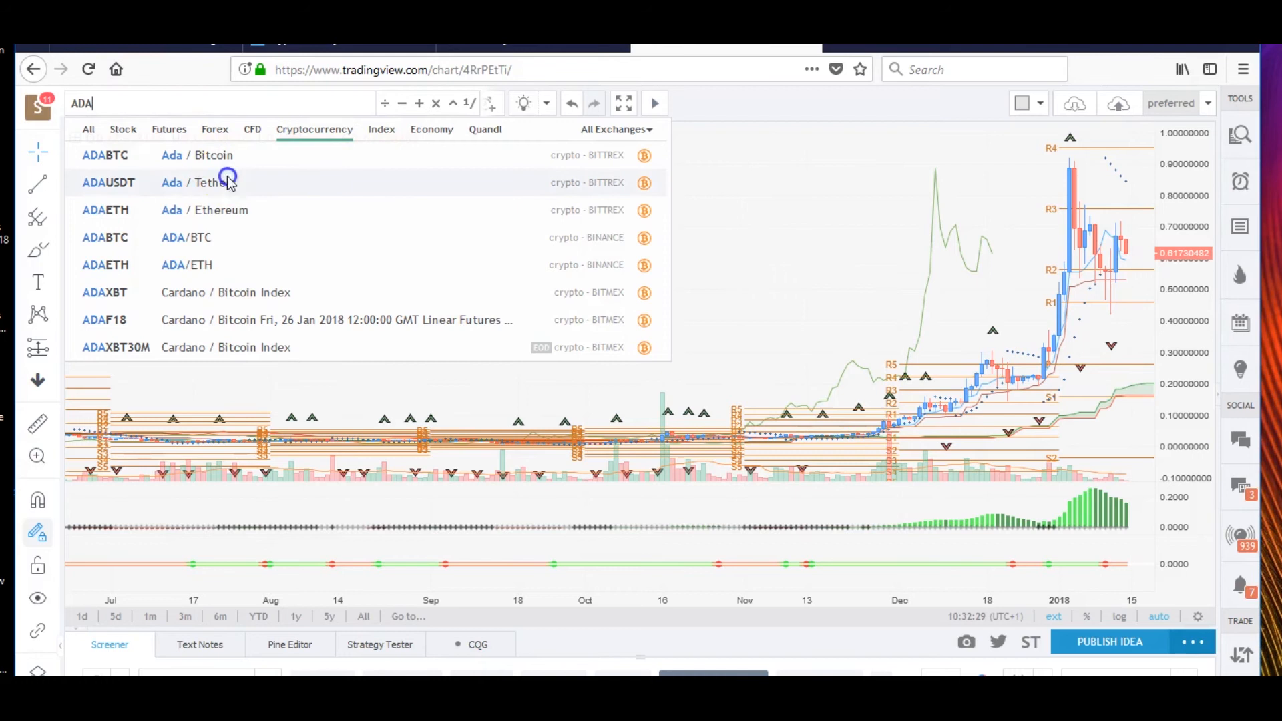
pyautogui.click(108, 182)
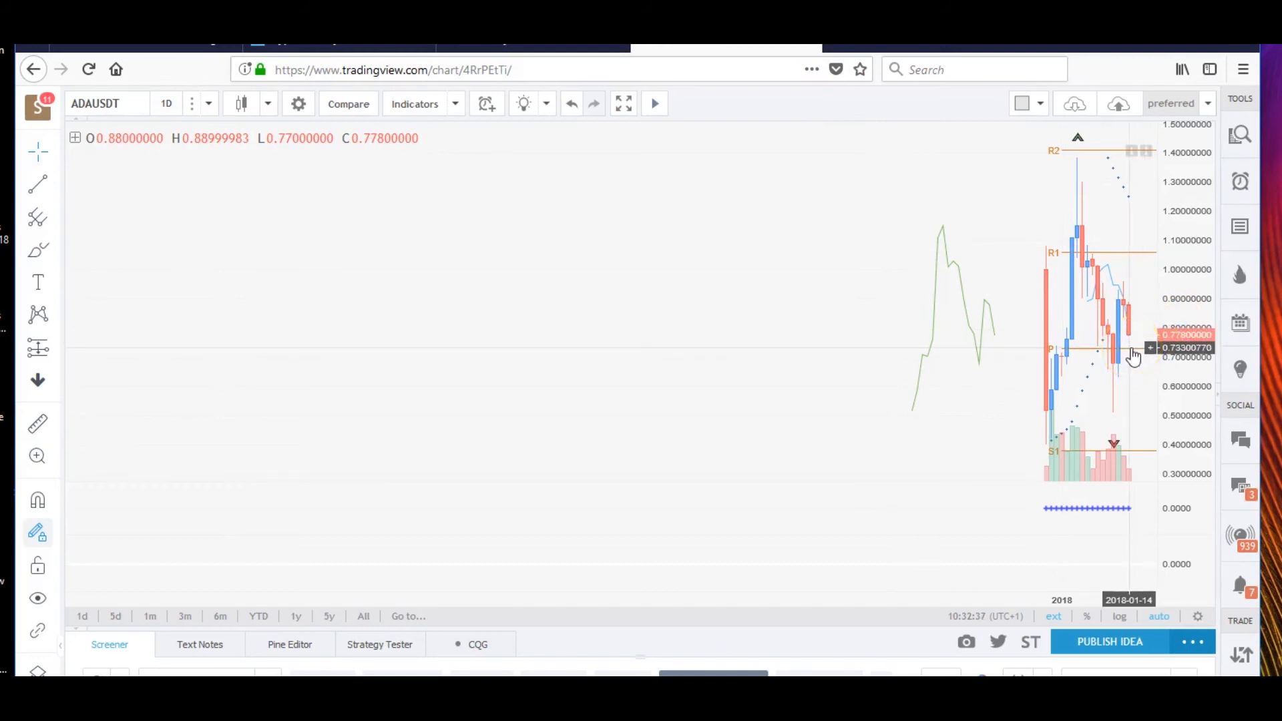
pyautogui.moveTo(783, 304)
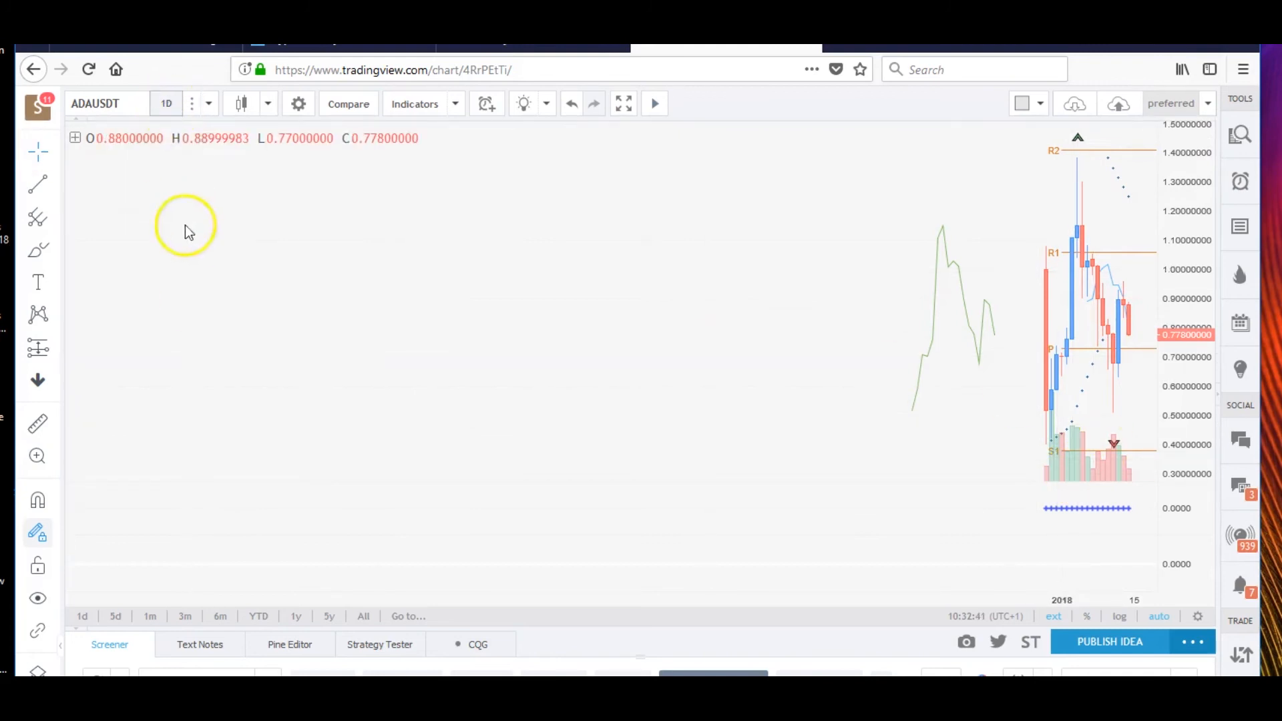
pyautogui.click(166, 103)
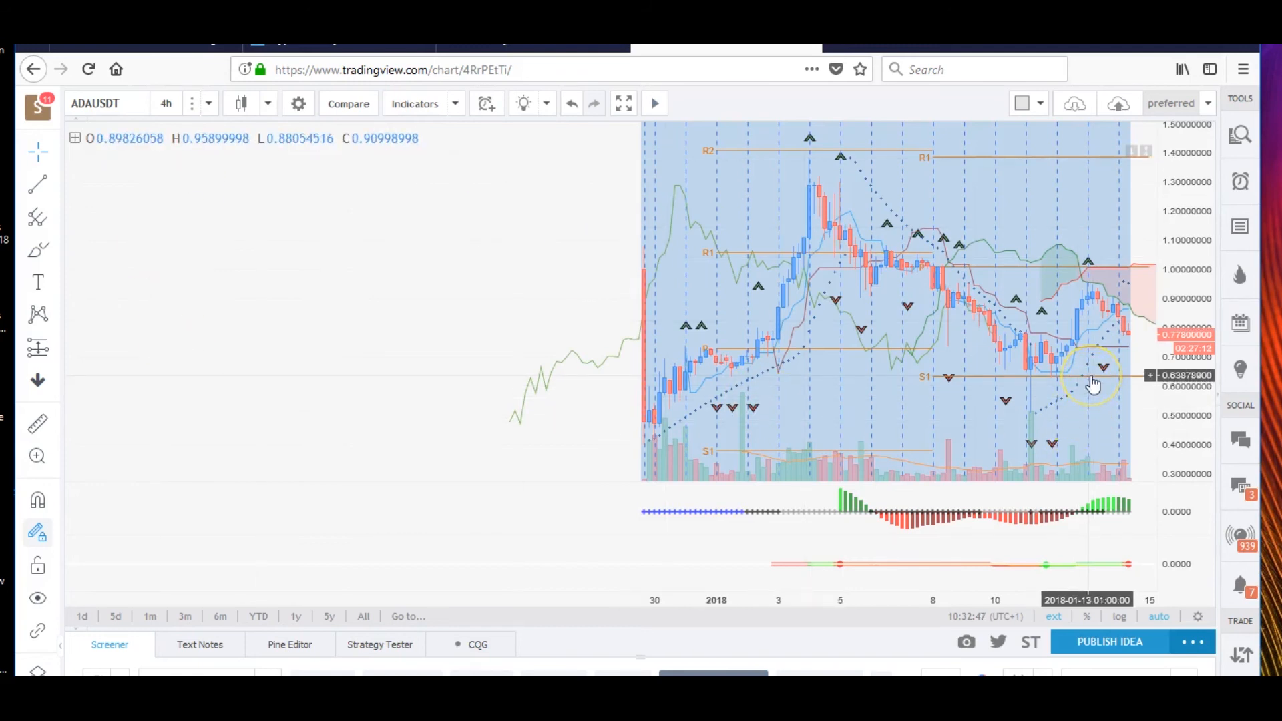
pyautogui.moveTo(247, 213)
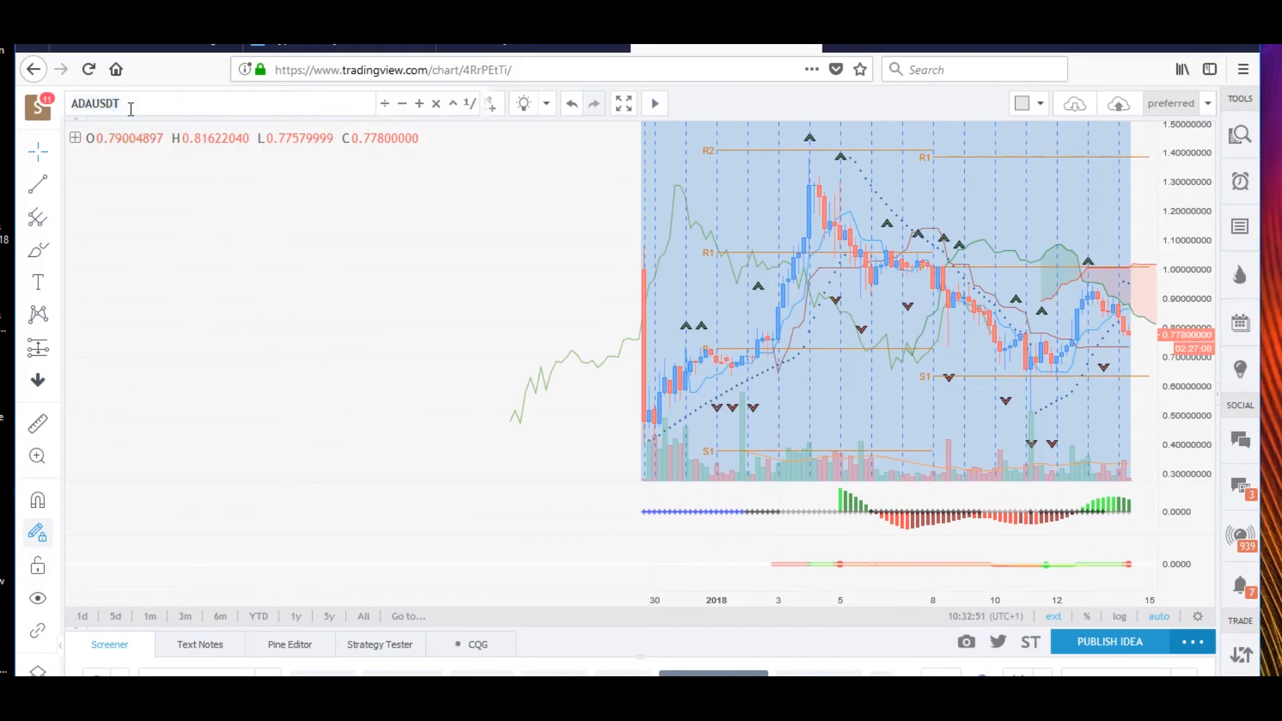
# After an invalid TRXUSD search, load the TRXETH chart on 4-hour candles
pyautogui.write('TRX')
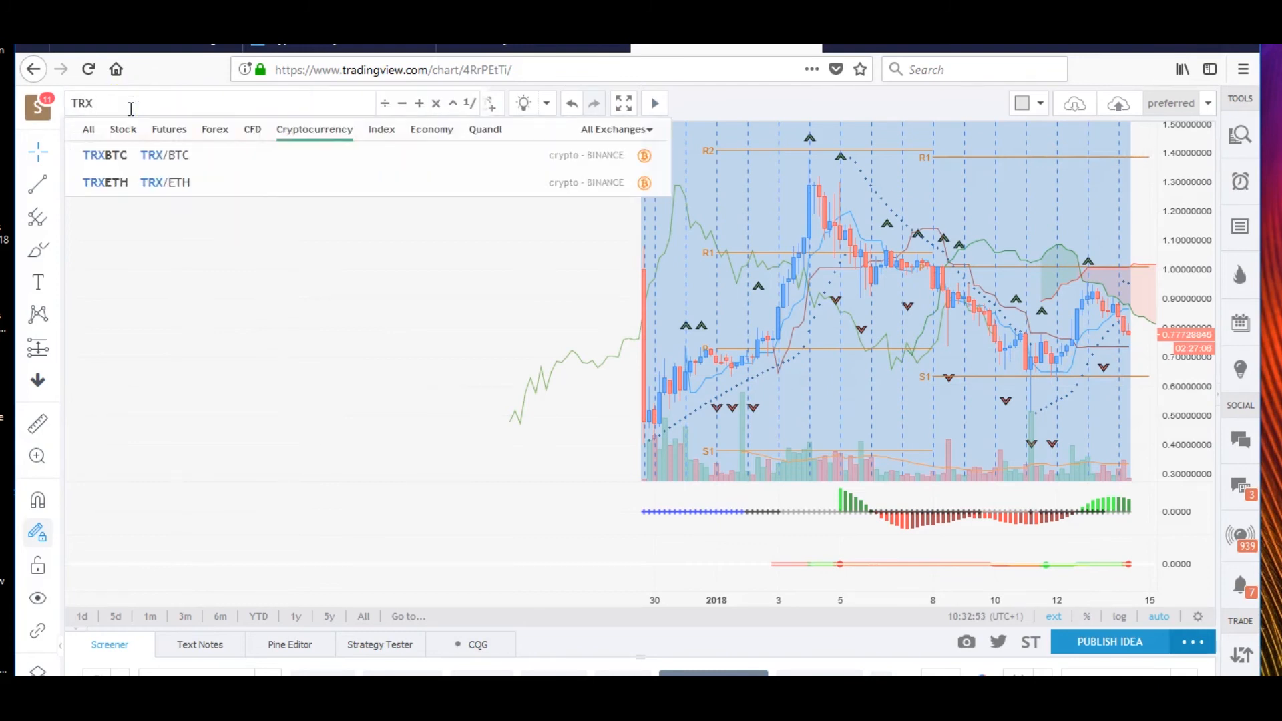
pyautogui.write('USD')
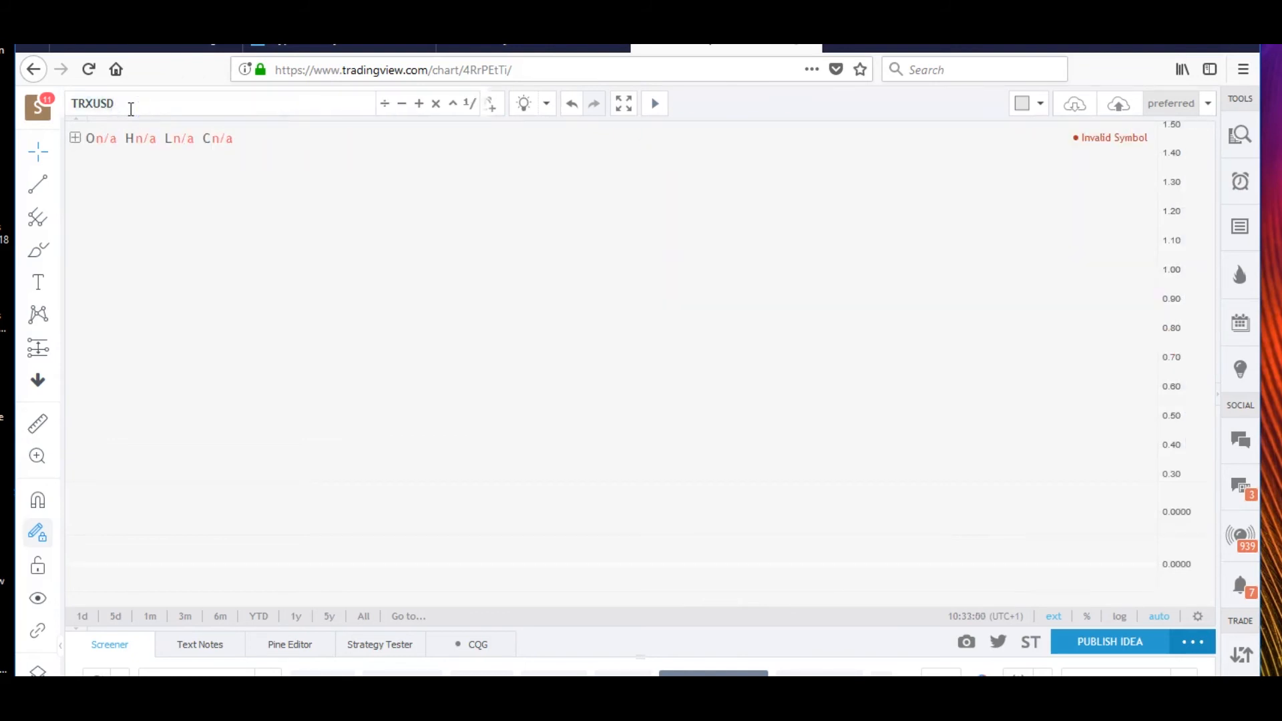
pyautogui.write('TR')
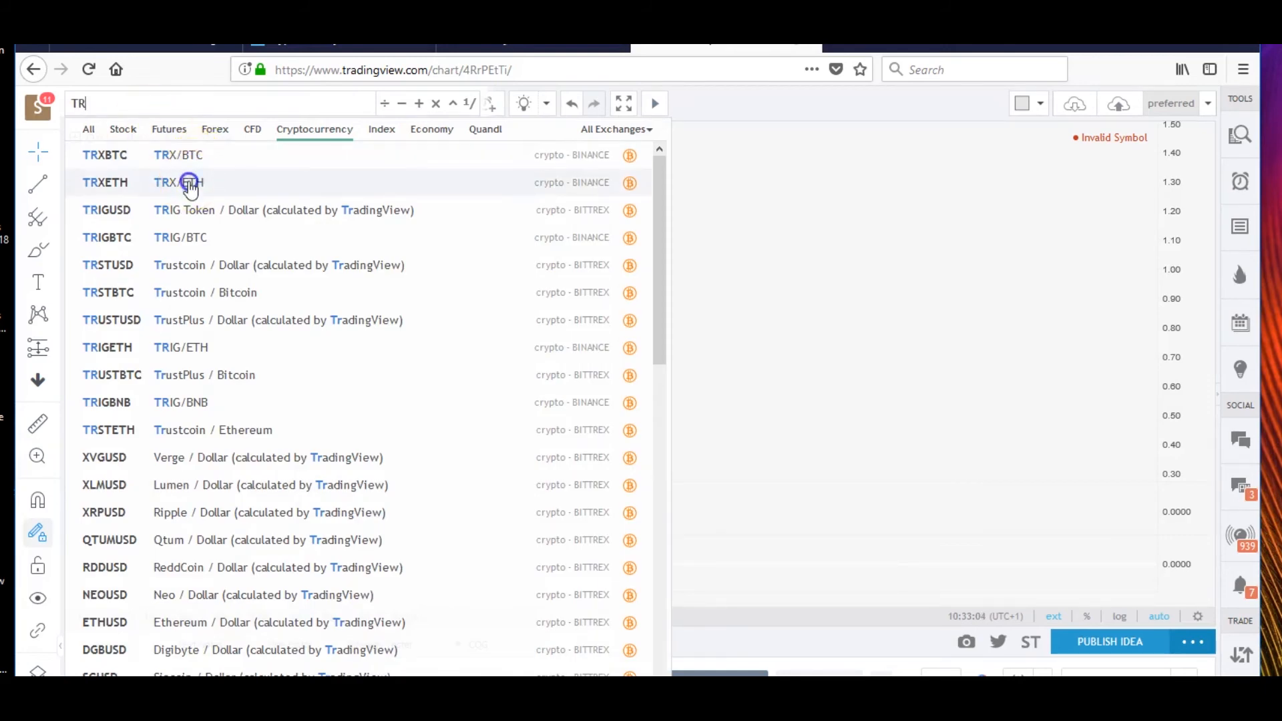
pyautogui.click(178, 182)
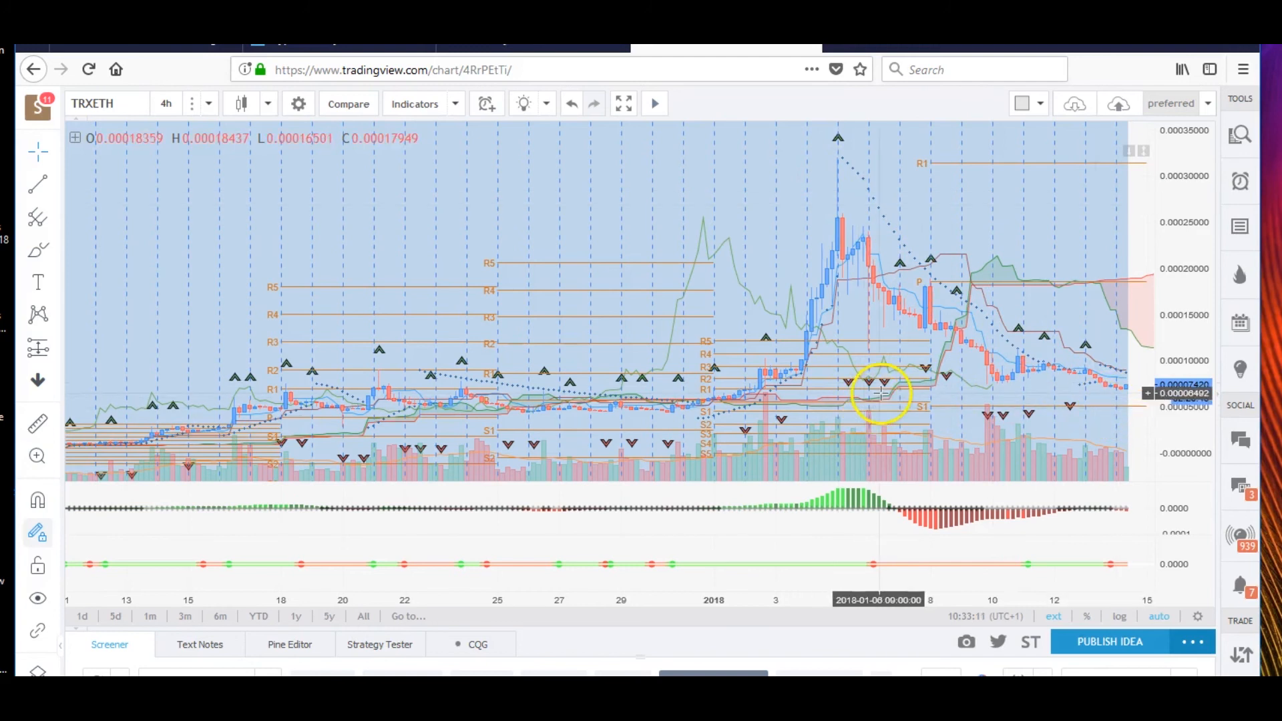
pyautogui.moveTo(1087, 401)
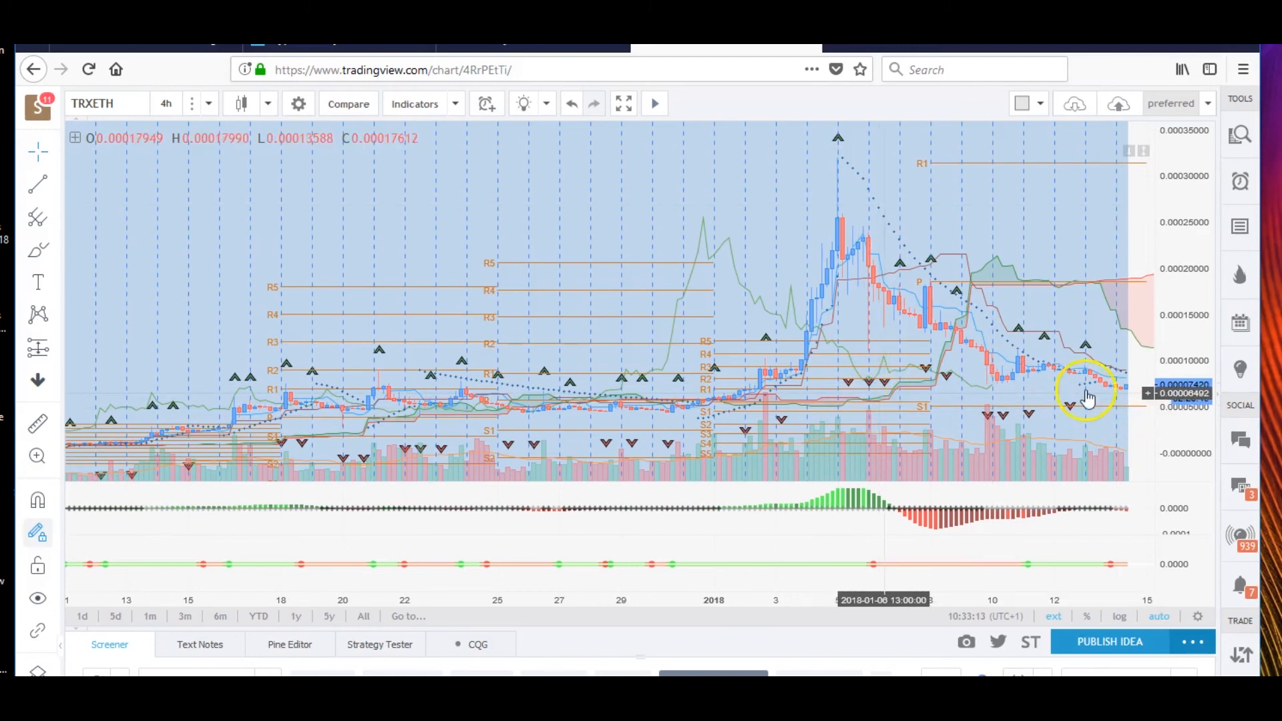
pyautogui.click(167, 103)
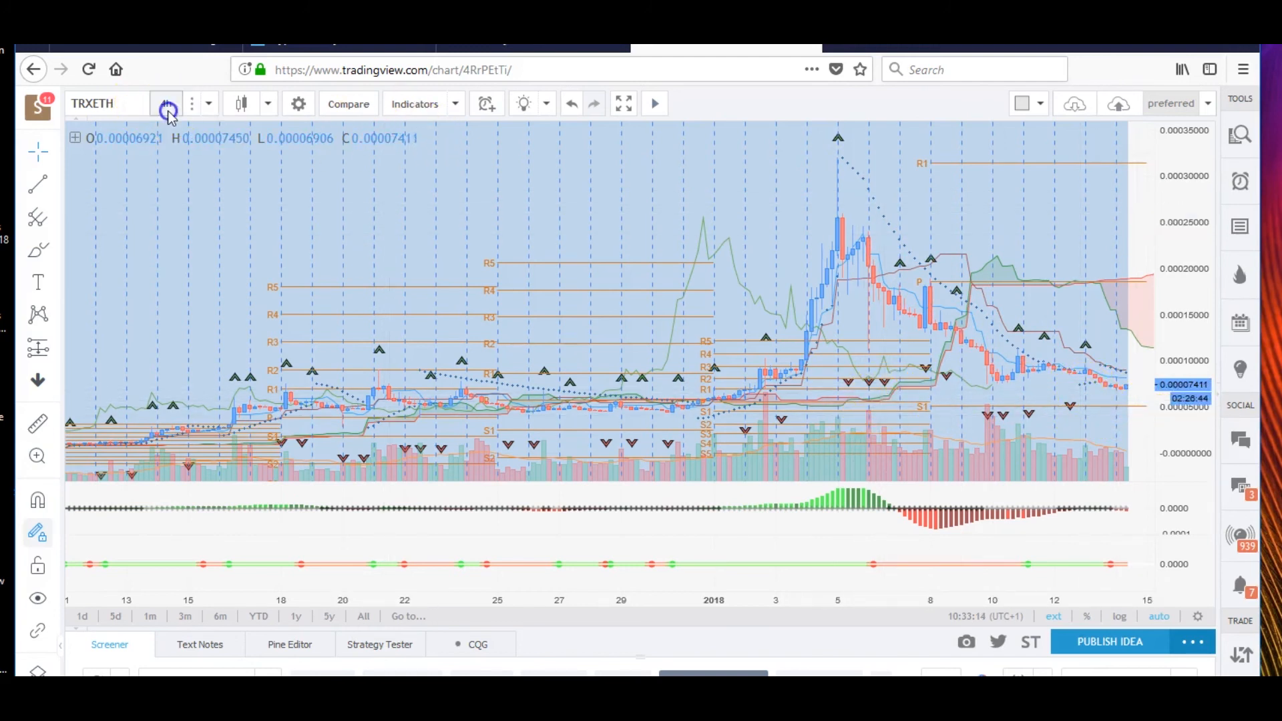
# Change the TRXETH chart to the 1-day timeframe
pyautogui.click(167, 103)
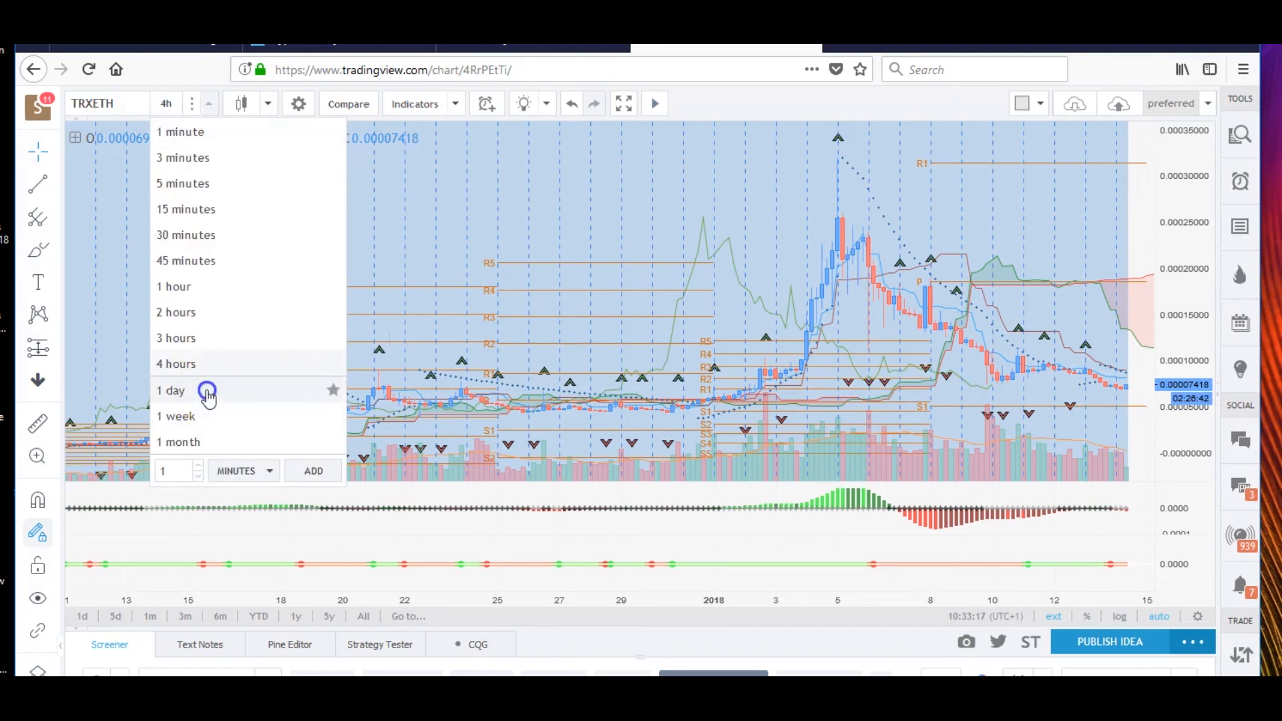
pyautogui.click(171, 390)
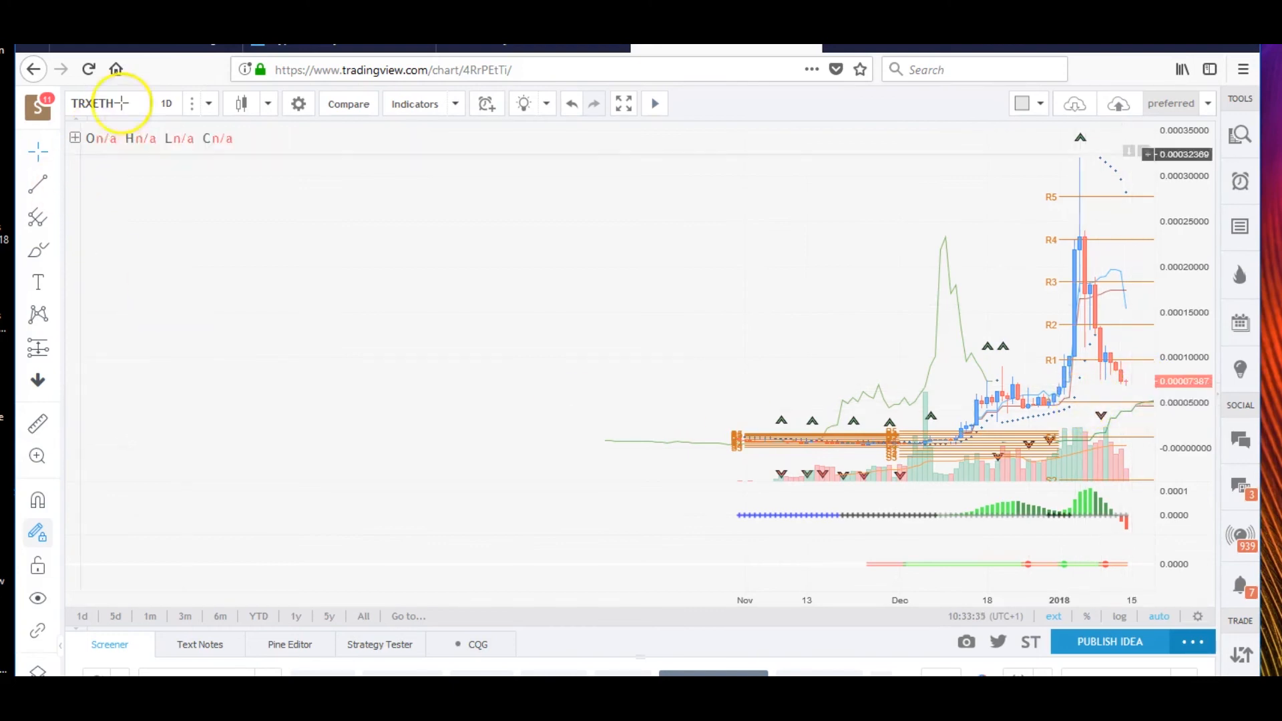
pyautogui.click(92, 103)
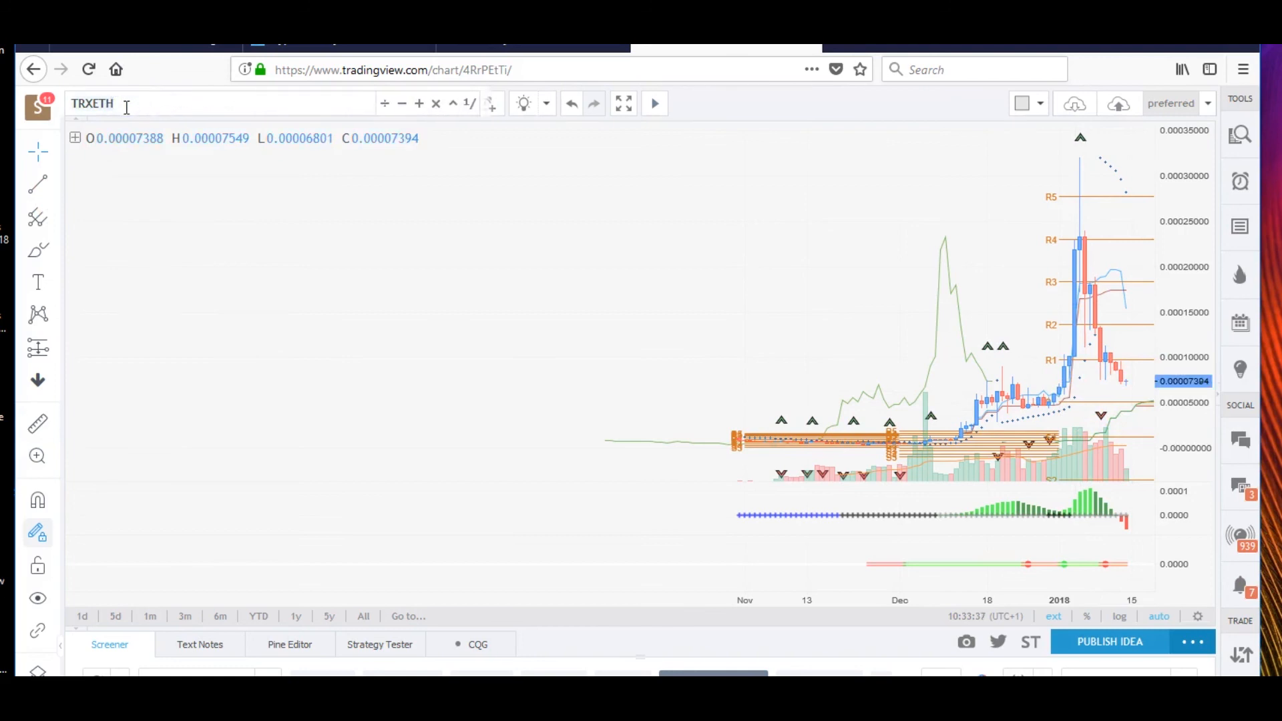
# Search 'VER', load XVGUSDT (Verge / Tether), and switch it to 4-hour candles
pyautogui.write('VER')
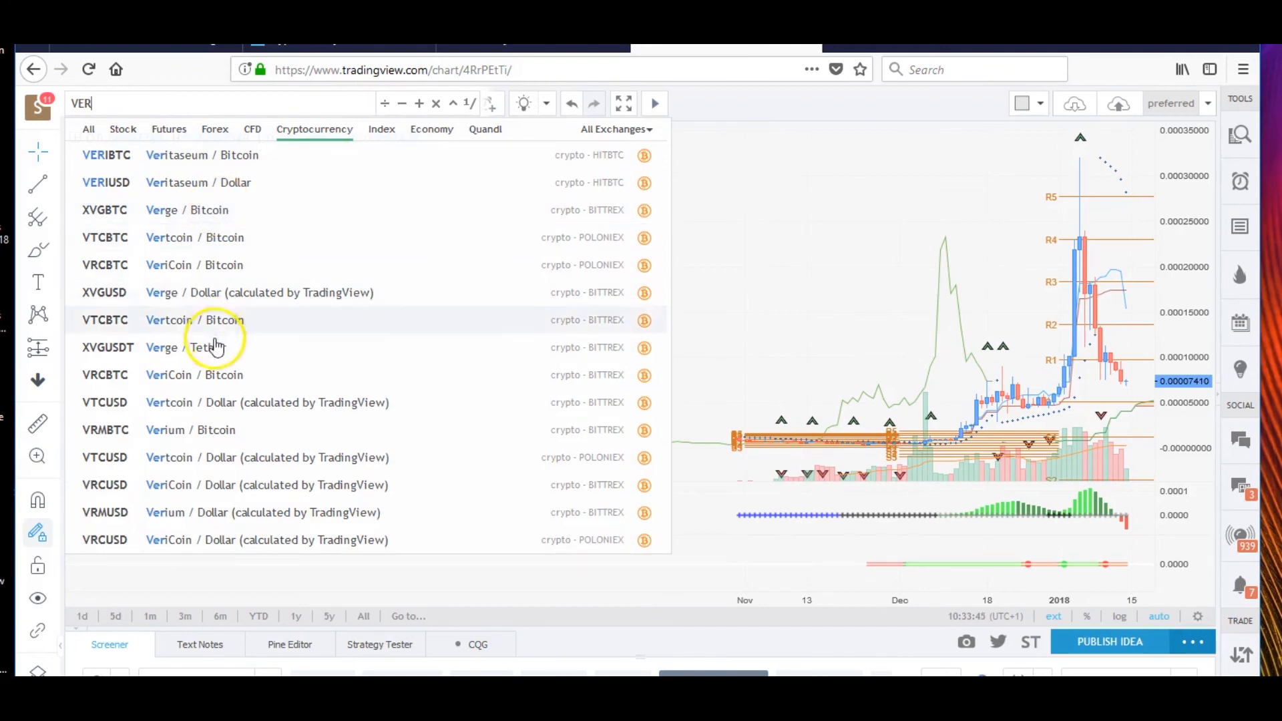
pyautogui.click(107, 346)
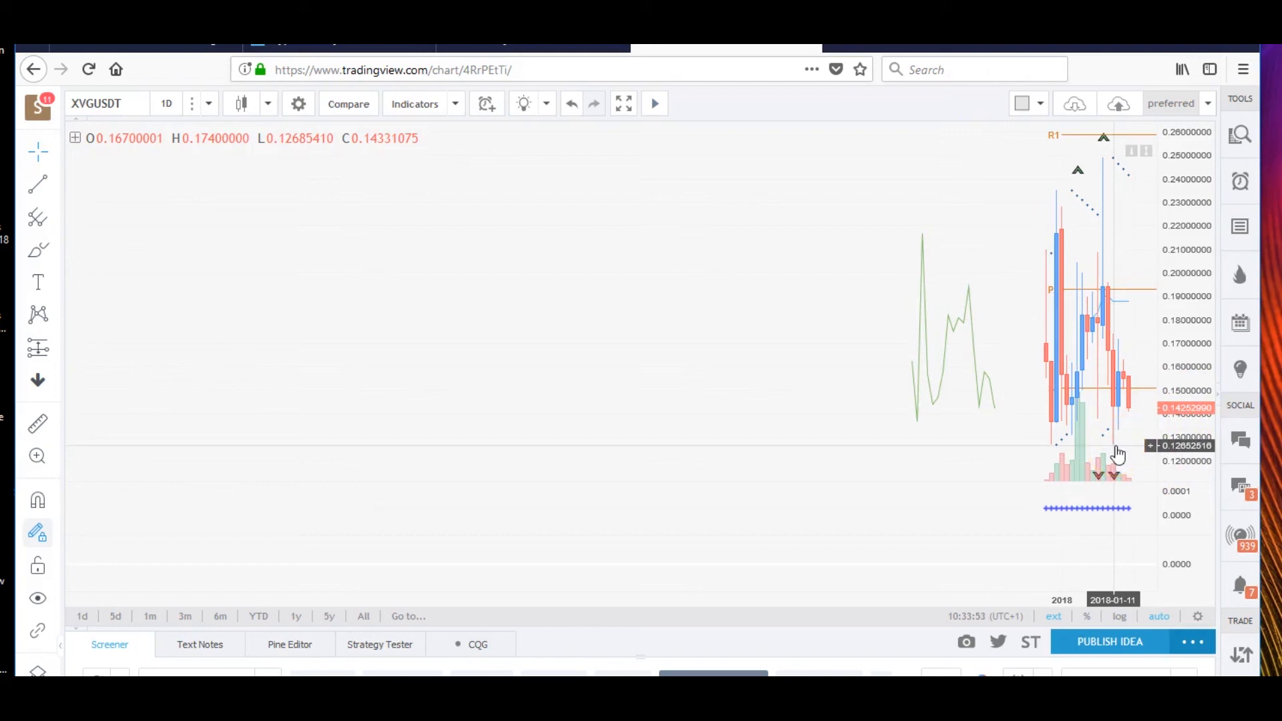
pyautogui.click(166, 103)
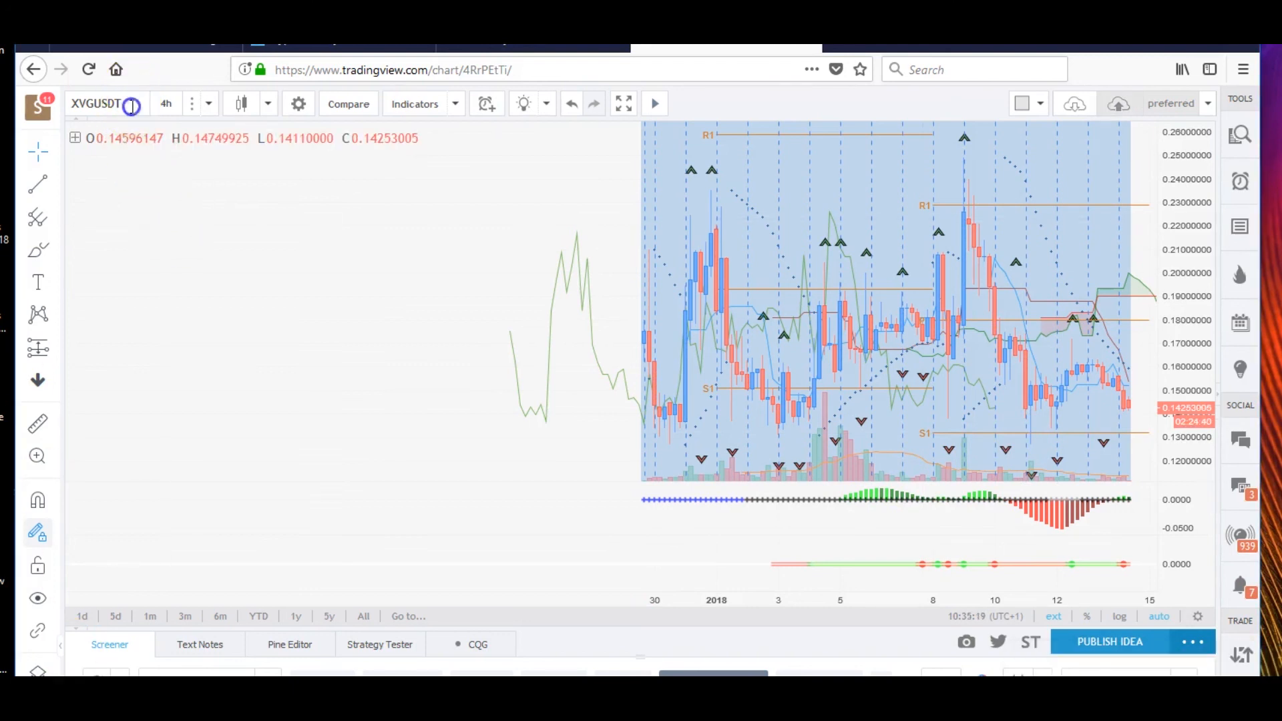
pyautogui.click(95, 104)
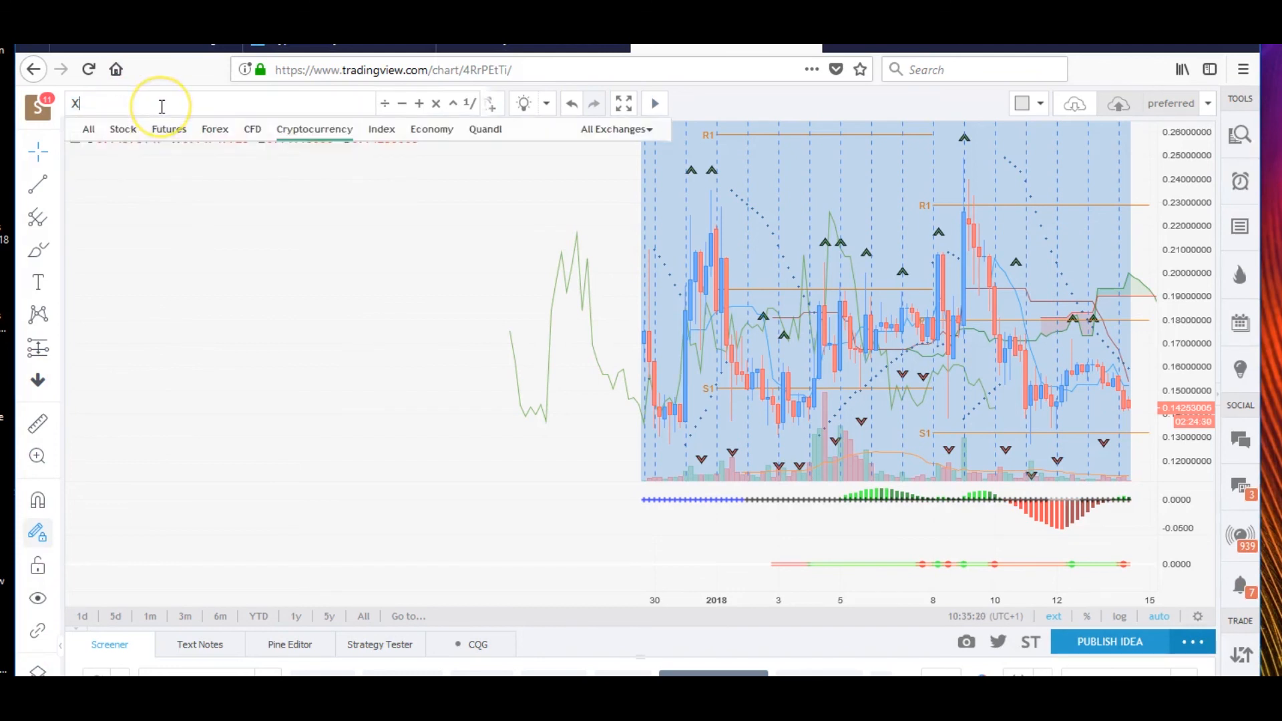
# Search 'x' and load XRPUSD (Ripple / Dollar, Bitstamp) on 4-hour candles
pyautogui.write('PR')
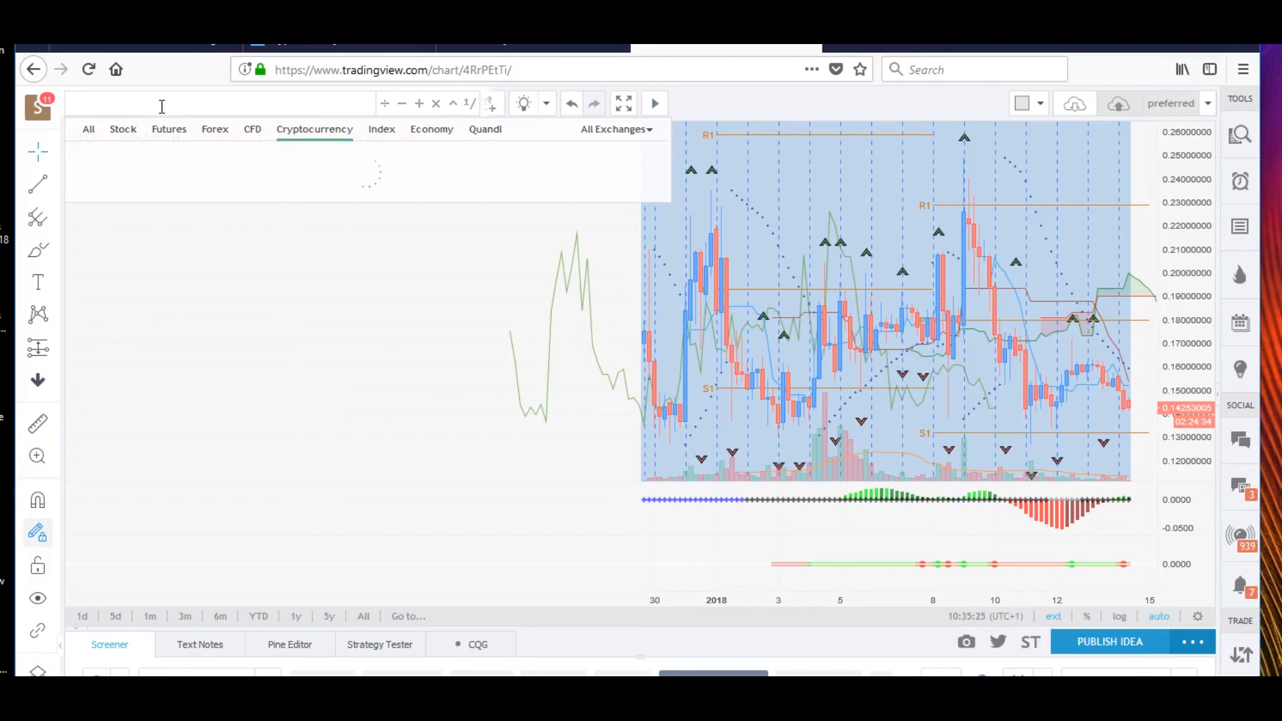
pyautogui.write('x')
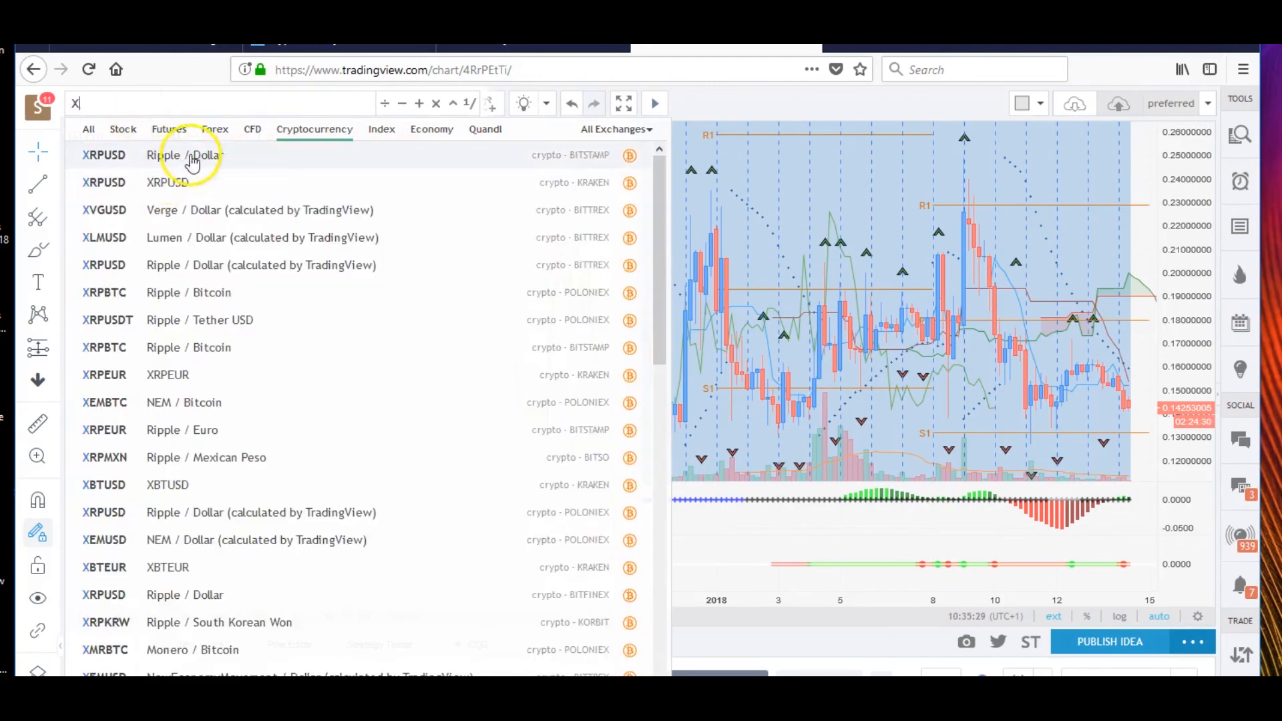
pyautogui.click(185, 154)
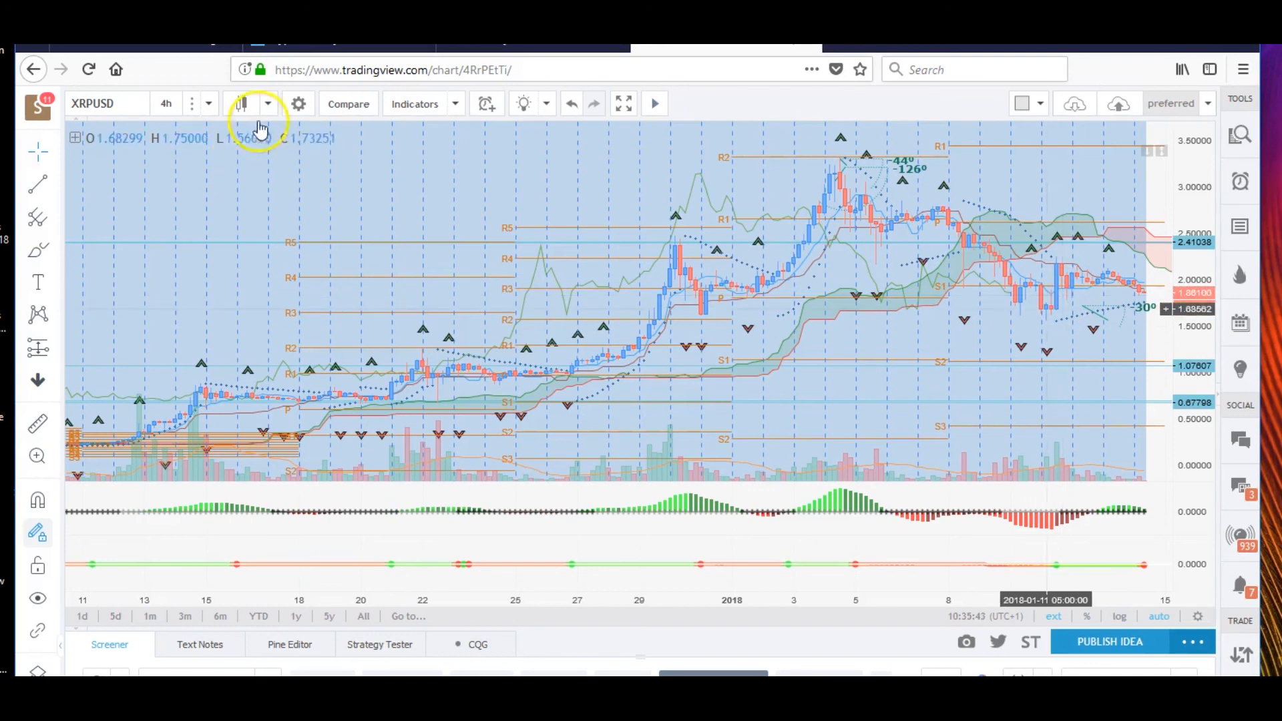
pyautogui.click(209, 103)
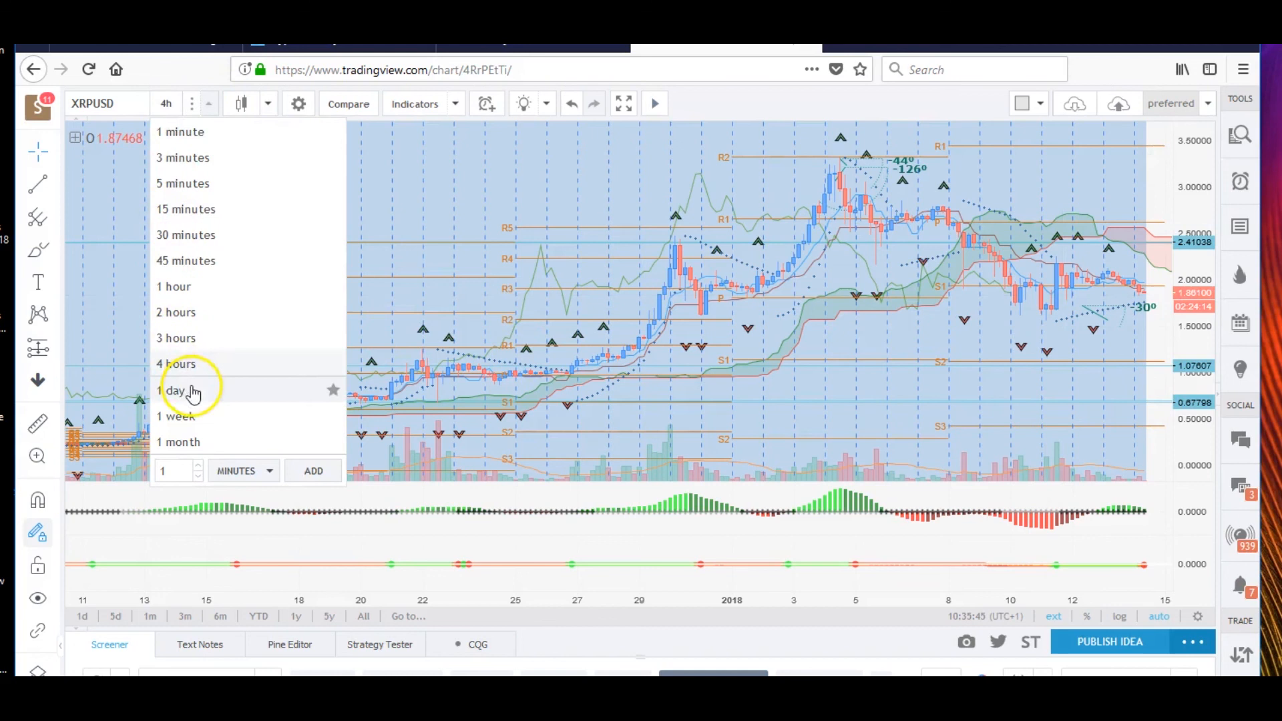
# Choose 1 day in the interval list to show XRPUSD daily candles
pyautogui.click(174, 390)
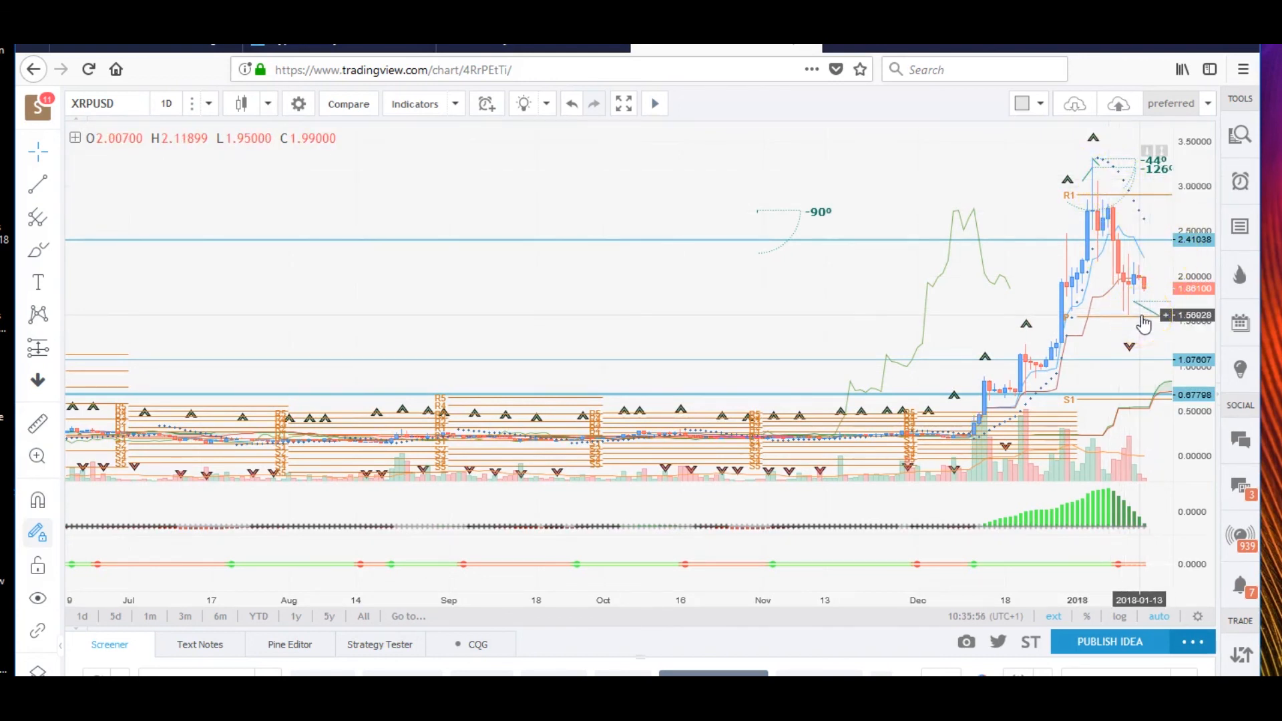
pyautogui.moveTo(1071, 524)
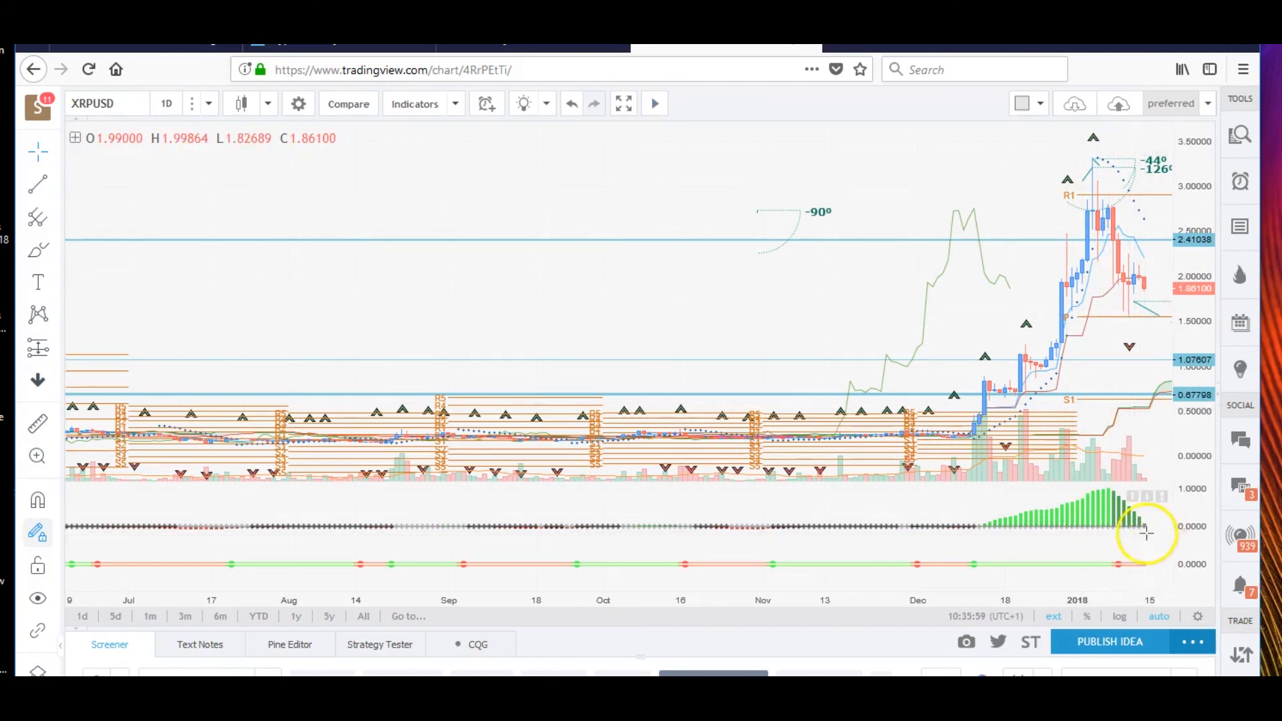
pyautogui.moveTo(1154, 323)
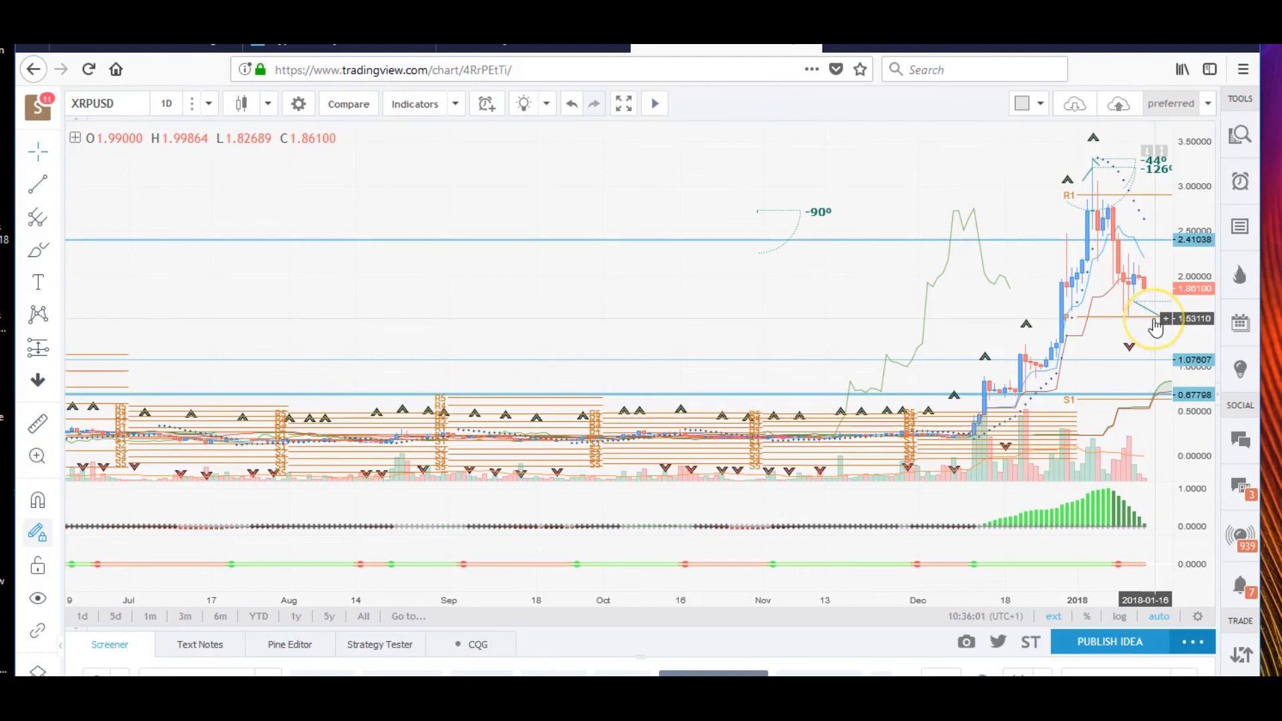